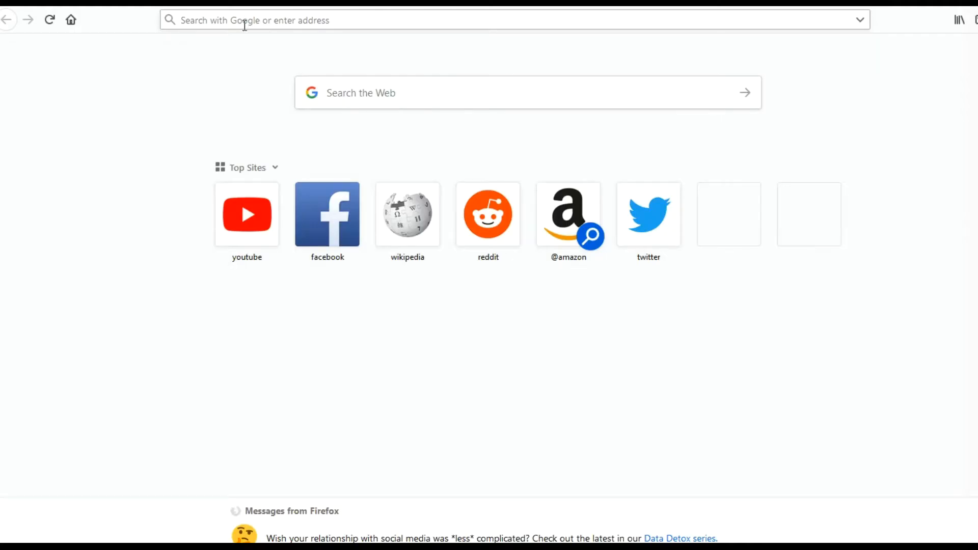
pyautogui.moveTo(250, 21)
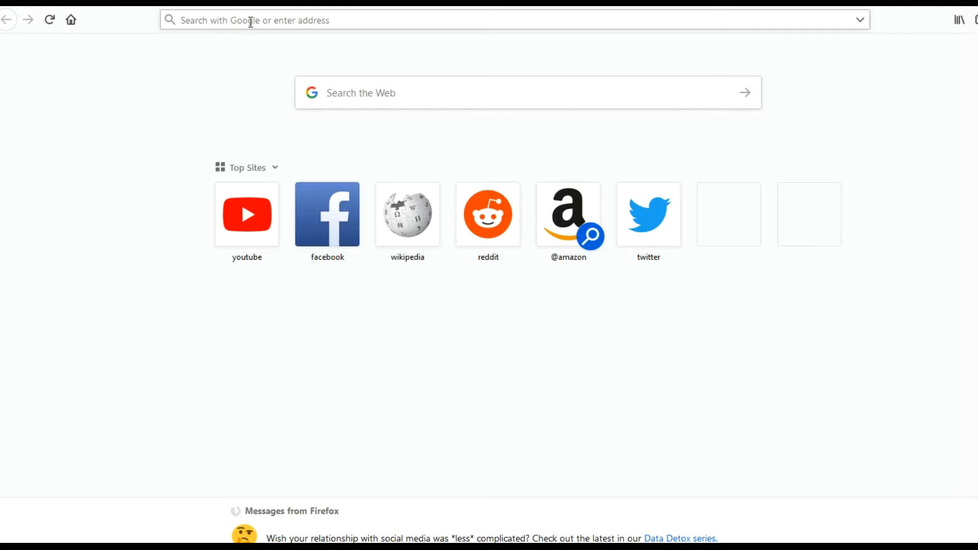
# Step: Load the AnkiWeb website by entering ankiweb.net in Firefox's address bar
pyautogui.click(253, 21)
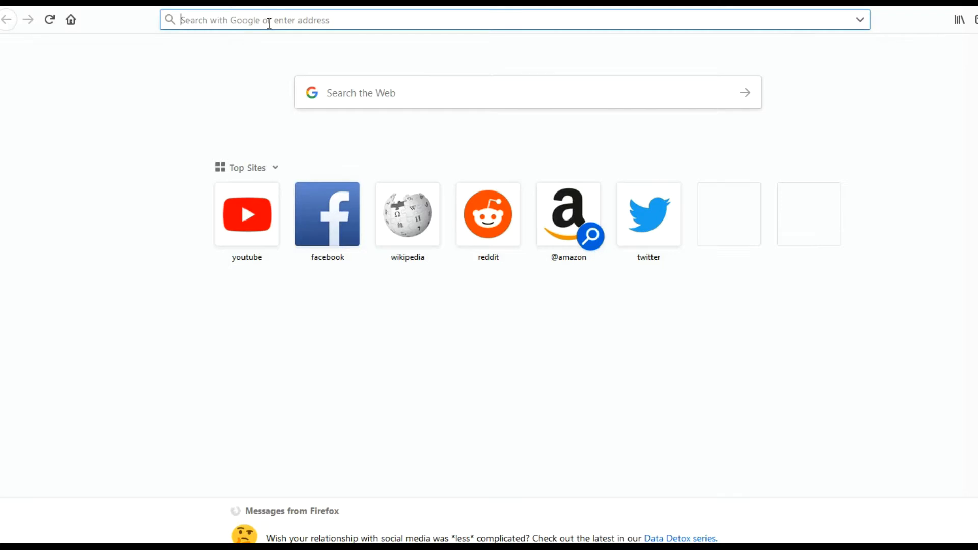
pyautogui.write('web.net/about')
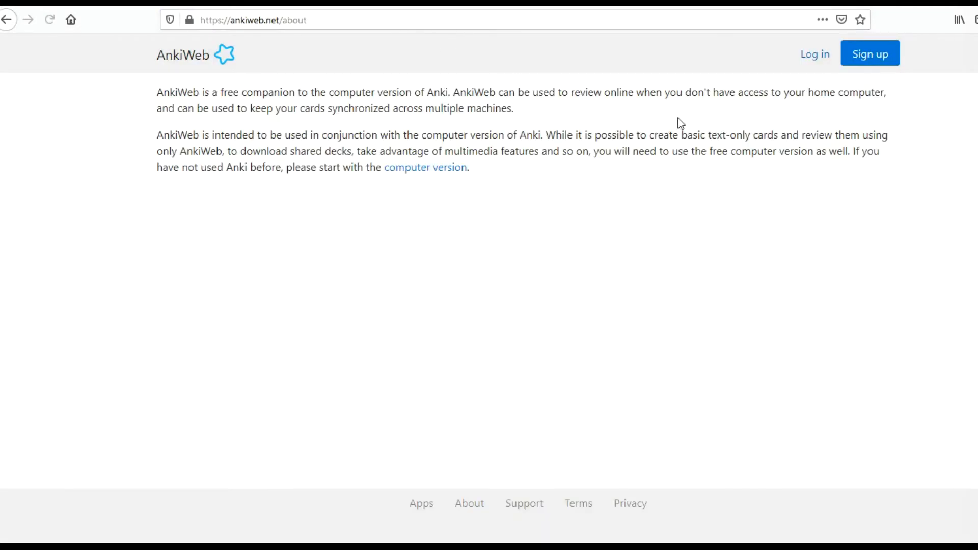
pyautogui.moveTo(814, 55)
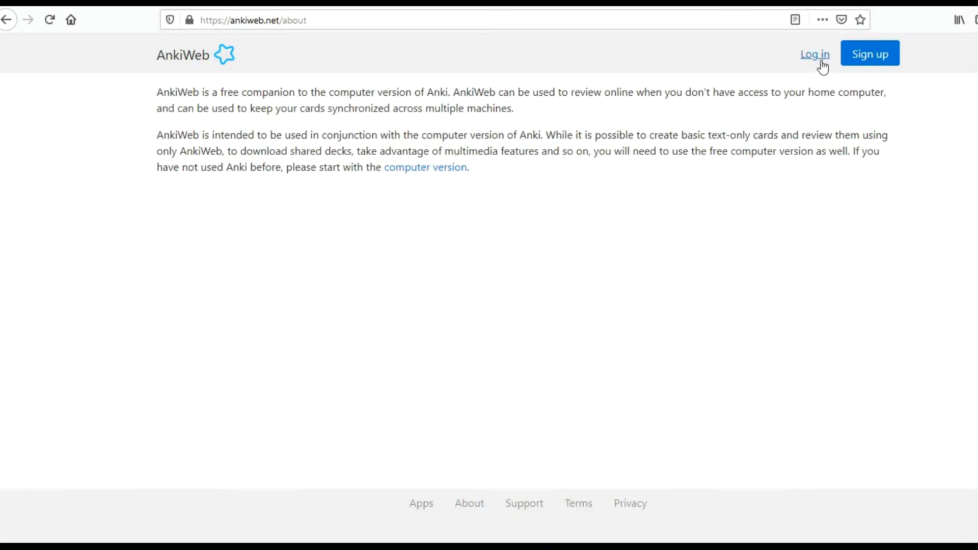
pyautogui.moveTo(848, 61)
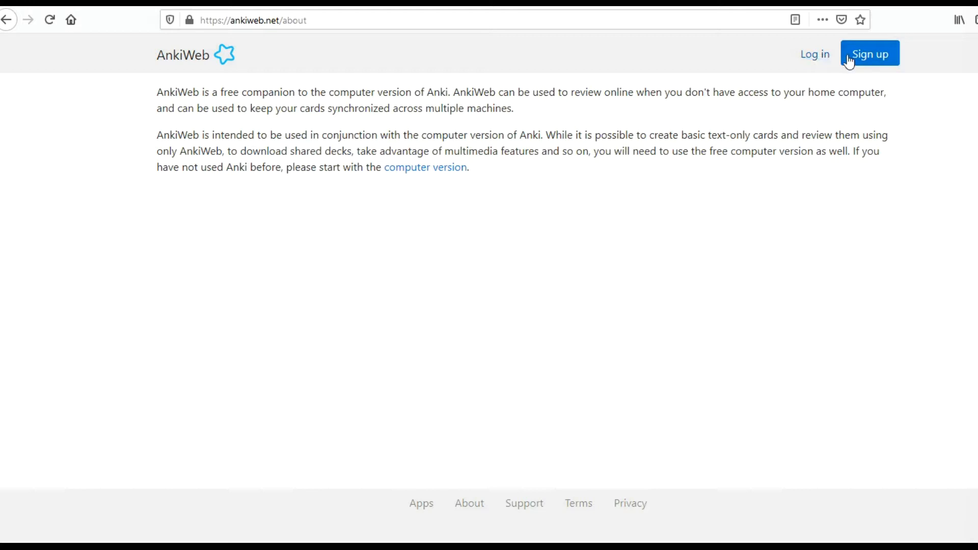
pyautogui.moveTo(815, 55)
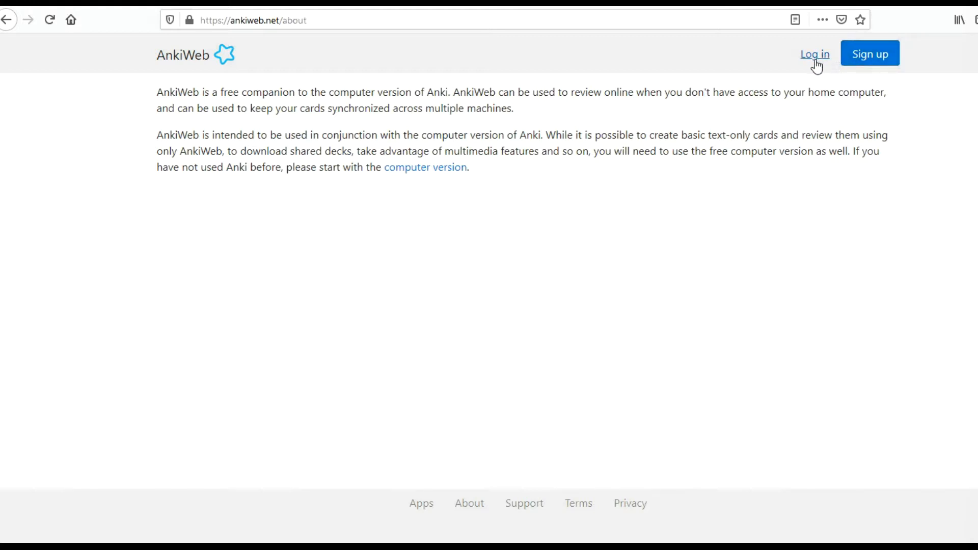
pyautogui.moveTo(827, 71)
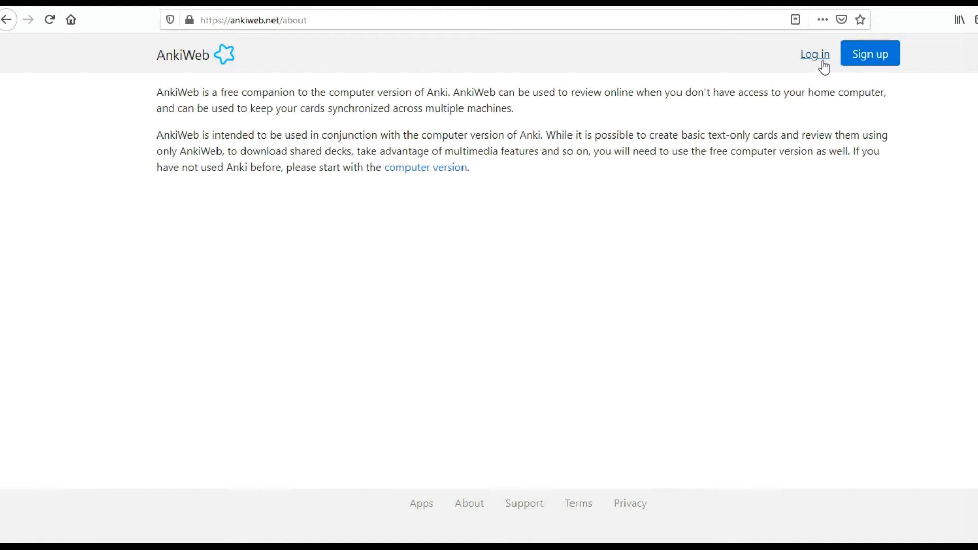
pyautogui.moveTo(869, 62)
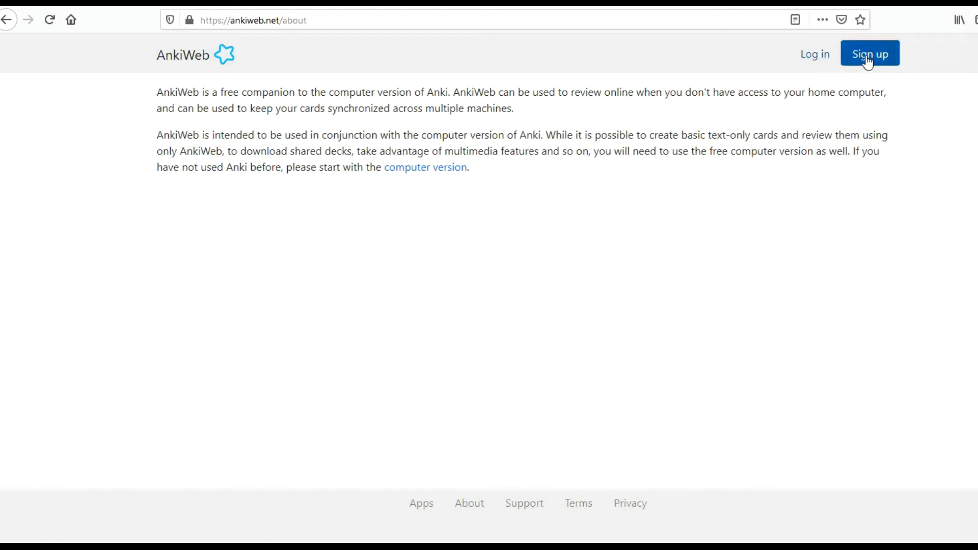
# Step: Open the AnkiWeb sign-up form and enter the euphema email address in both email fields
pyautogui.click(870, 53)
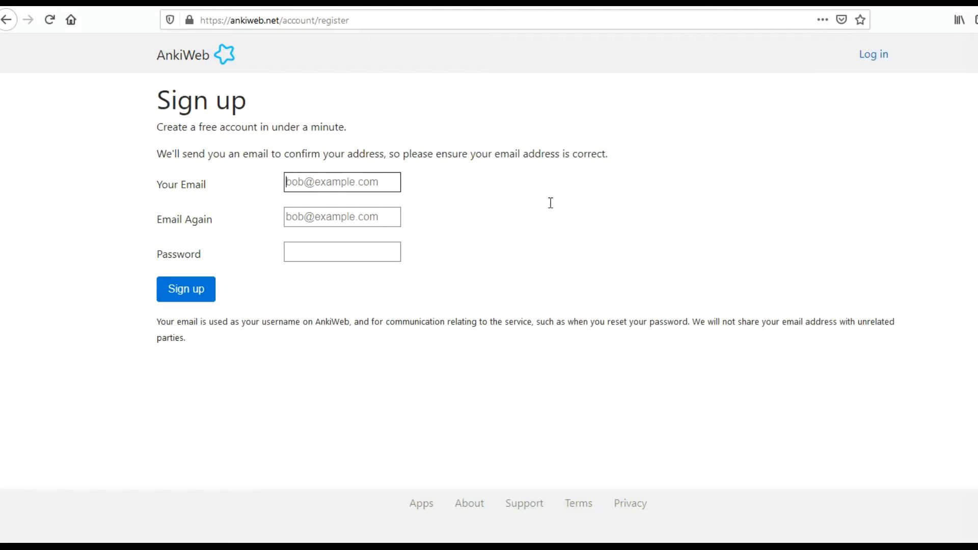
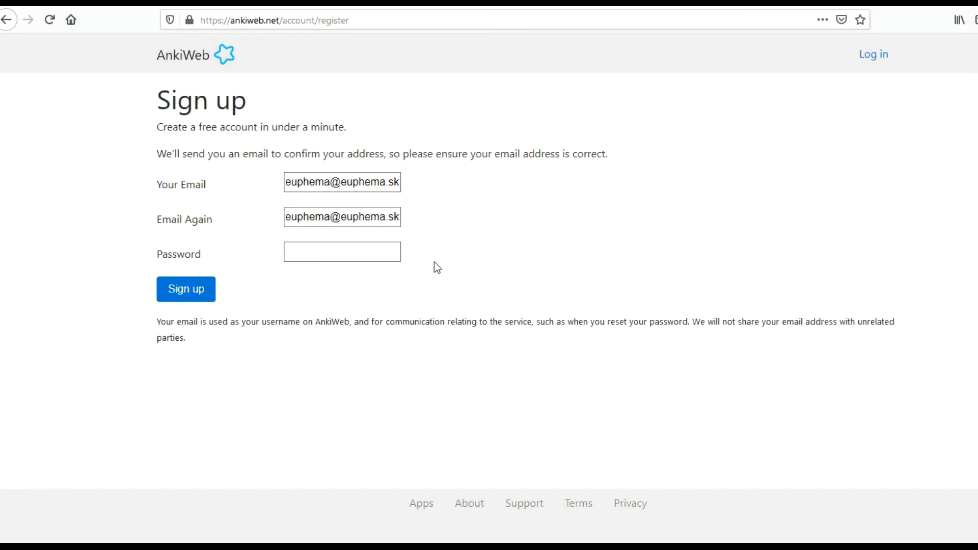
pyautogui.moveTo(544, 282)
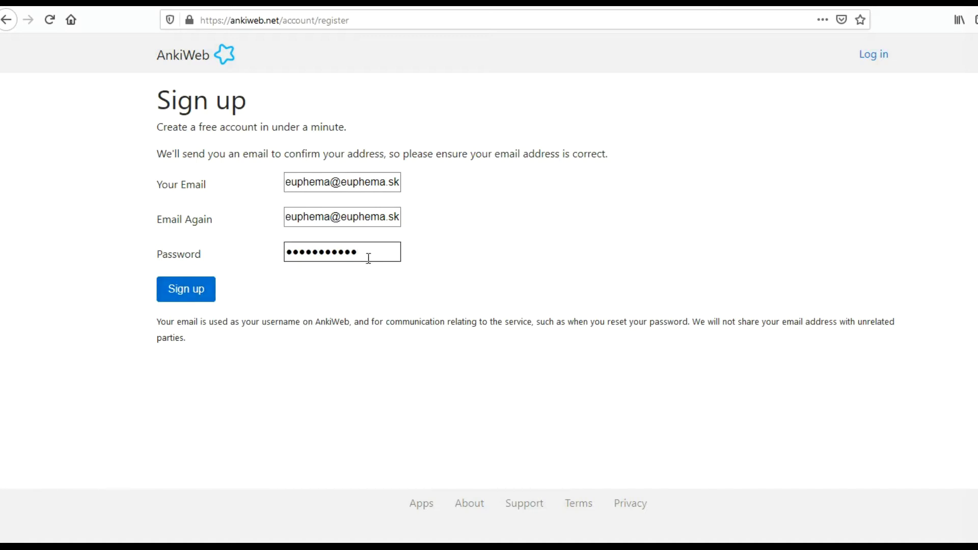
# Step: Submit the registration, tick the Terms and Conditions agreement, and continue
pyautogui.click(185, 289)
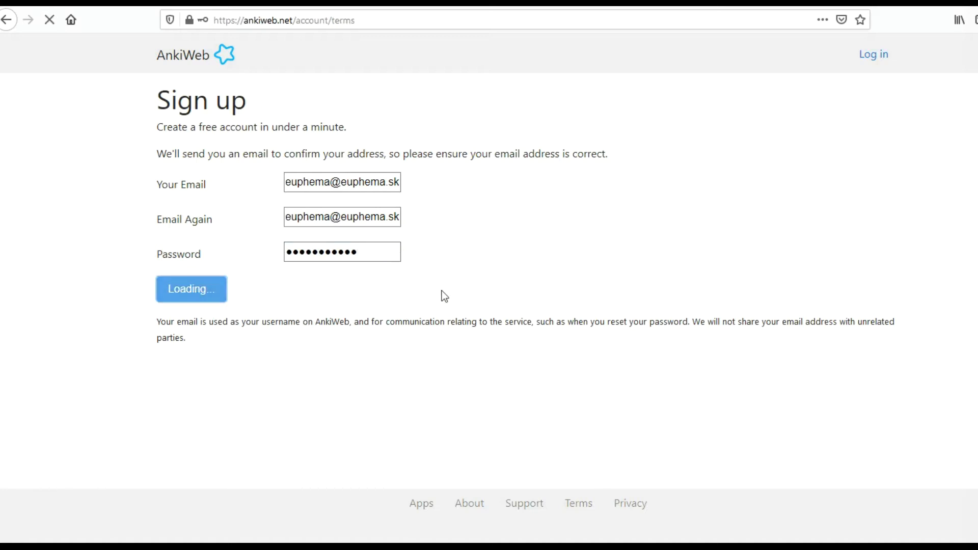
pyautogui.click(191, 289)
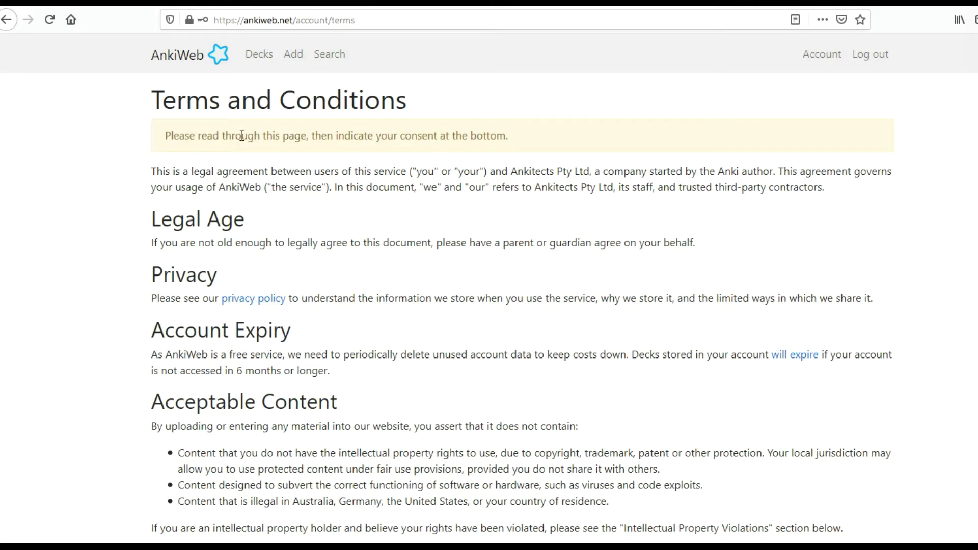
pyautogui.moveTo(381, 184)
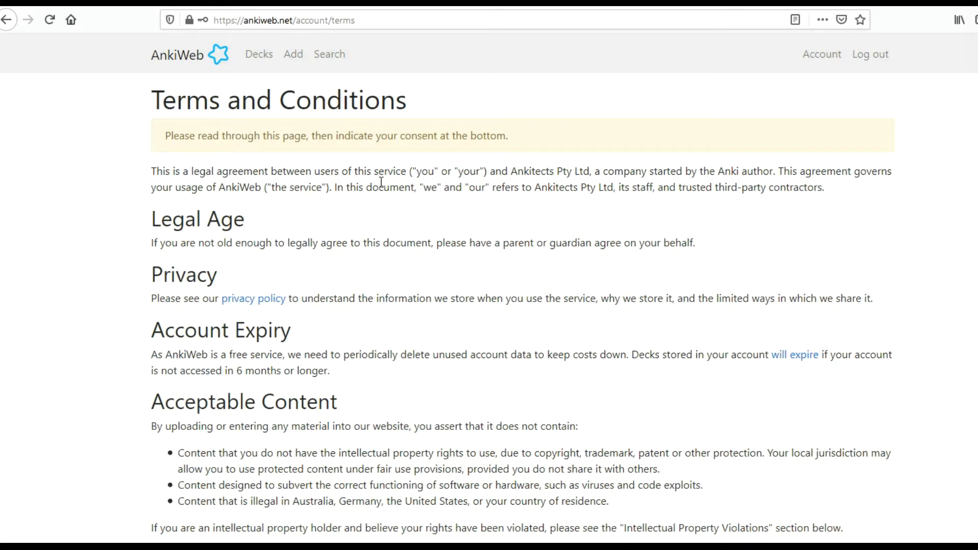
pyautogui.moveTo(214, 241)
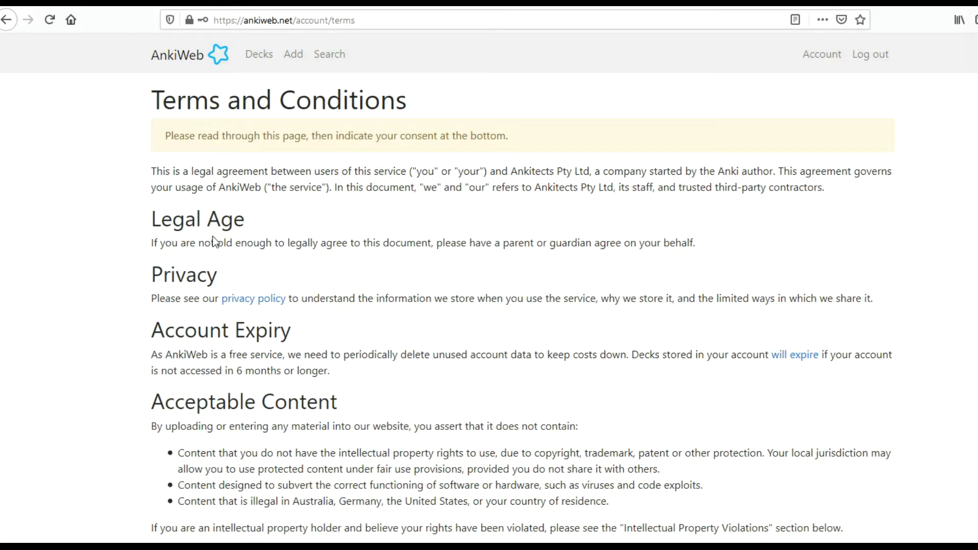
pyautogui.moveTo(306, 275)
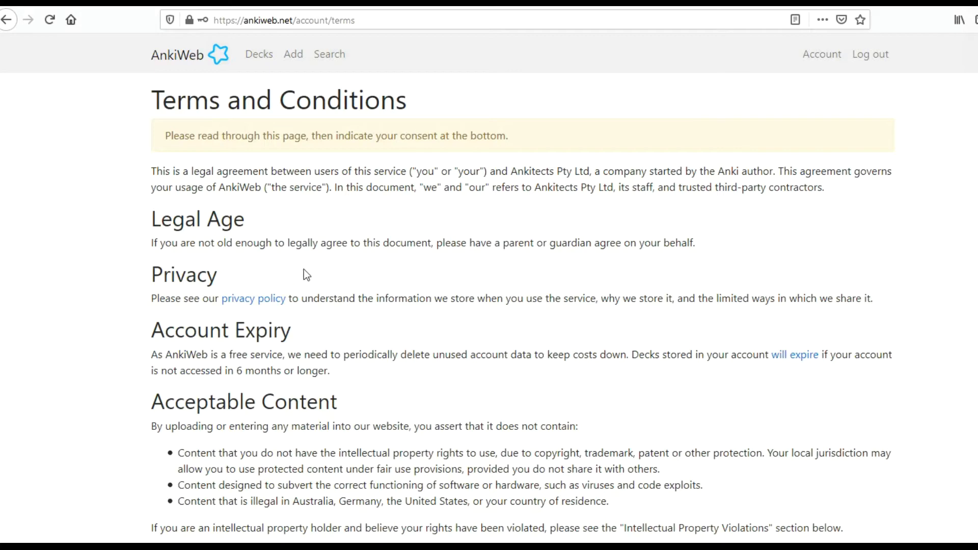
pyautogui.scroll(-3)
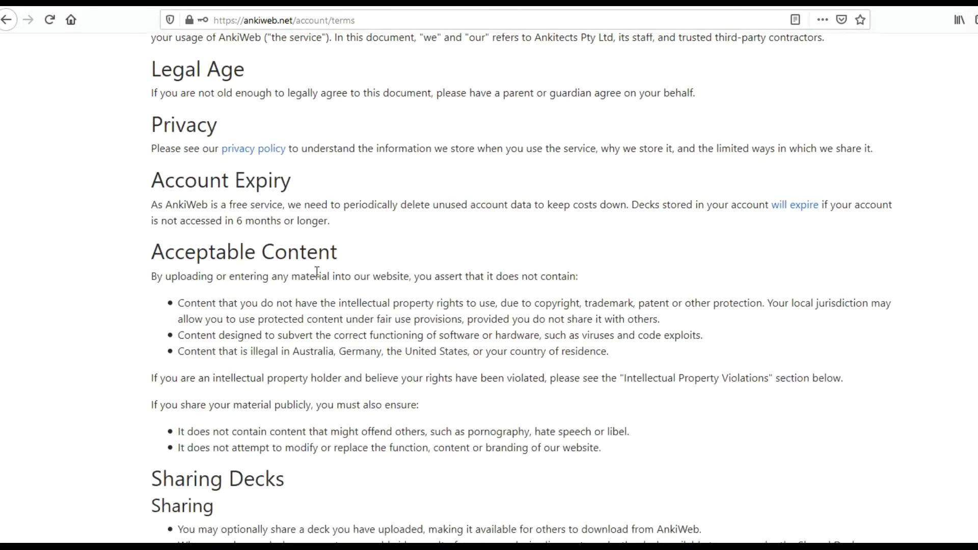
pyautogui.scroll(-3)
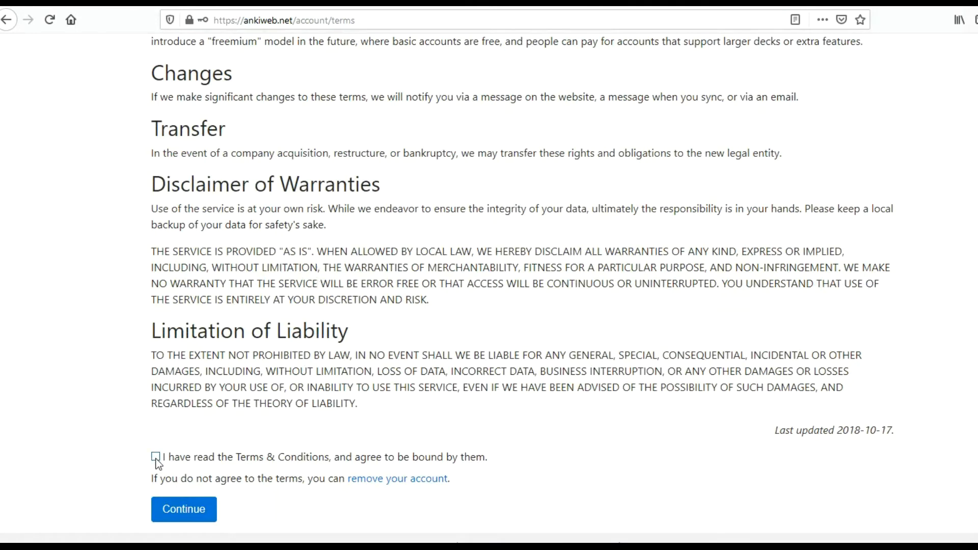
pyautogui.click(156, 457)
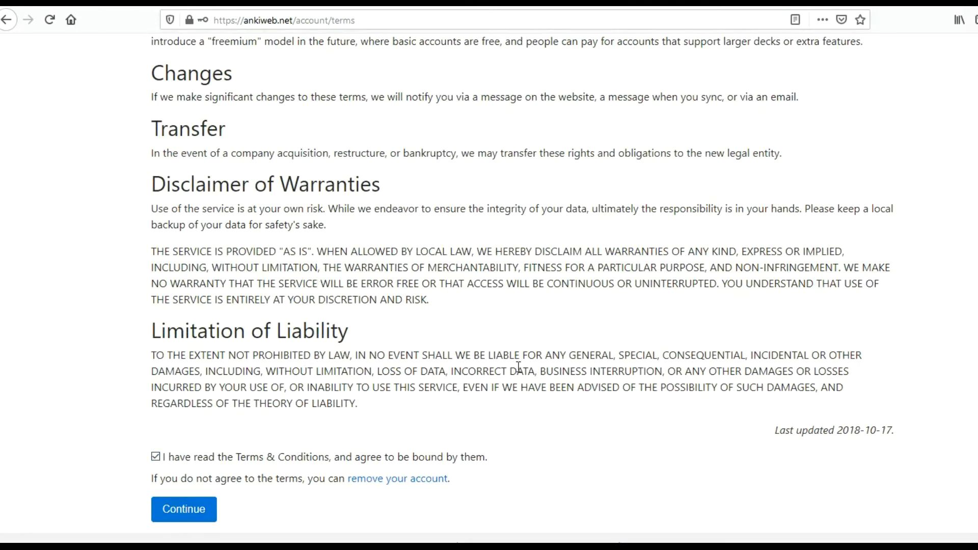
pyautogui.moveTo(575, 371)
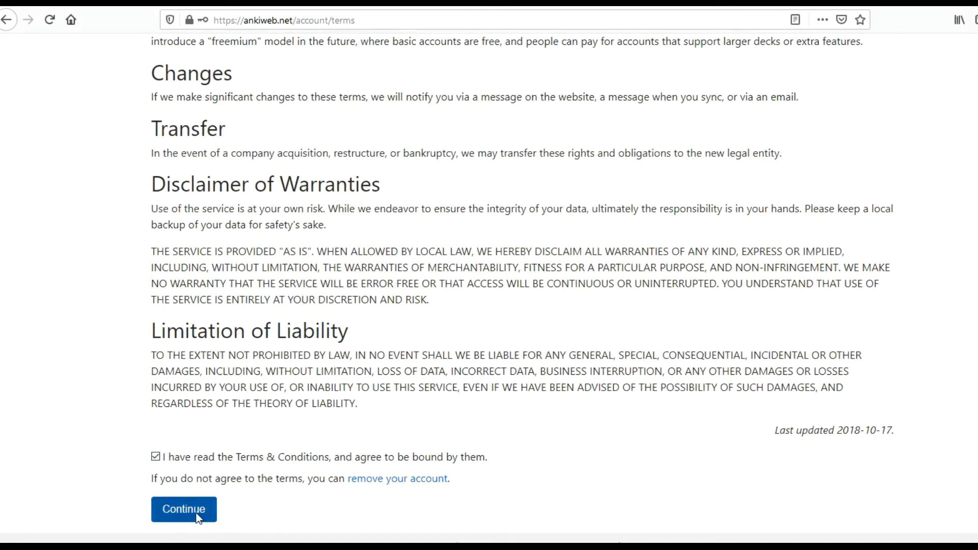
pyautogui.click(184, 510)
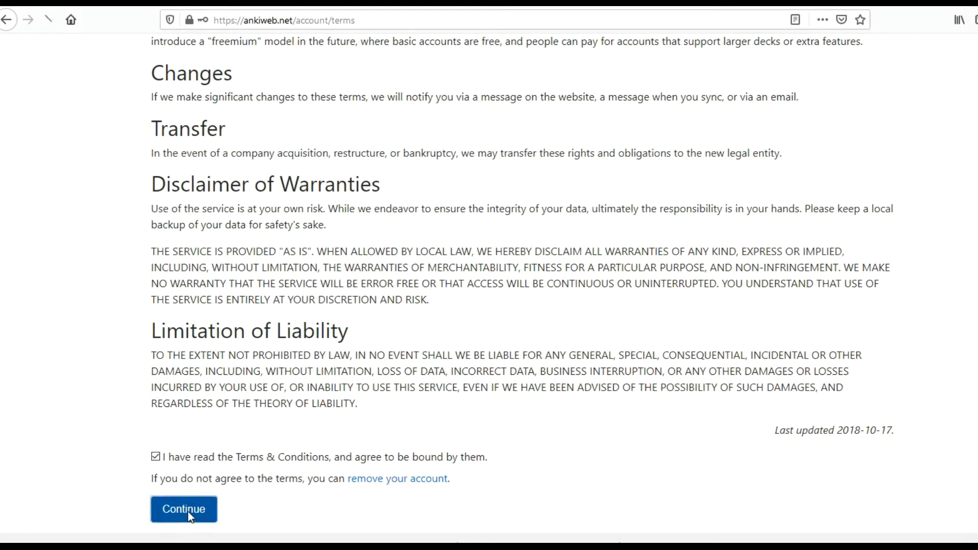
# Step: Confirm Continue so the Email Sent notice appears
pyautogui.click(183, 509)
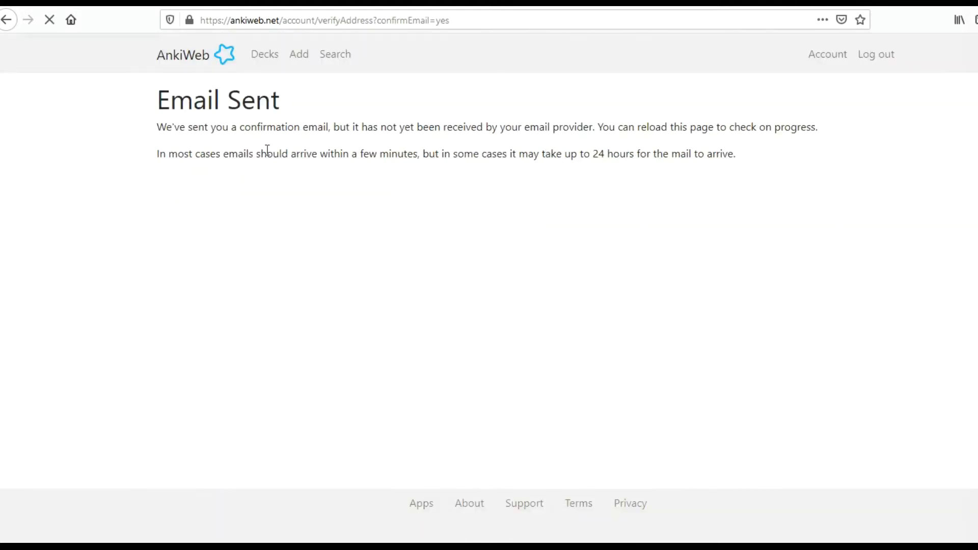
pyautogui.moveTo(324, 148)
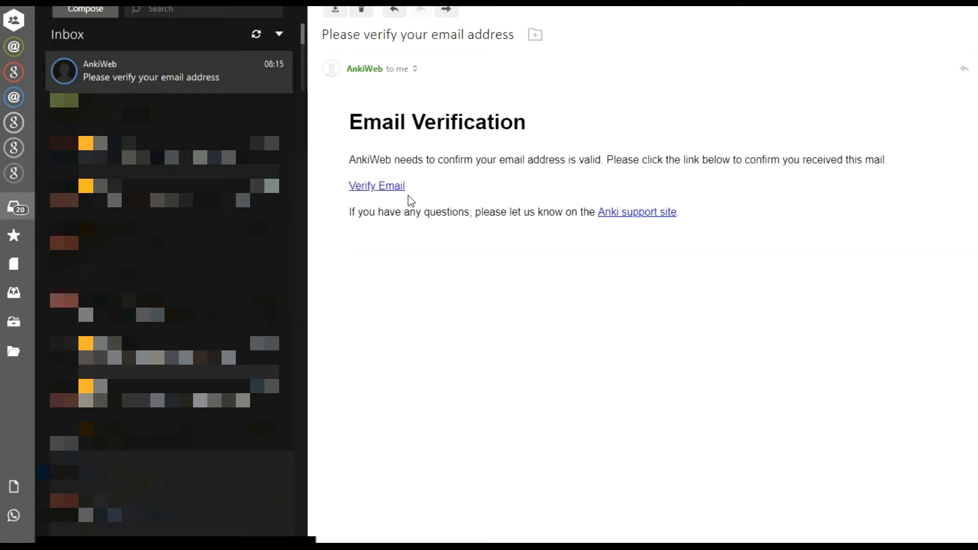
pyautogui.moveTo(369, 189)
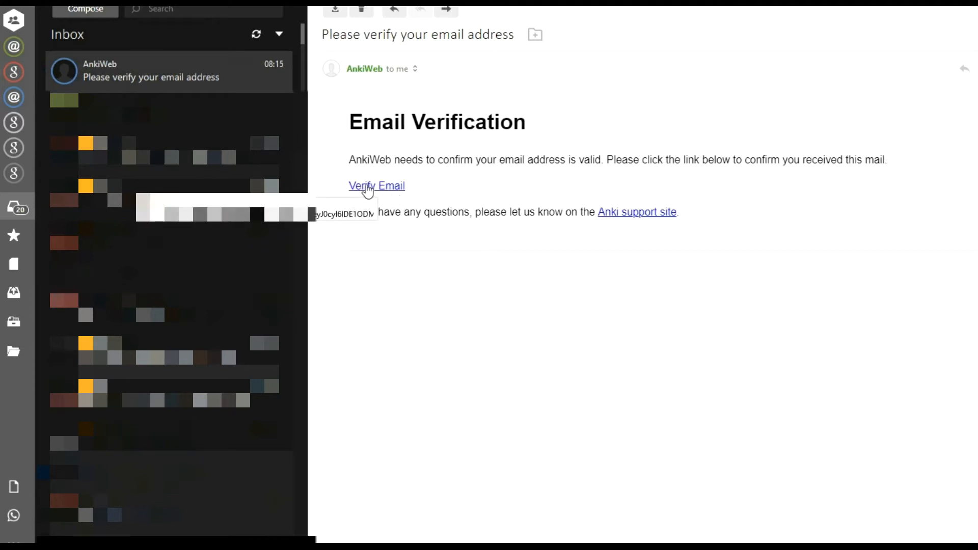
# Step: Follow the Verify Email link in AnkiWeb's verification message
pyautogui.click(377, 186)
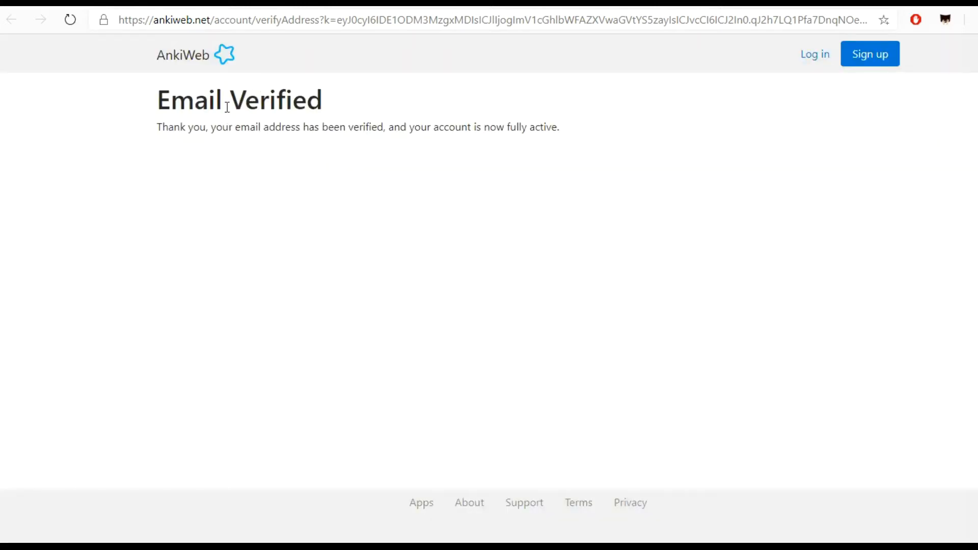
pyautogui.moveTo(308, 139)
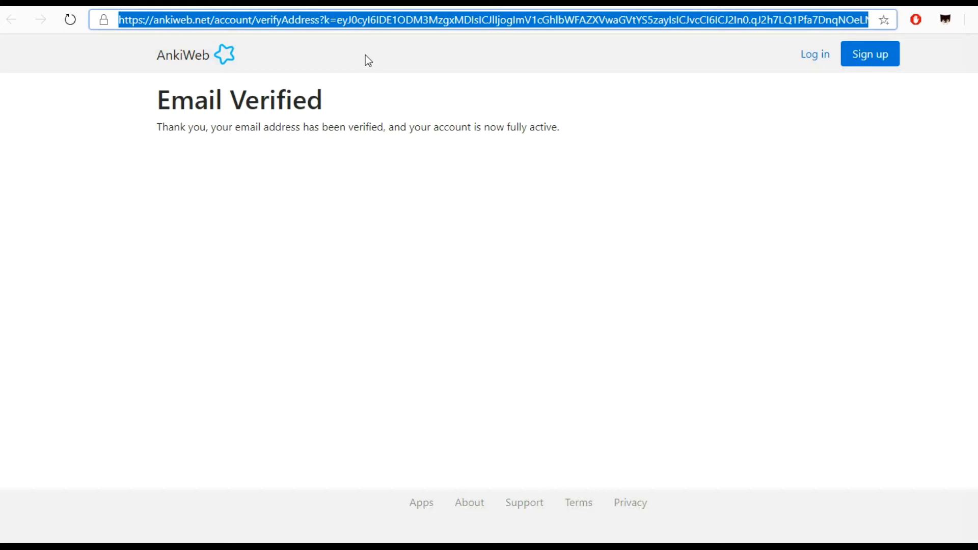
# Step: Download the 64-bit Windows 7/8/10 Anki installer from the computer version page and run it
pyautogui.click(188, 56)
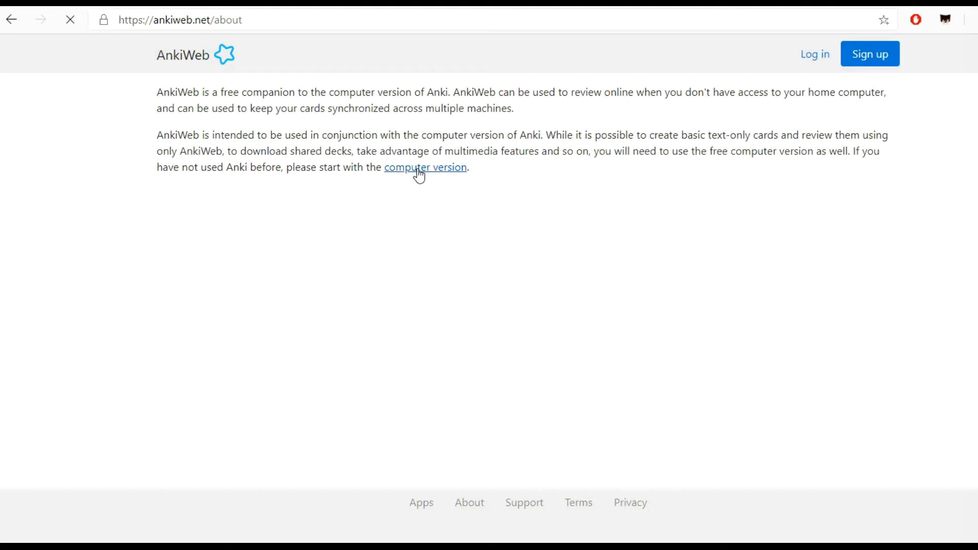
pyautogui.click(420, 167)
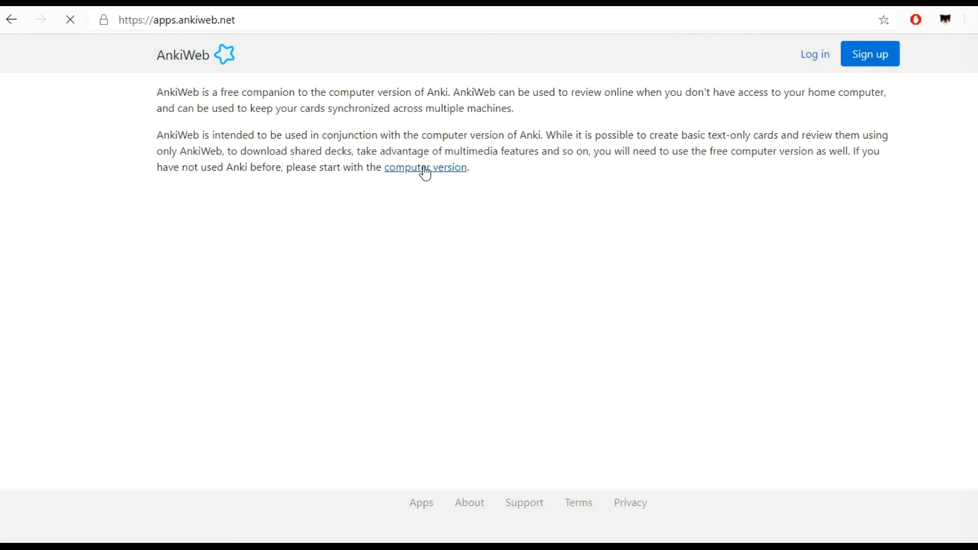
pyautogui.click(425, 168)
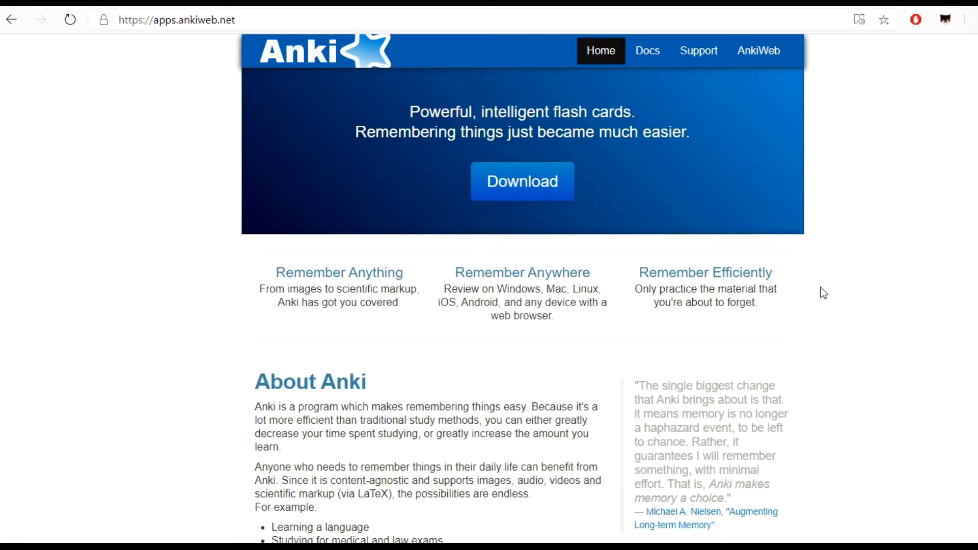
pyautogui.scroll(-3)
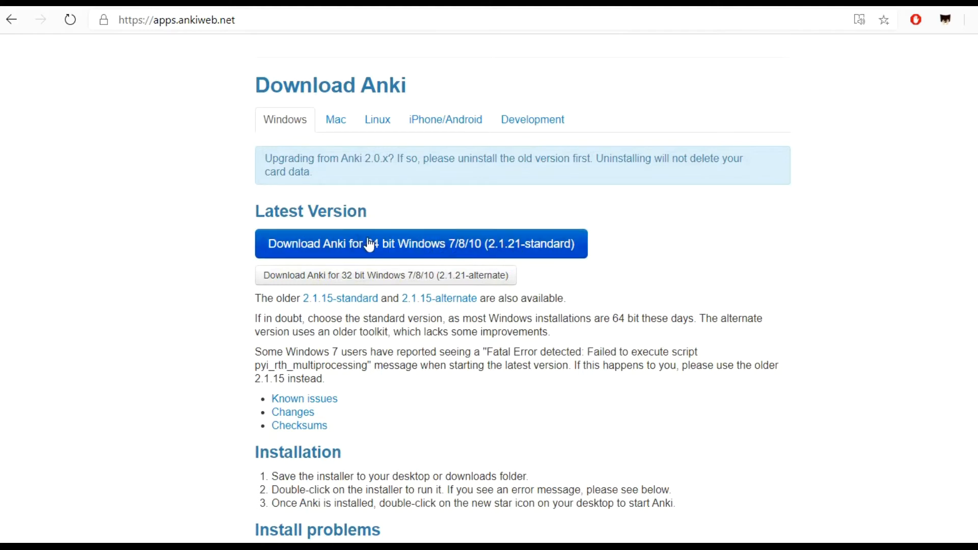
pyautogui.moveTo(410, 258)
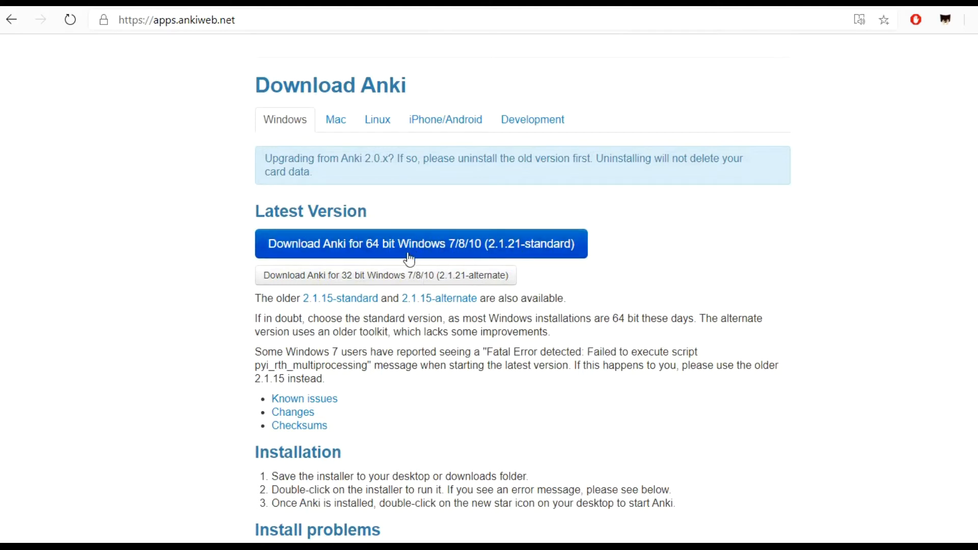
pyautogui.moveTo(431, 253)
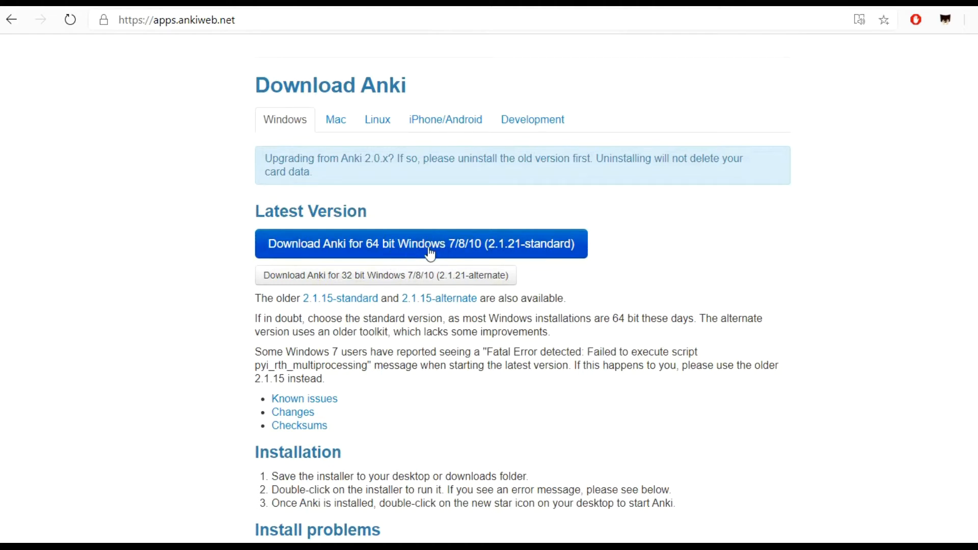
pyautogui.click(429, 244)
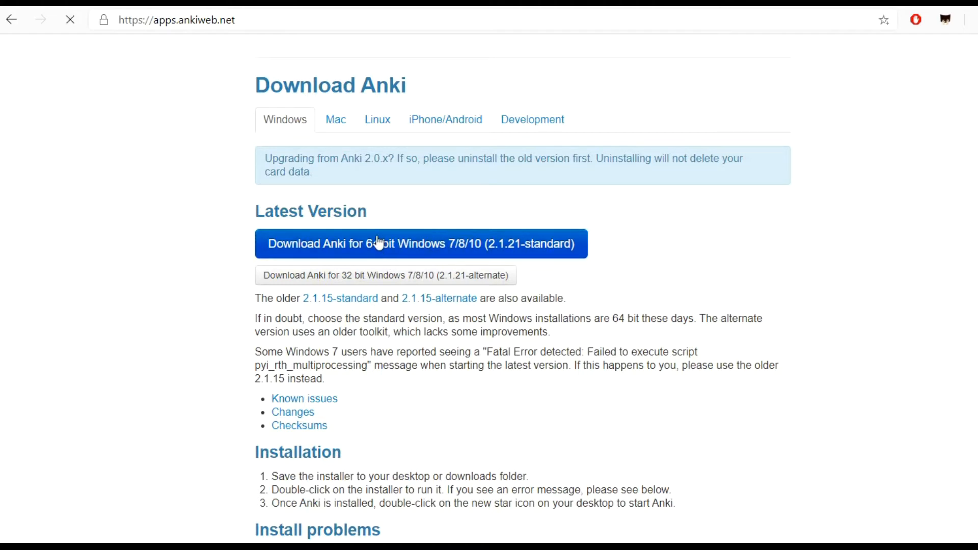
pyautogui.click(405, 244)
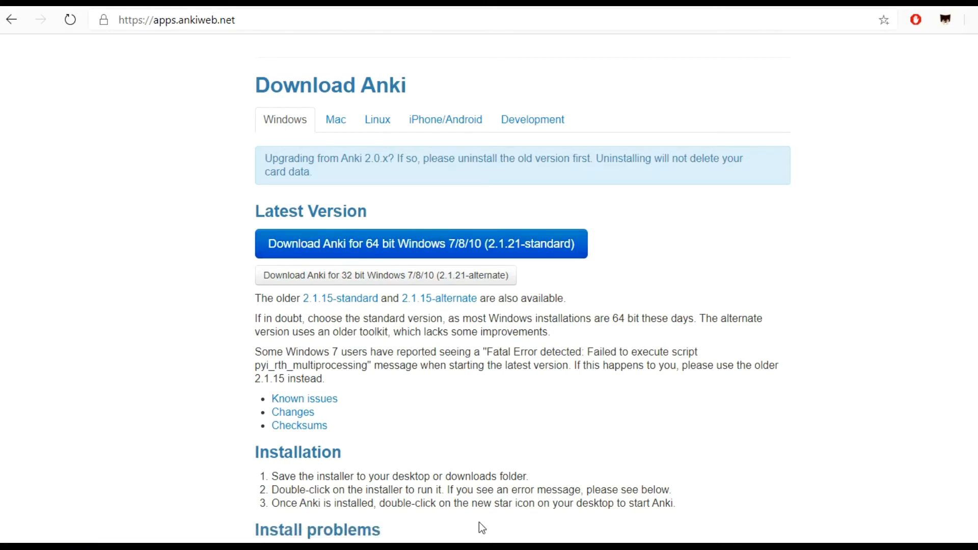
pyautogui.moveTo(511, 464)
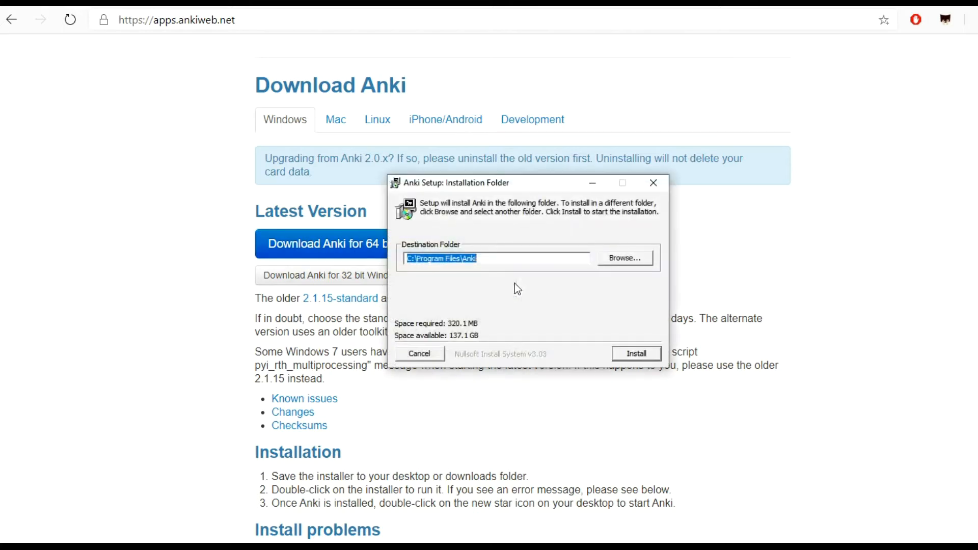
pyautogui.moveTo(509, 279)
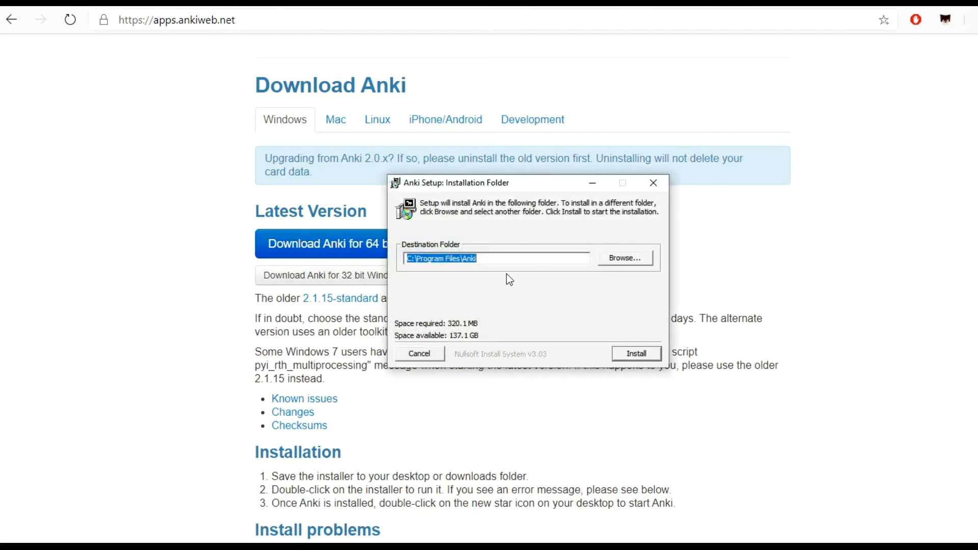
pyautogui.moveTo(639, 359)
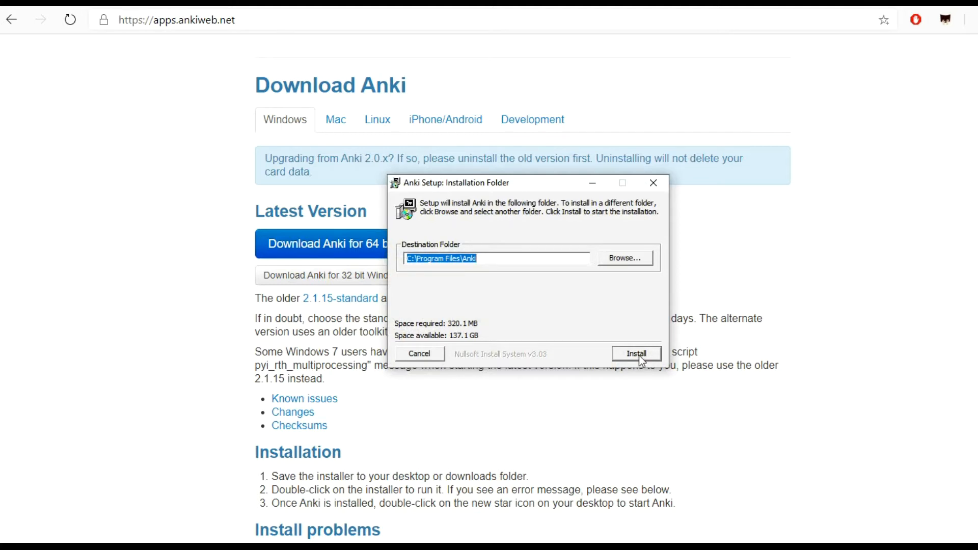
# Step: Install Anki into C:\Program Files\Anki and close the completed installer
pyautogui.click(636, 353)
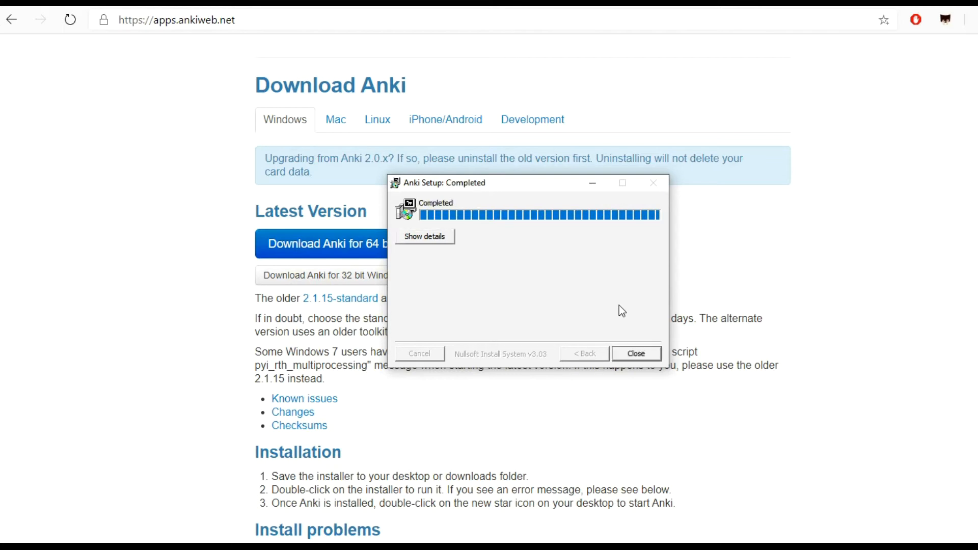
pyautogui.click(636, 354)
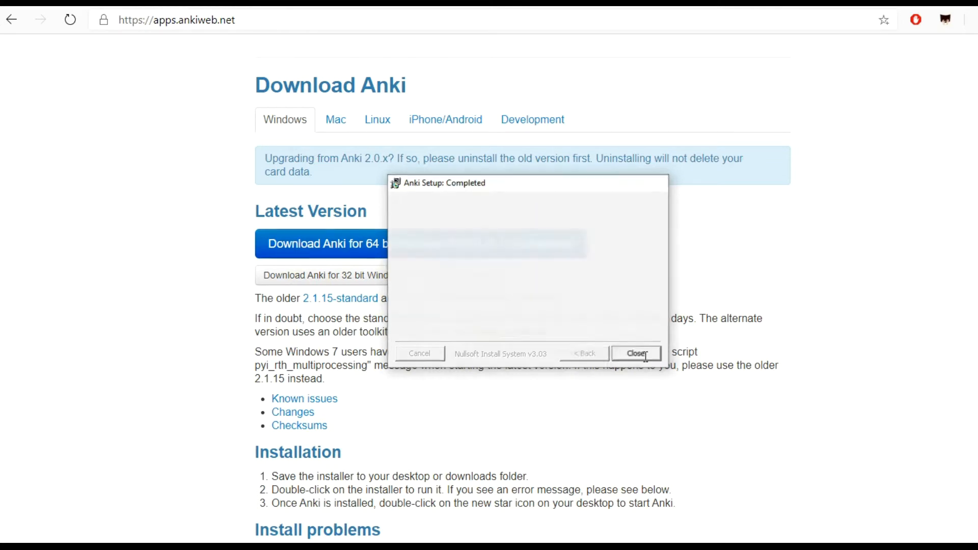
# Step: Launch Anki from its desktop shortcut to show the empty Default deck
pyautogui.click(637, 353)
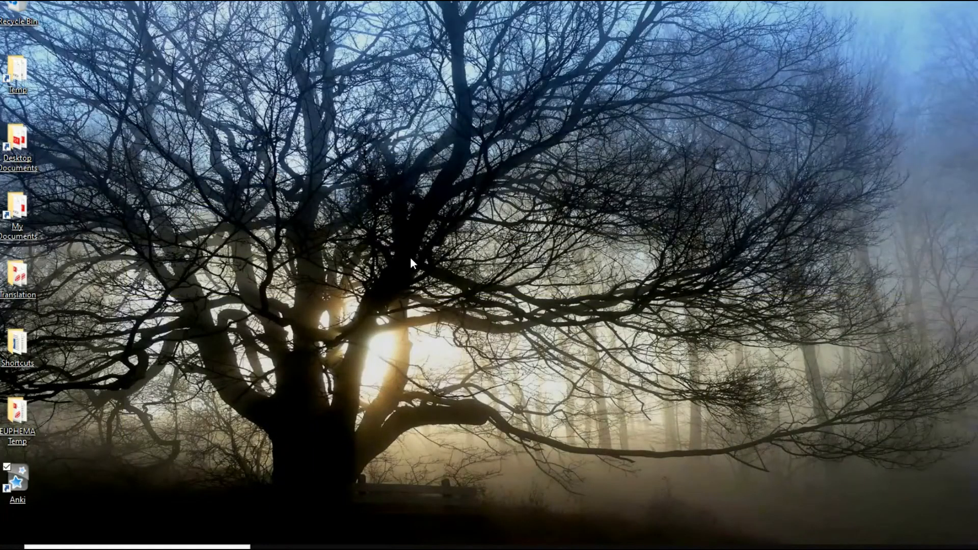
pyautogui.moveTo(65, 489)
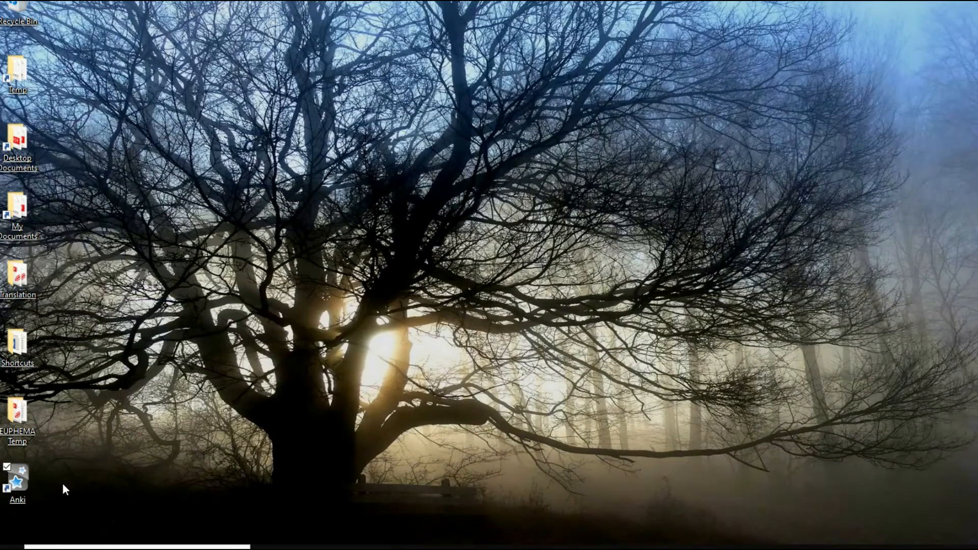
pyautogui.click(17, 481)
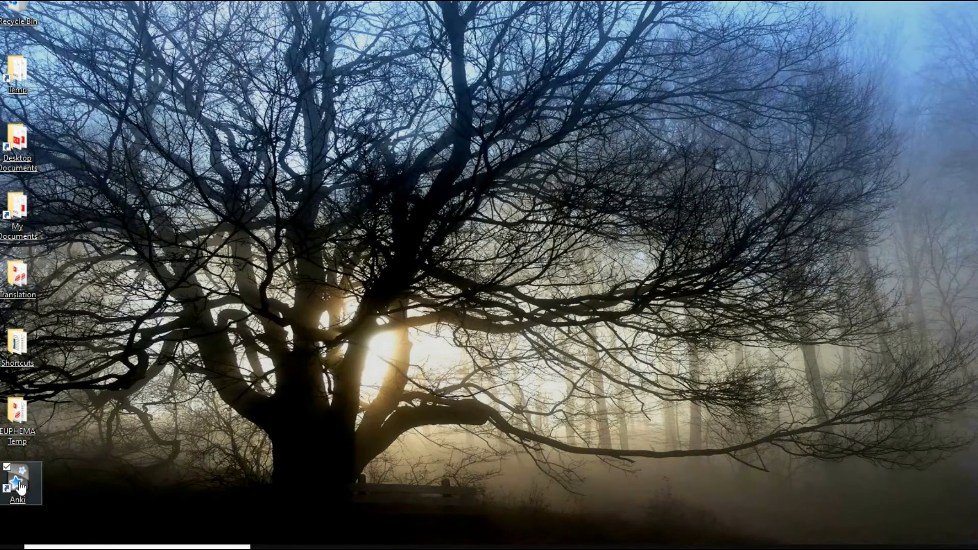
pyautogui.moveTo(67, 490)
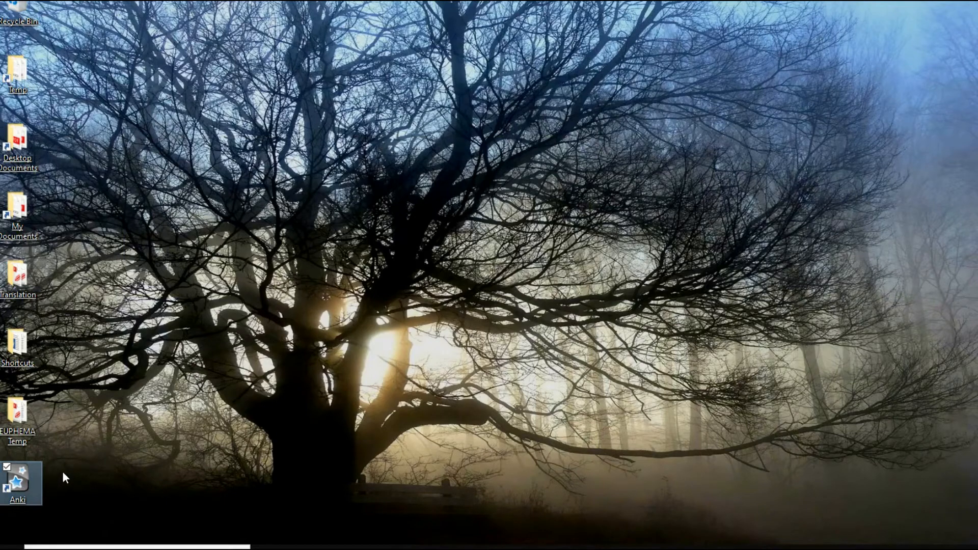
pyautogui.doubleClick(18, 478)
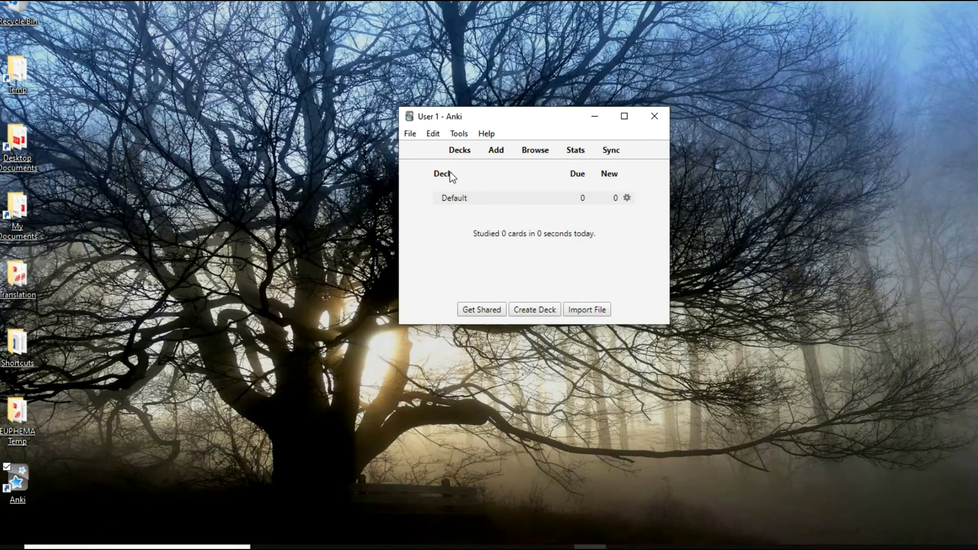
pyautogui.moveTo(444, 194)
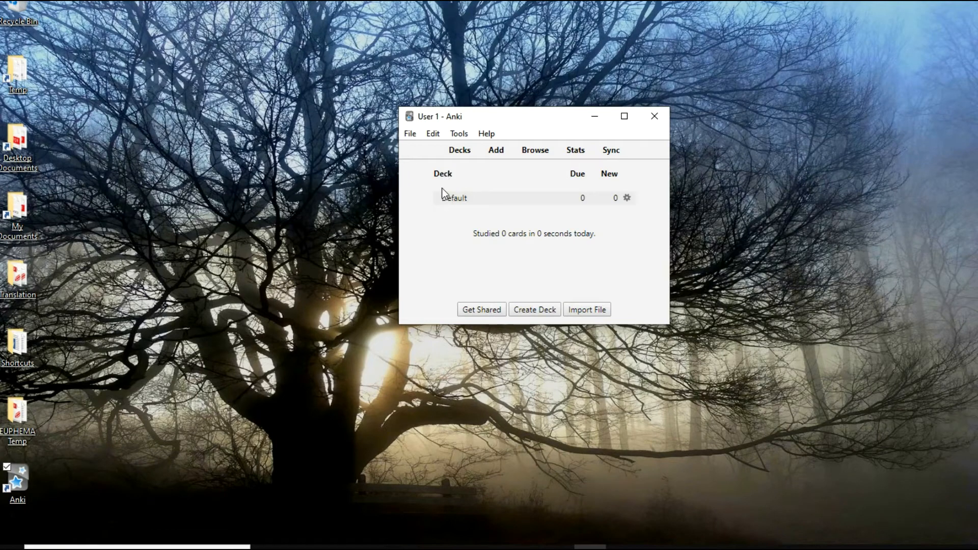
pyautogui.moveTo(638, 210)
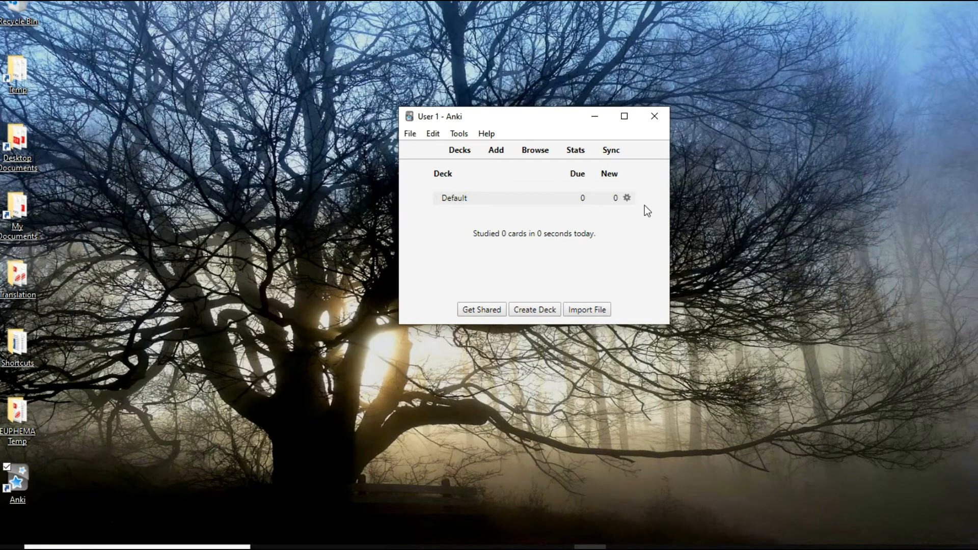
pyautogui.moveTo(624, 154)
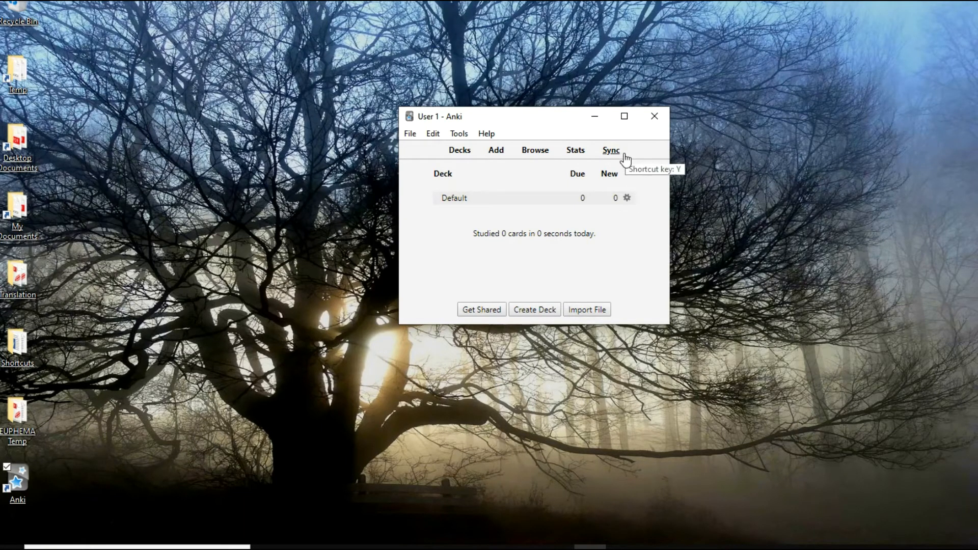
pyautogui.moveTo(615, 160)
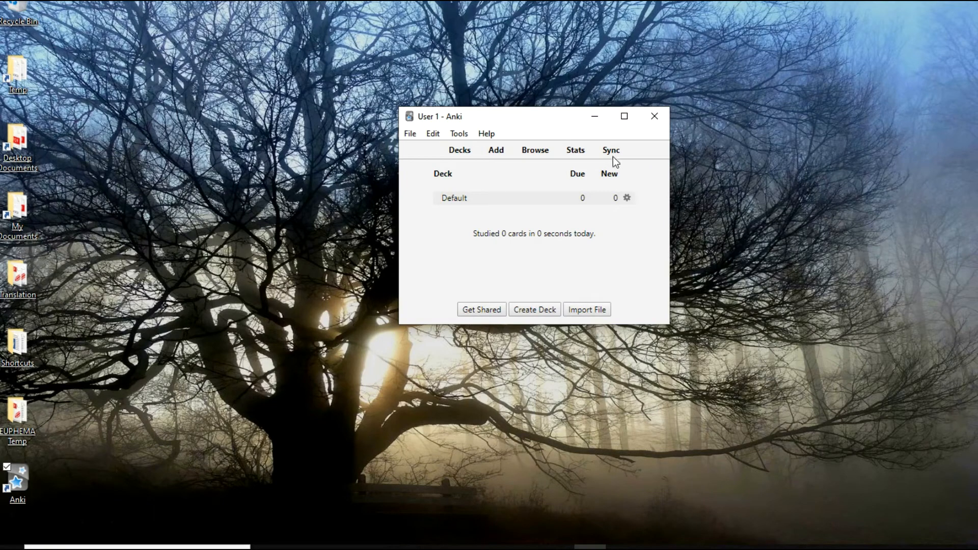
pyautogui.moveTo(610, 154)
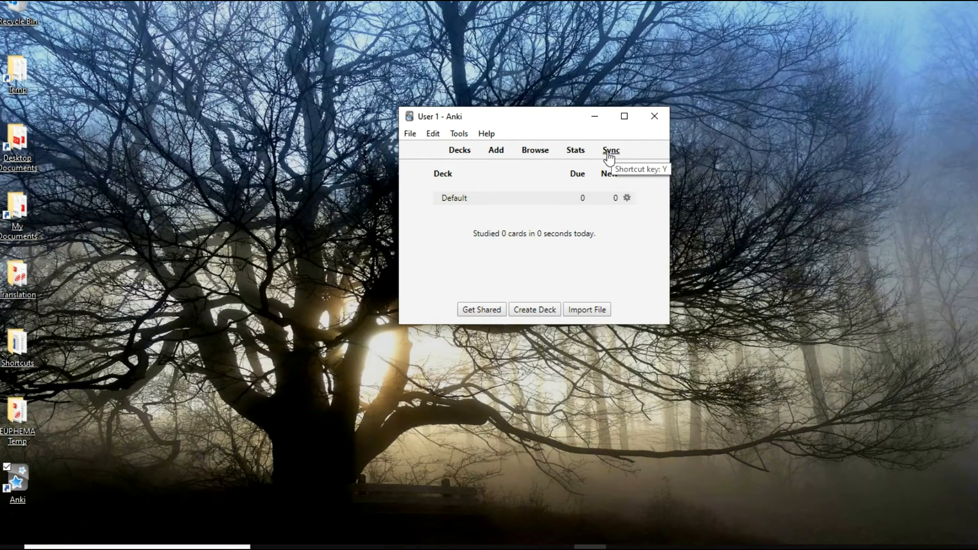
# Step: Sync, entering the euphe AnkiWeb ID and password in the Account Required dialog
pyautogui.click(611, 150)
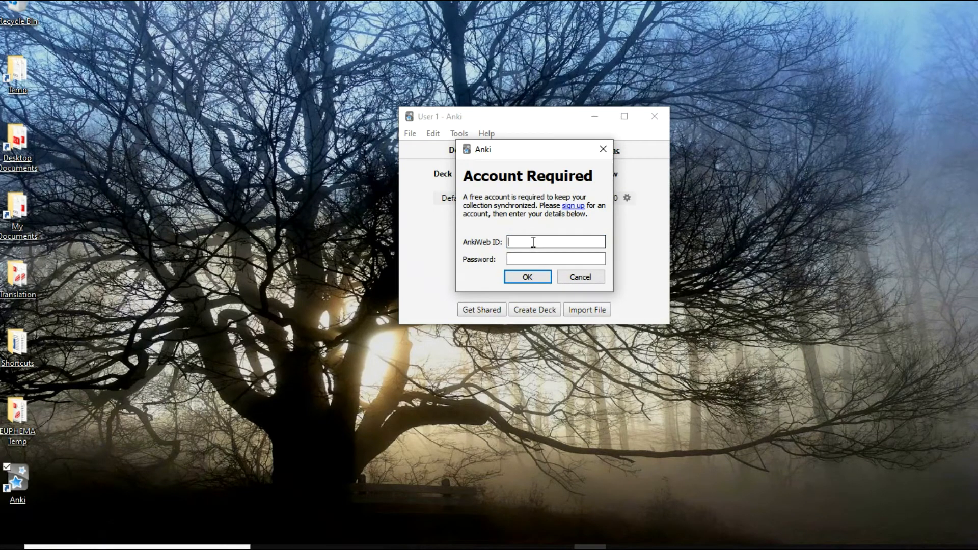
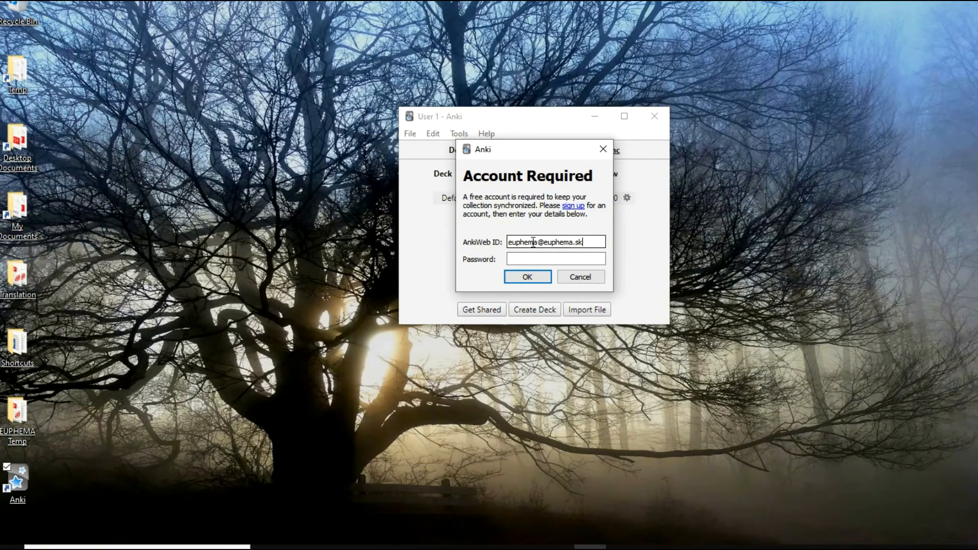
pyautogui.click(555, 259)
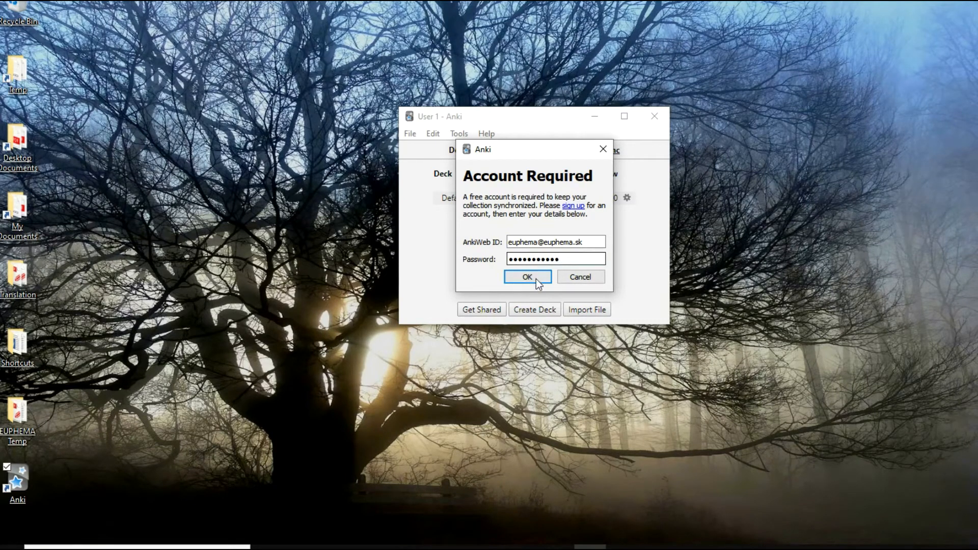
pyautogui.click(527, 277)
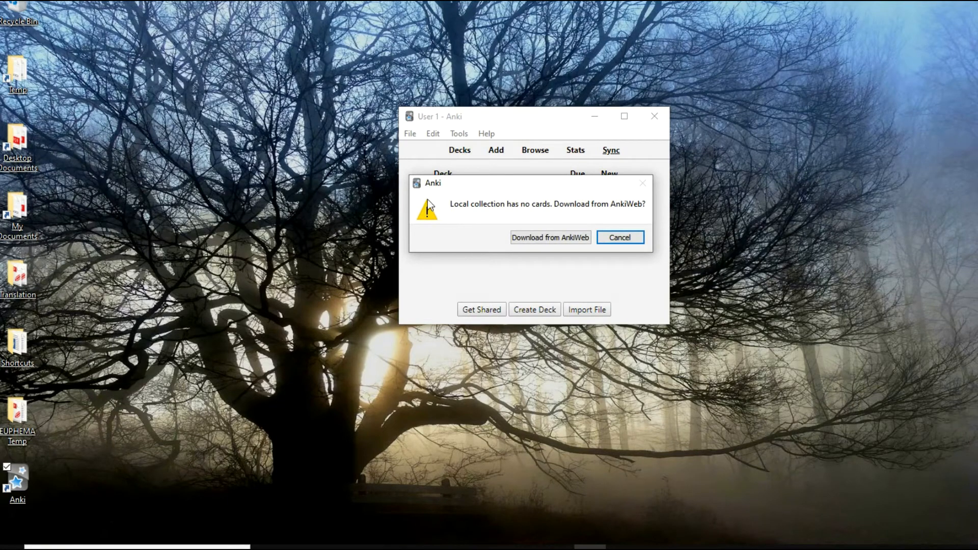
pyautogui.moveTo(469, 206)
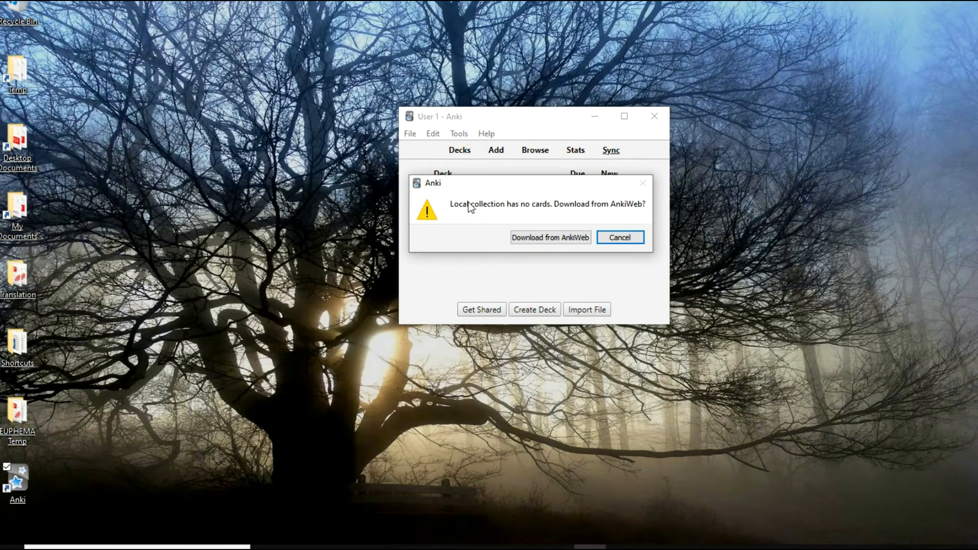
pyautogui.moveTo(529, 219)
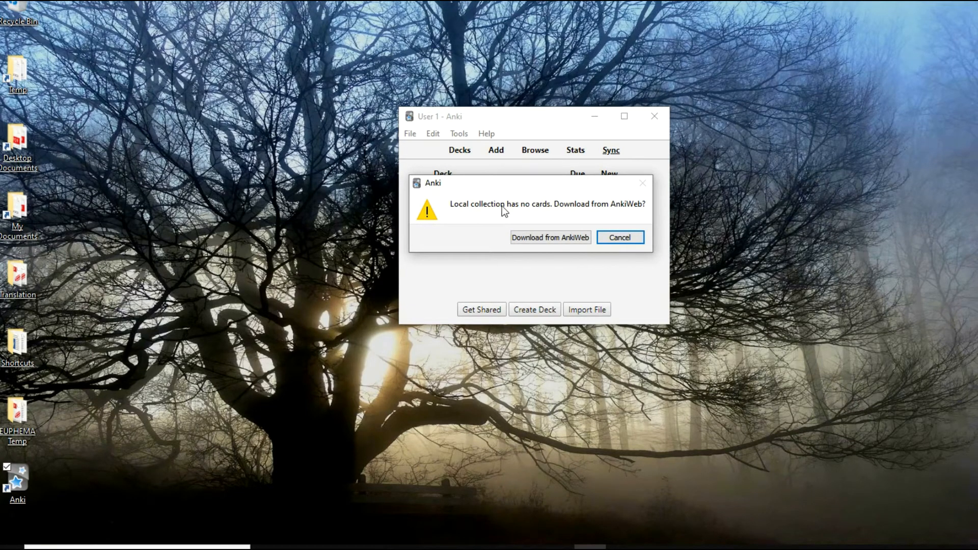
pyautogui.moveTo(550, 254)
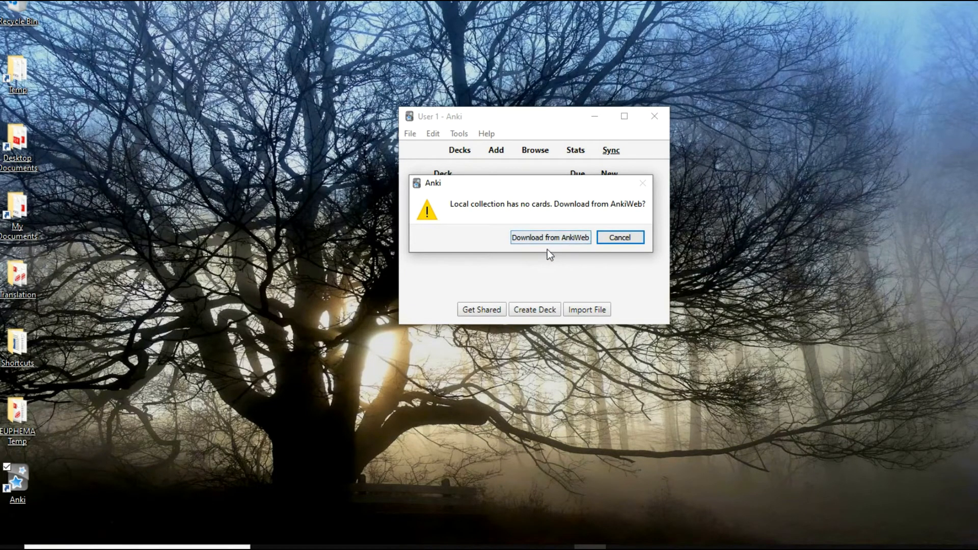
pyautogui.moveTo(551, 244)
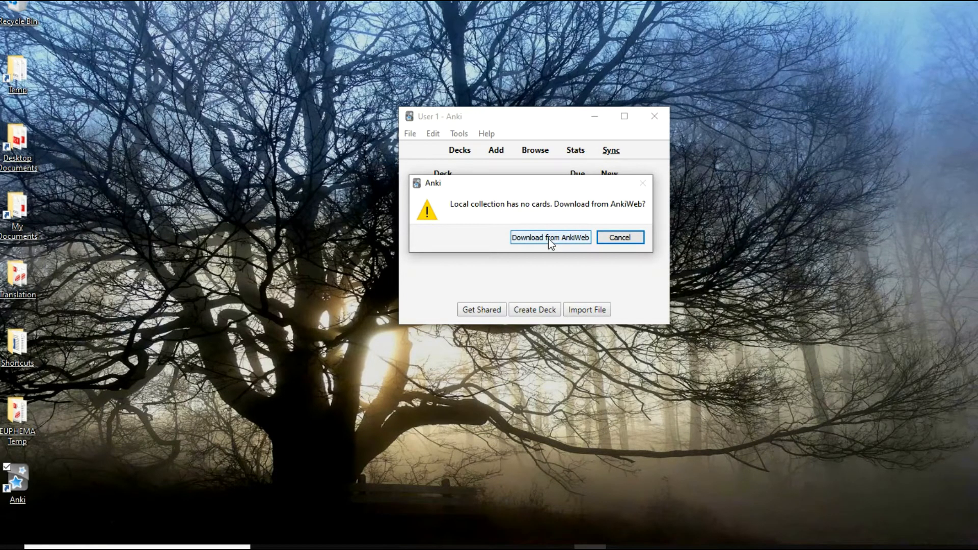
# Step: Choose Download from AnkiWeb to bring in the empty User1 deck
pyautogui.click(620, 237)
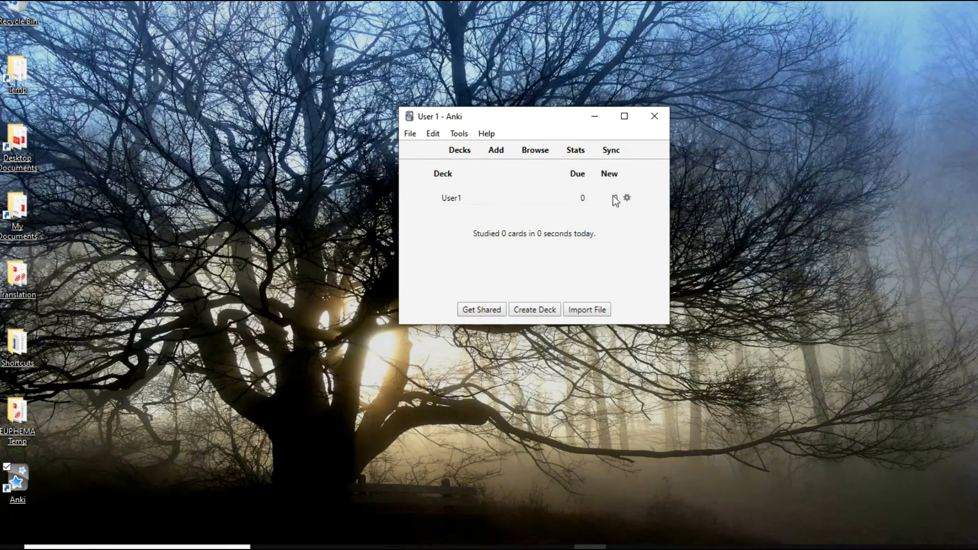
pyautogui.moveTo(690, 350)
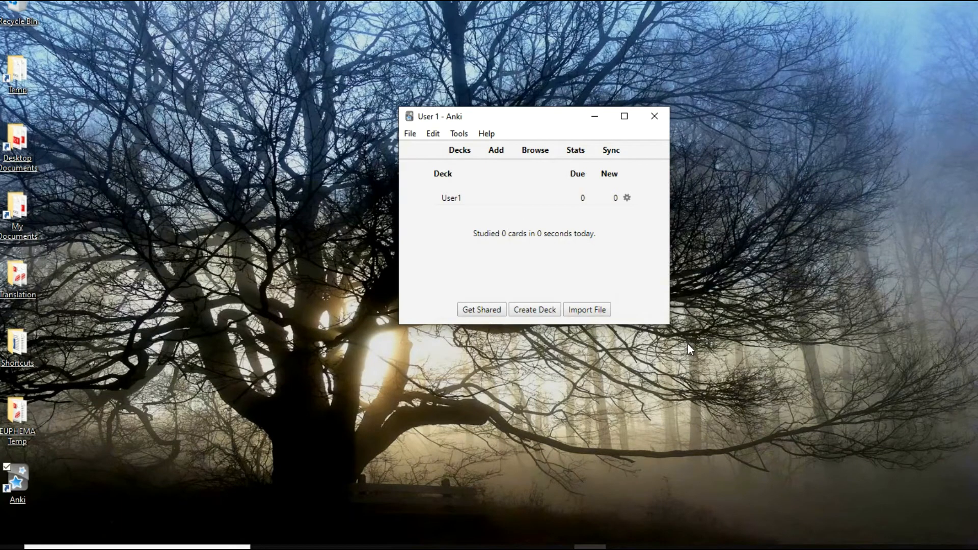
pyautogui.moveTo(589, 293)
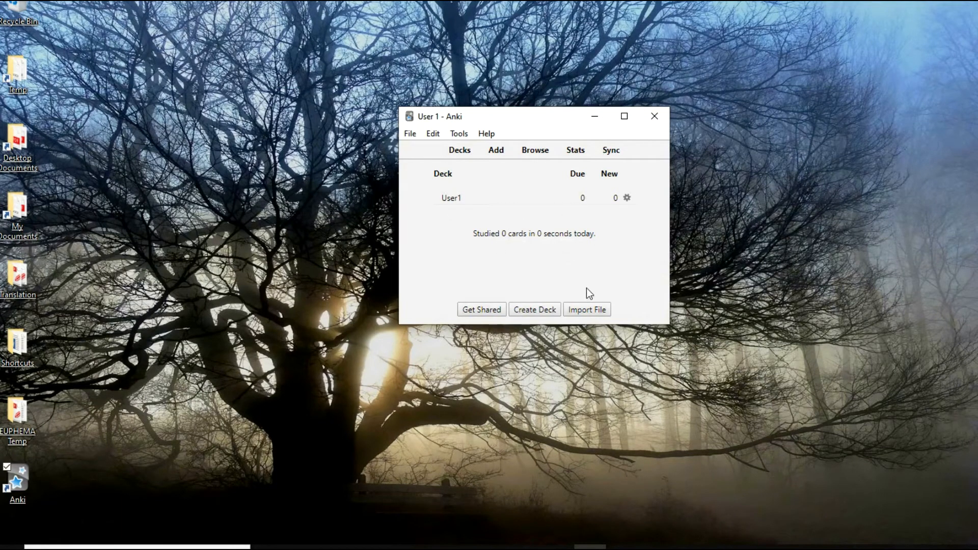
pyautogui.moveTo(602, 300)
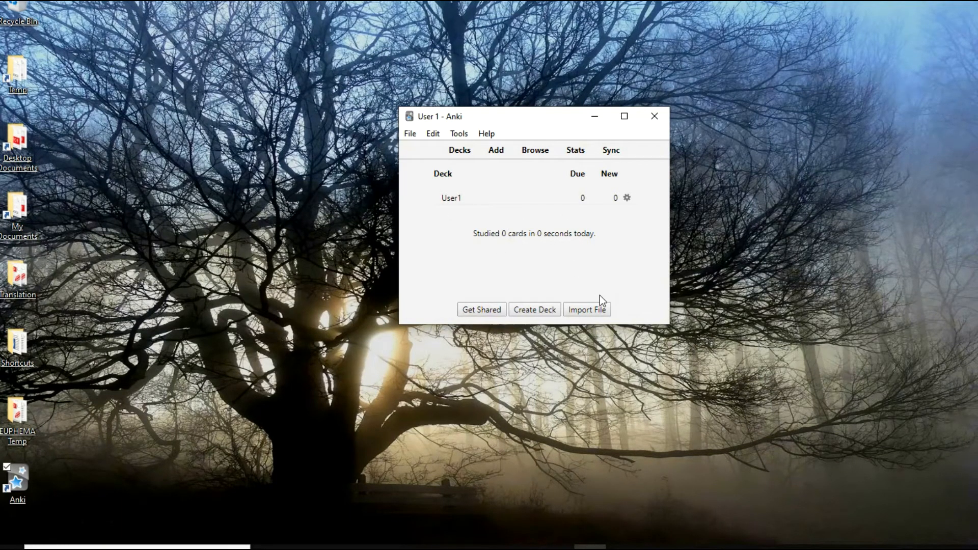
pyautogui.click(409, 133)
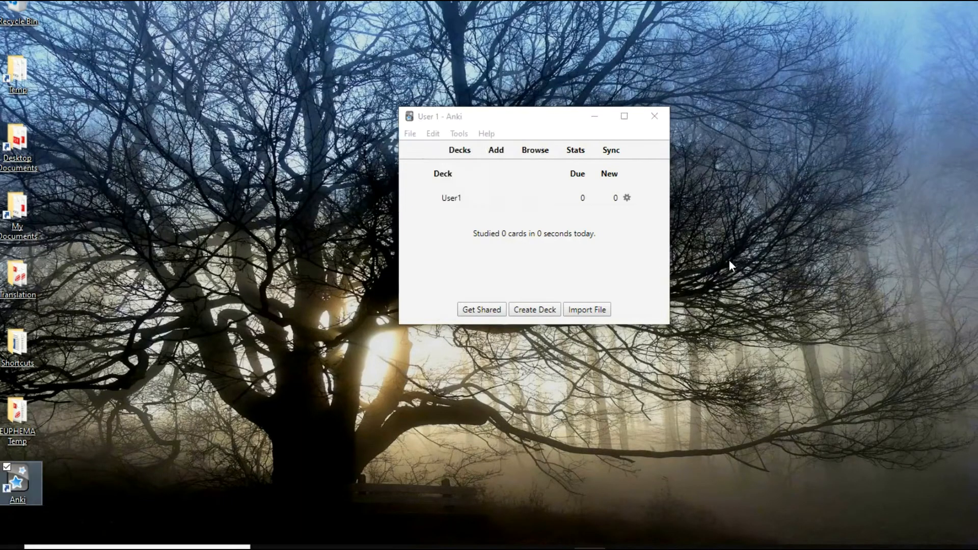
pyautogui.moveTo(589, 435)
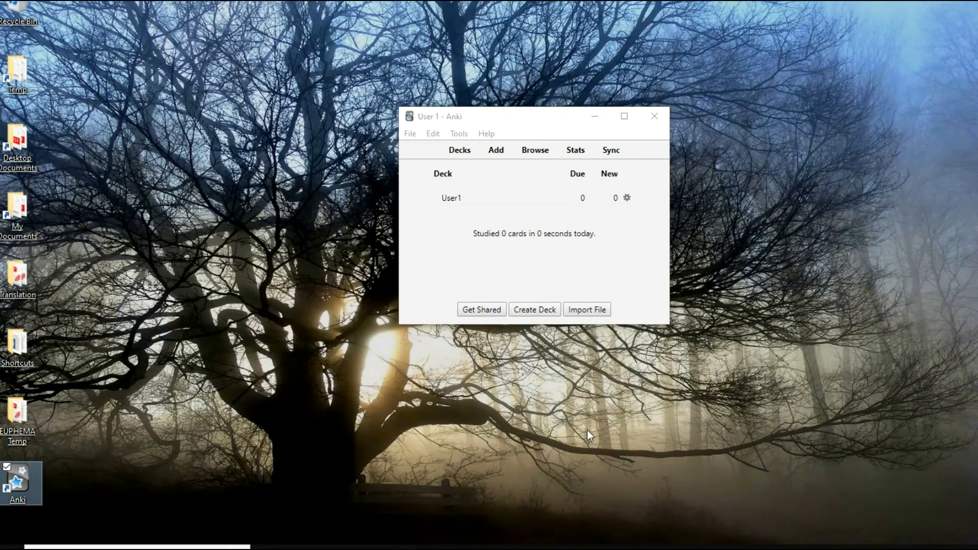
pyautogui.moveTo(500, 544)
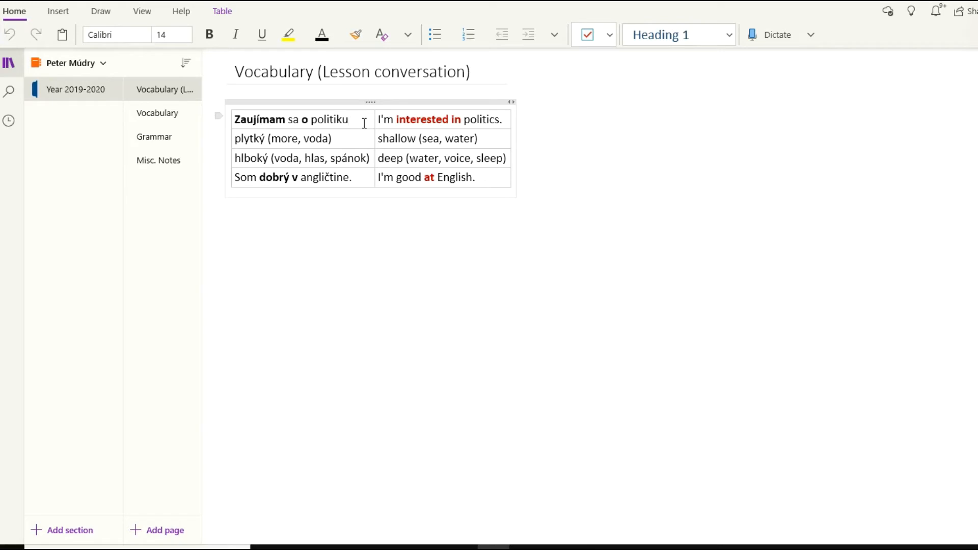
# Step: Select the Slovak–English table on the Vocabulary (Lesson conversation) page for copying
pyautogui.click(352, 120)
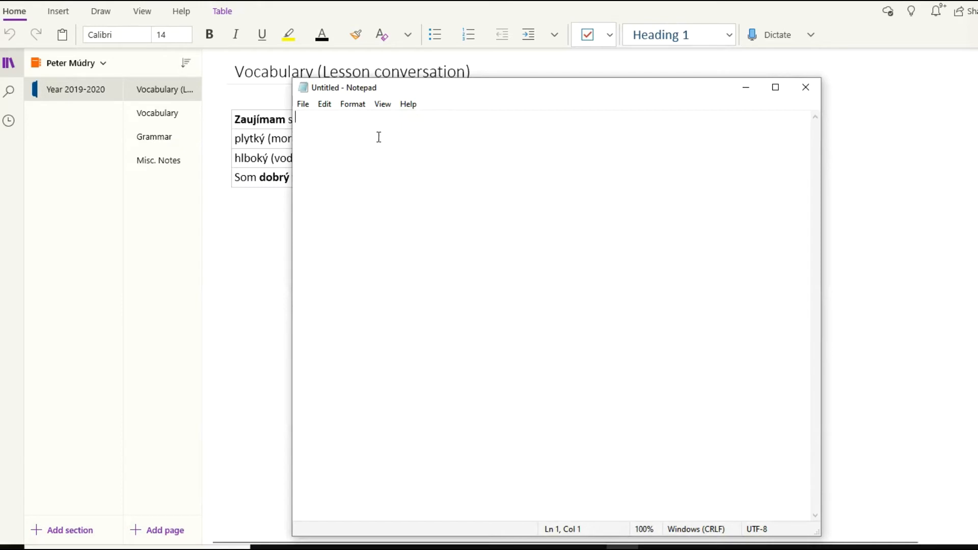
pyautogui.moveTo(370, 154)
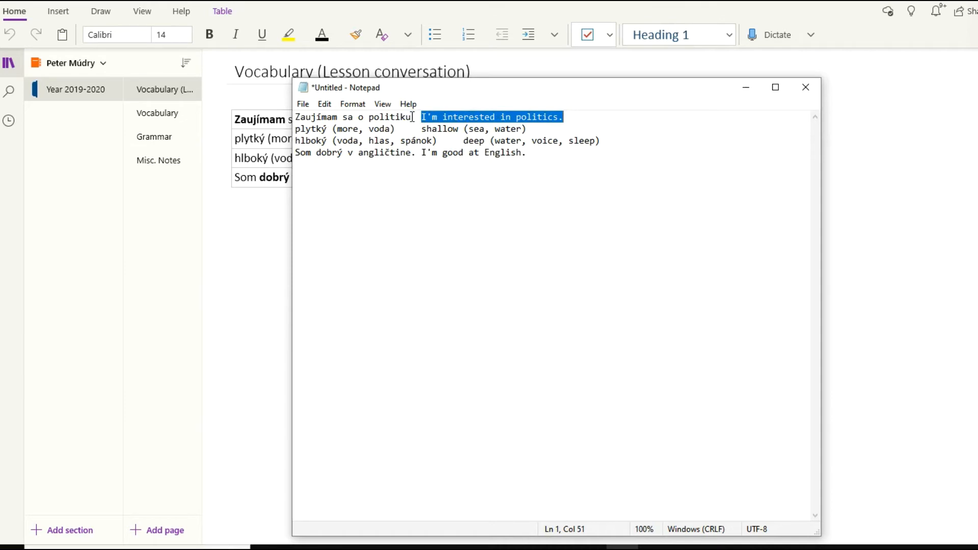
# Step: Verify the four pasted vocabulary rows are tab-separated, then begin saving the text
pyautogui.click(422, 117)
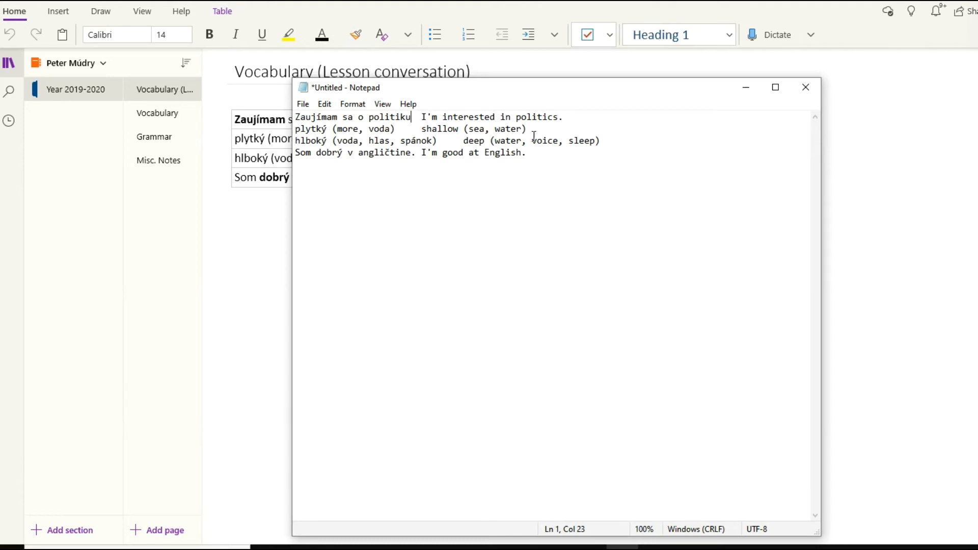
pyautogui.click(303, 104)
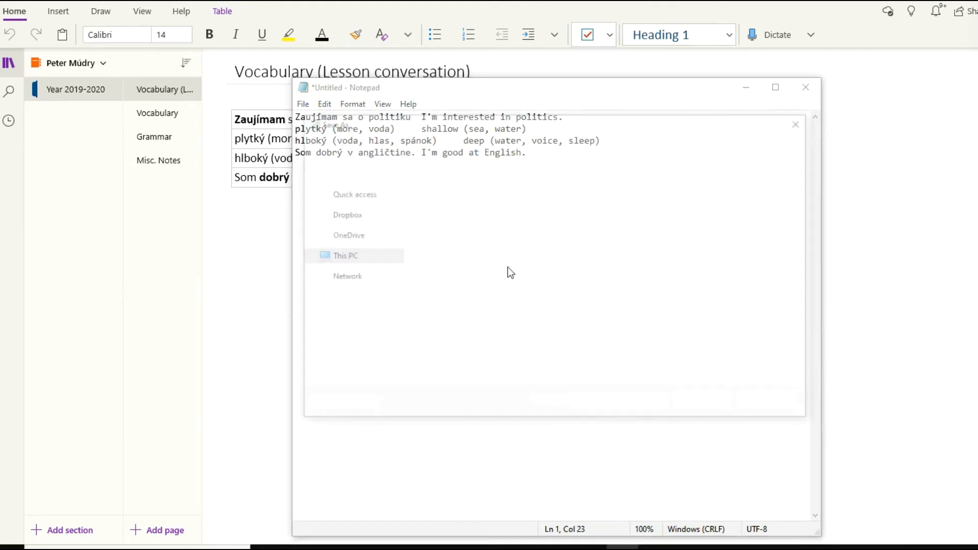
# Step: Name the file test1 and save it to the Desktop as UTF-8 text
pyautogui.write('test1')
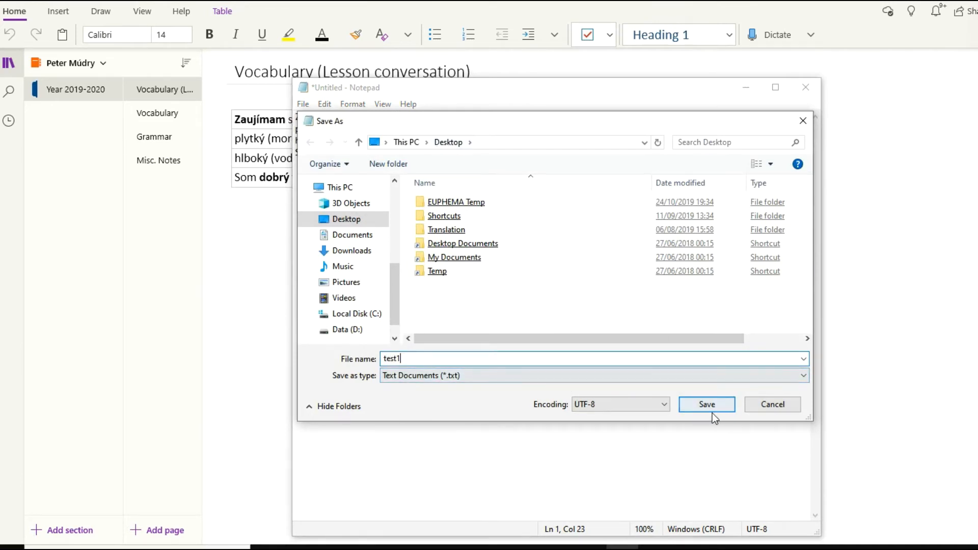
pyautogui.moveTo(694, 404)
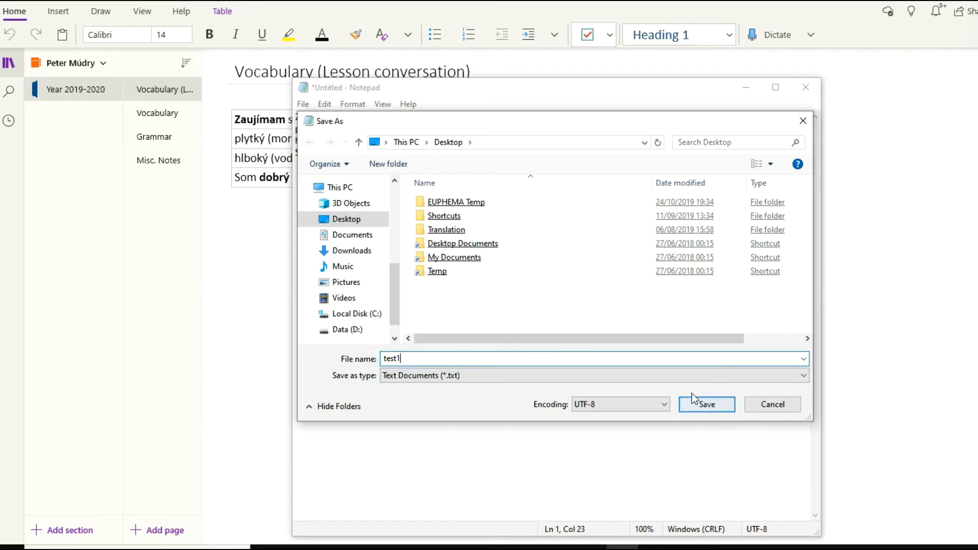
pyautogui.click(706, 405)
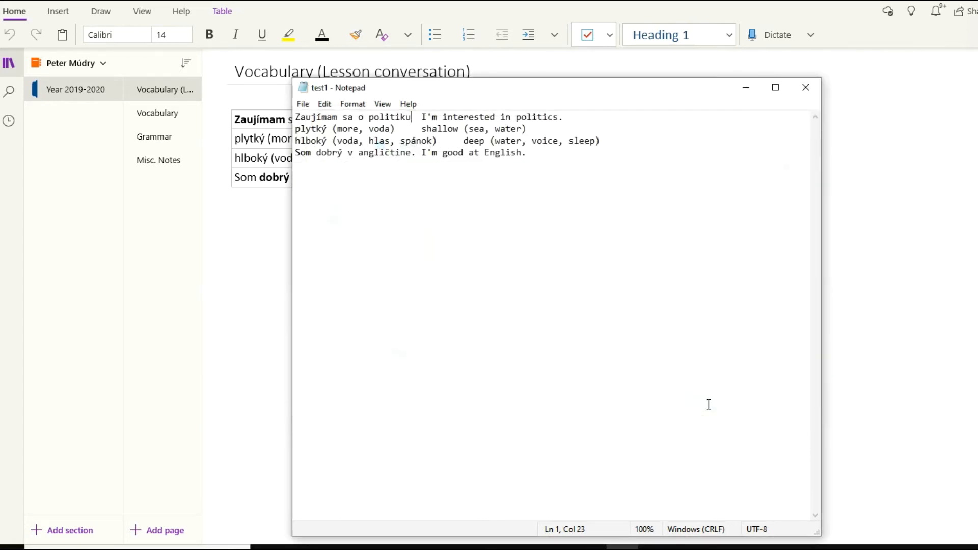
pyautogui.moveTo(652, 111)
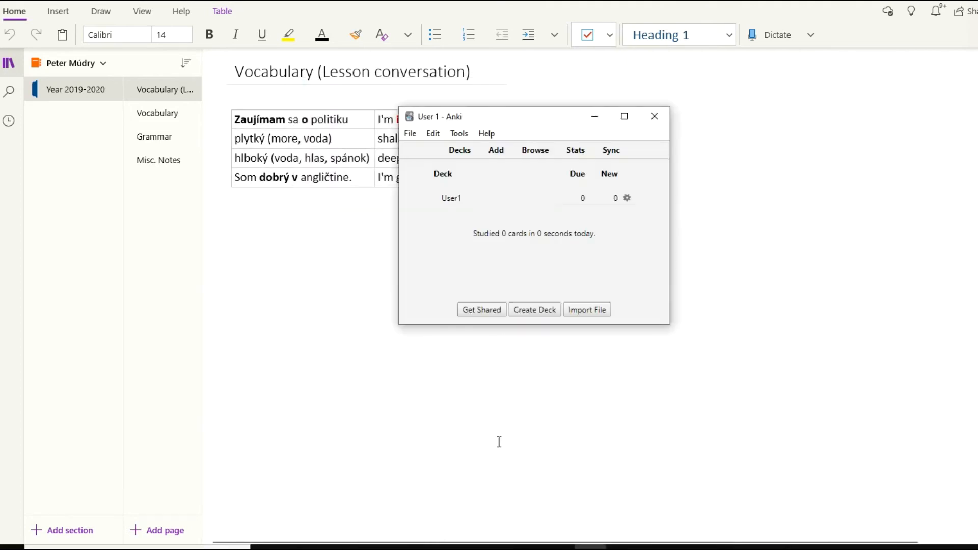
# Step: Move Anki beside the vocabulary table and start File > Import
pyautogui.moveTo(531, 116); pyautogui.dragTo(694, 123)
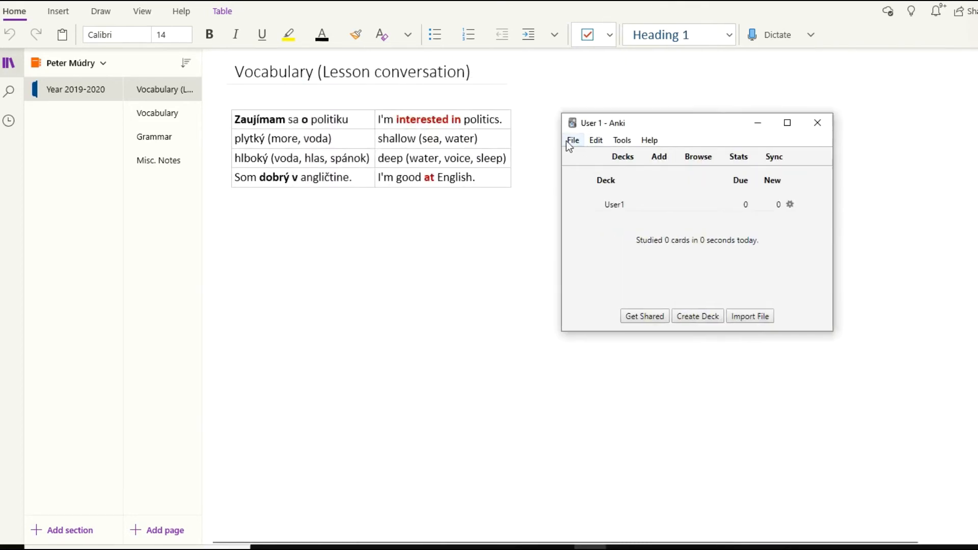
pyautogui.click(572, 140)
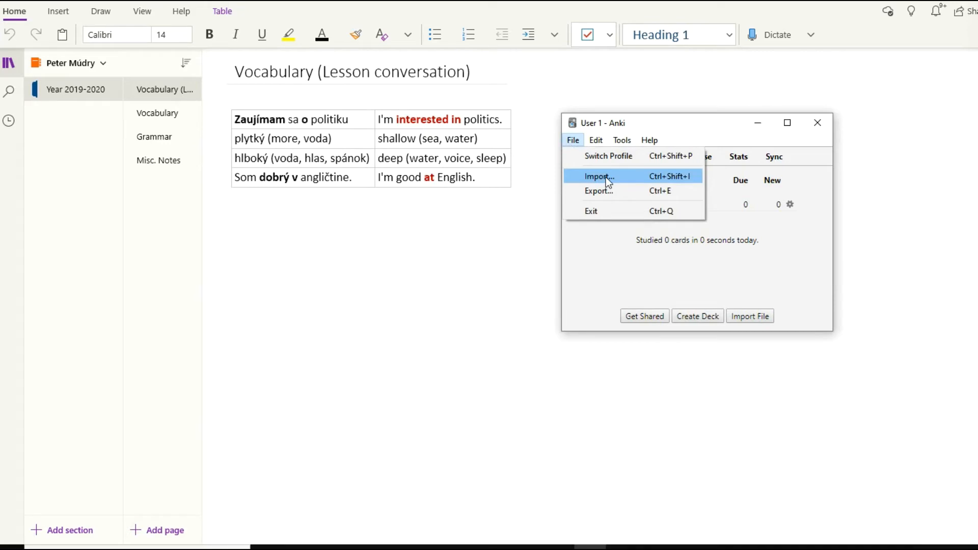
pyautogui.click(599, 176)
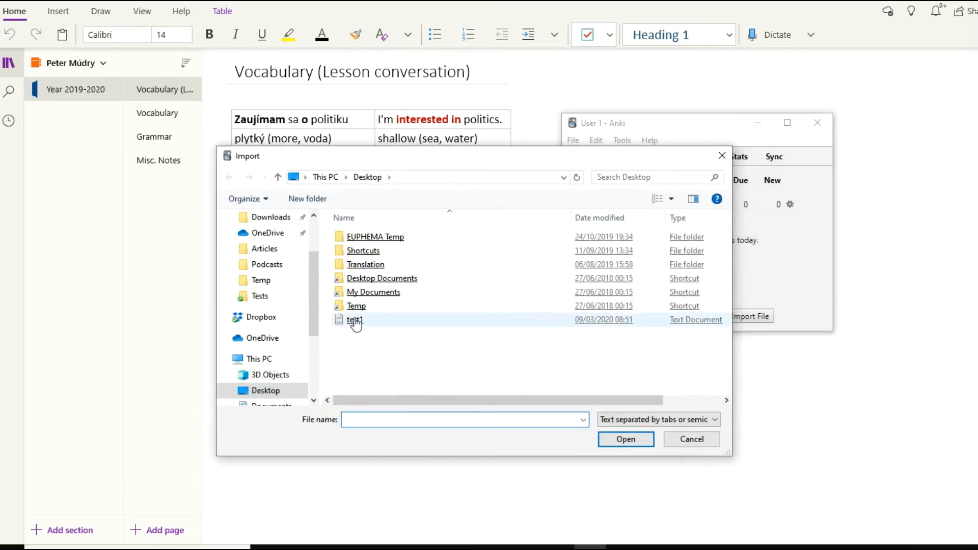
pyautogui.moveTo(356, 322)
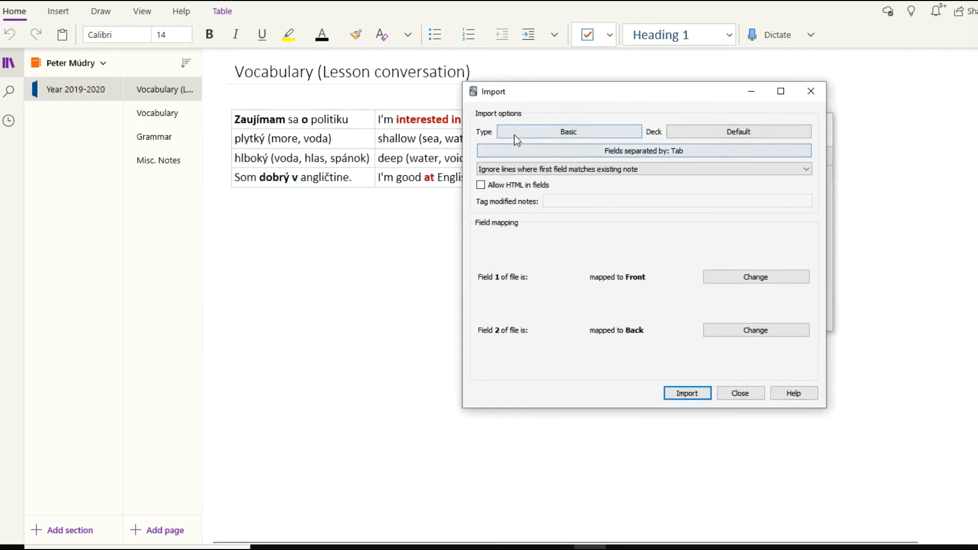
# Step: Keep Default as the destination deck, run the import, and dismiss the 4-note report
pyautogui.click(740, 131)
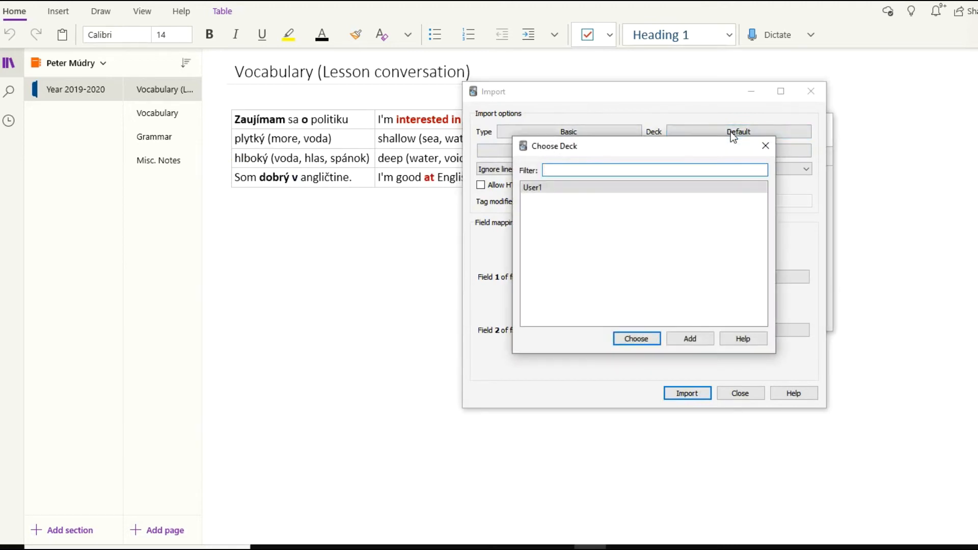
pyautogui.click(636, 339)
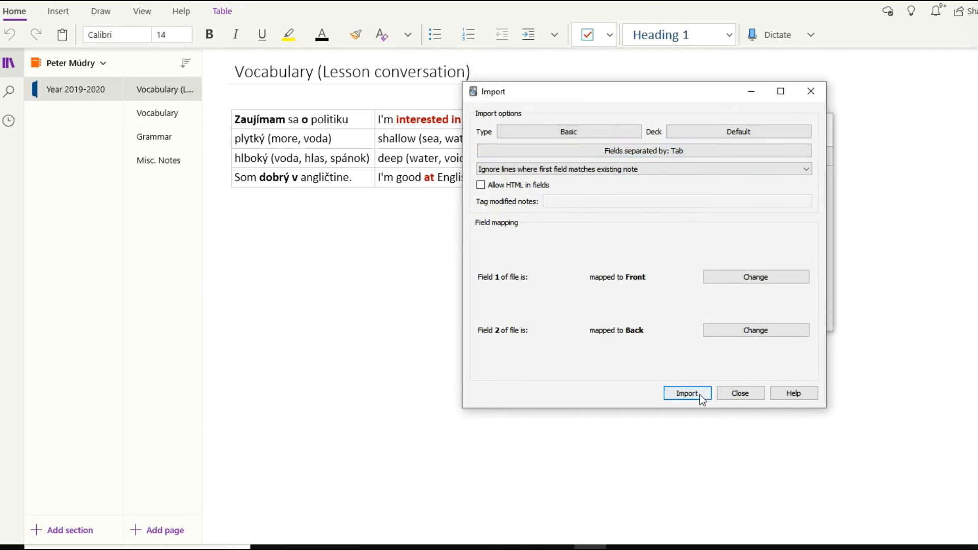
pyautogui.click(687, 393)
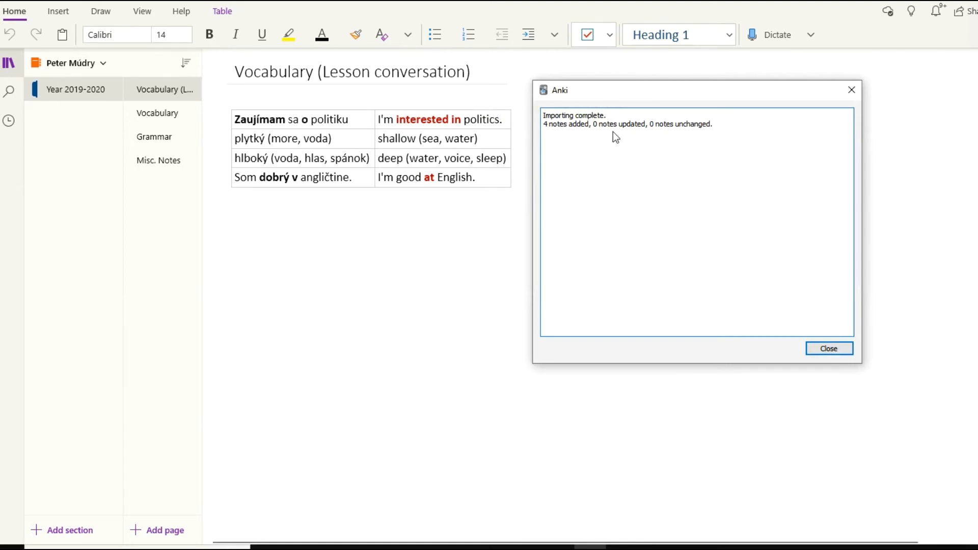
pyautogui.moveTo(843, 382)
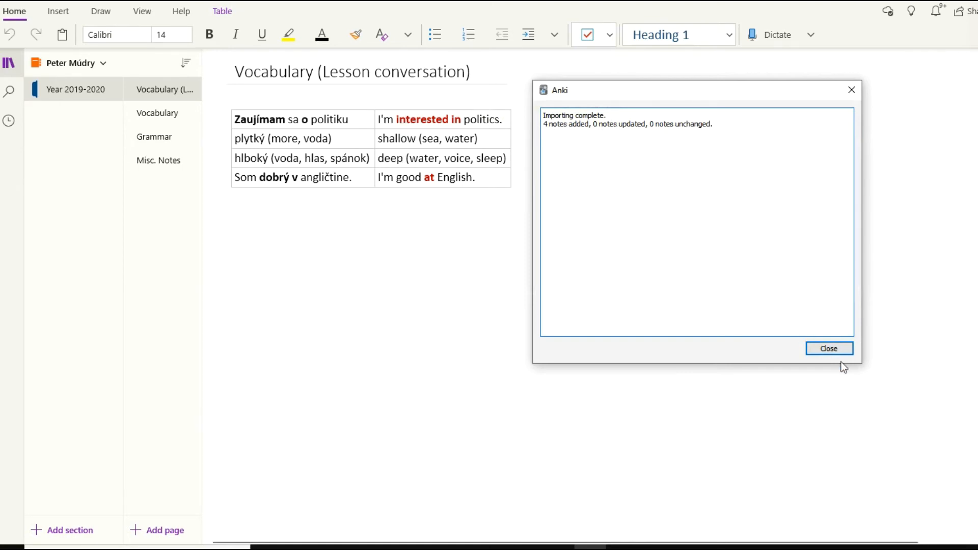
pyautogui.click(828, 349)
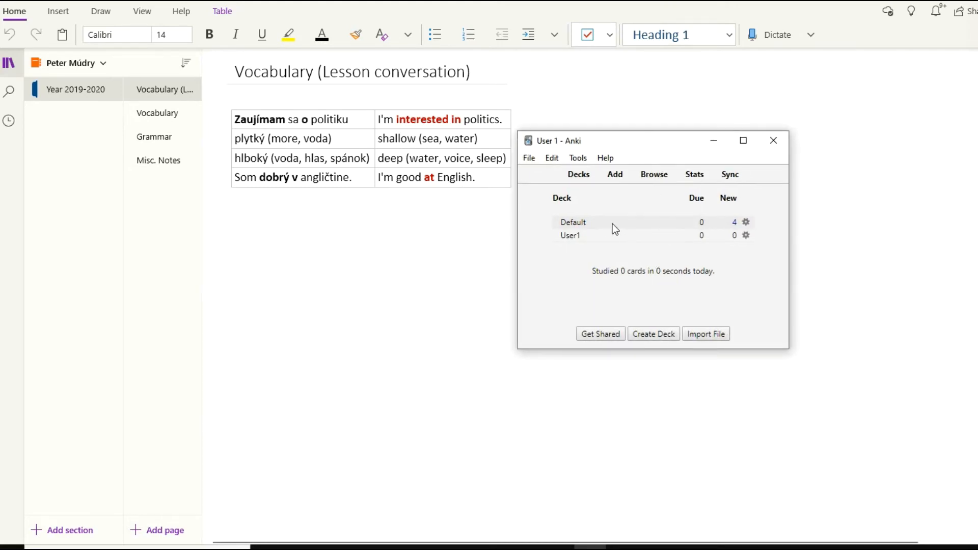
pyautogui.moveTo(732, 225)
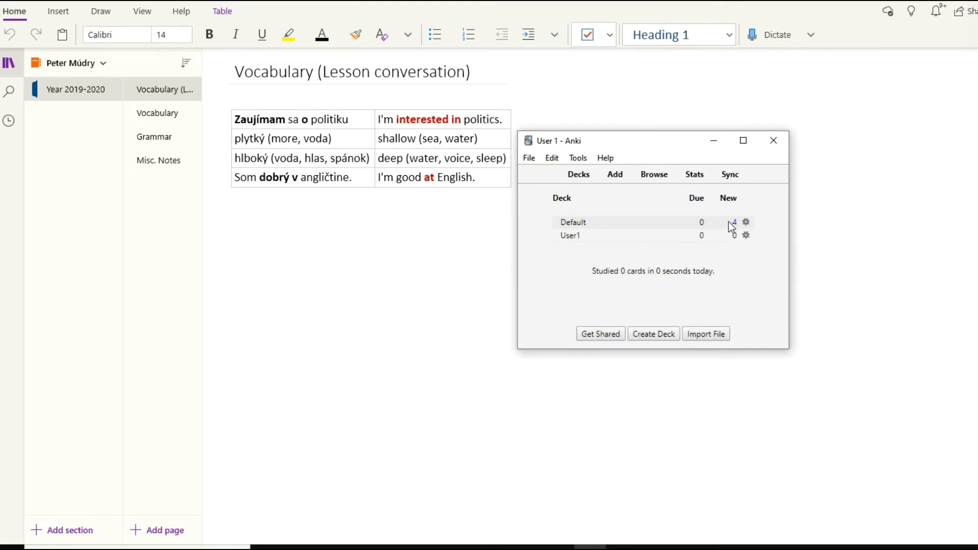
pyautogui.moveTo(723, 228)
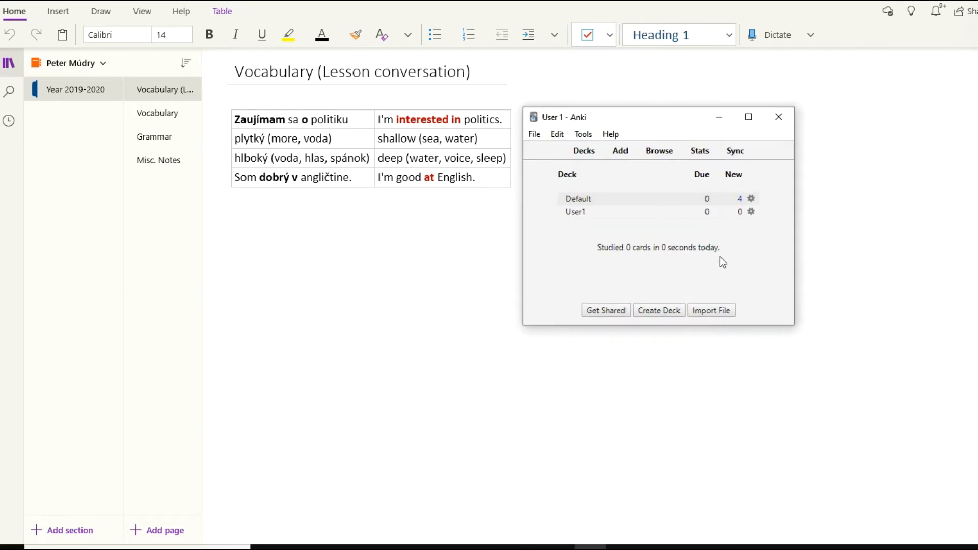
pyautogui.moveTo(578, 205)
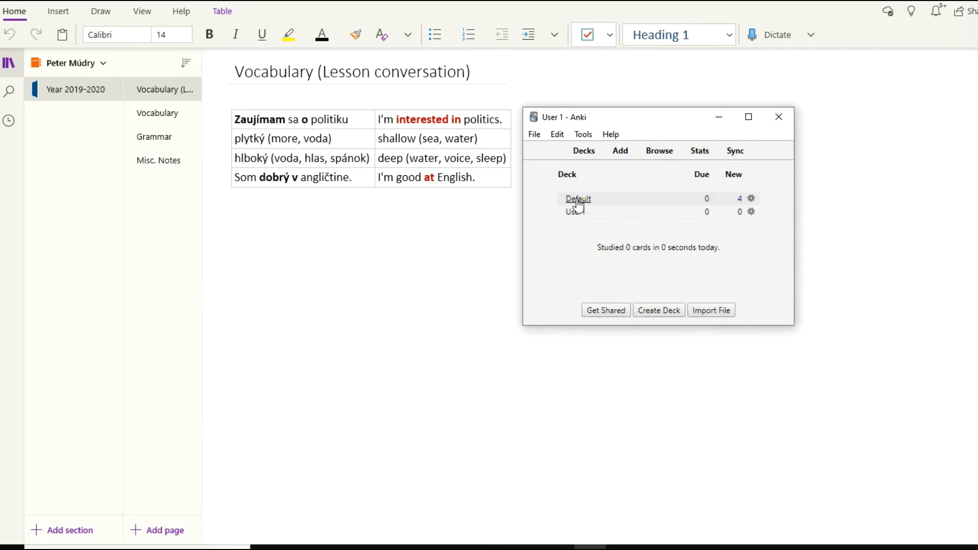
# Step: Open the Default deck overview showing 4 new, 0 learning, 0 review cards
pyautogui.click(578, 198)
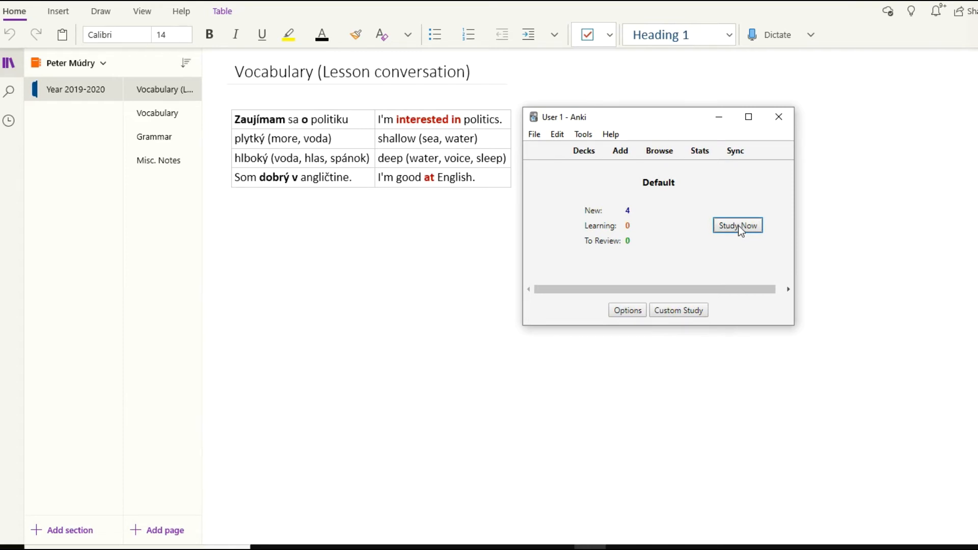
# Step: Study the politics sentence, plytký, hlboký and English sentence cards, grading each answer
pyautogui.click(738, 225)
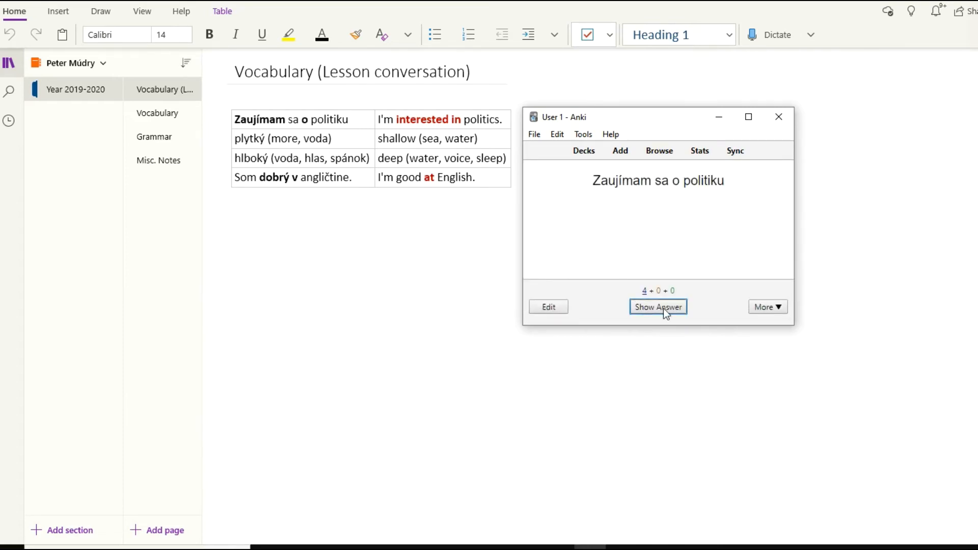
pyautogui.click(658, 307)
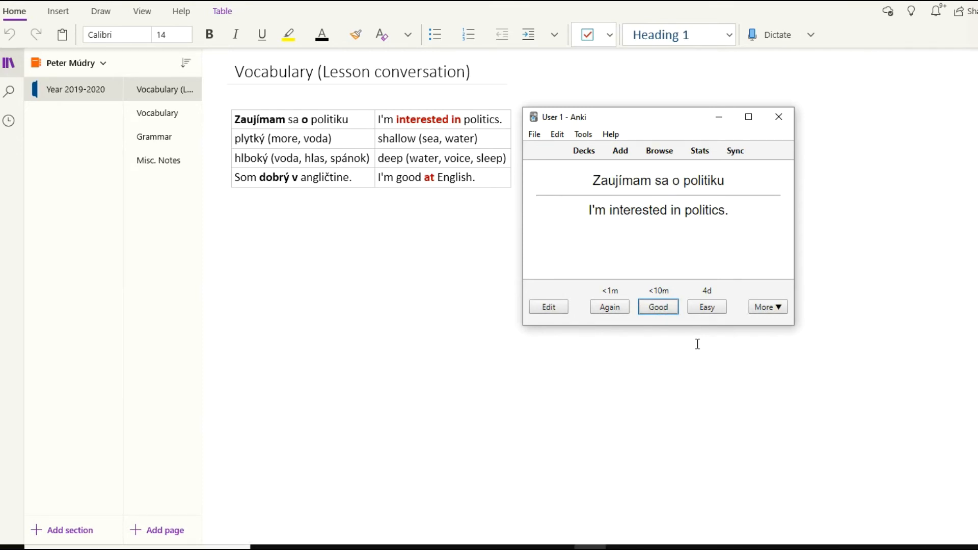
pyautogui.click(658, 307)
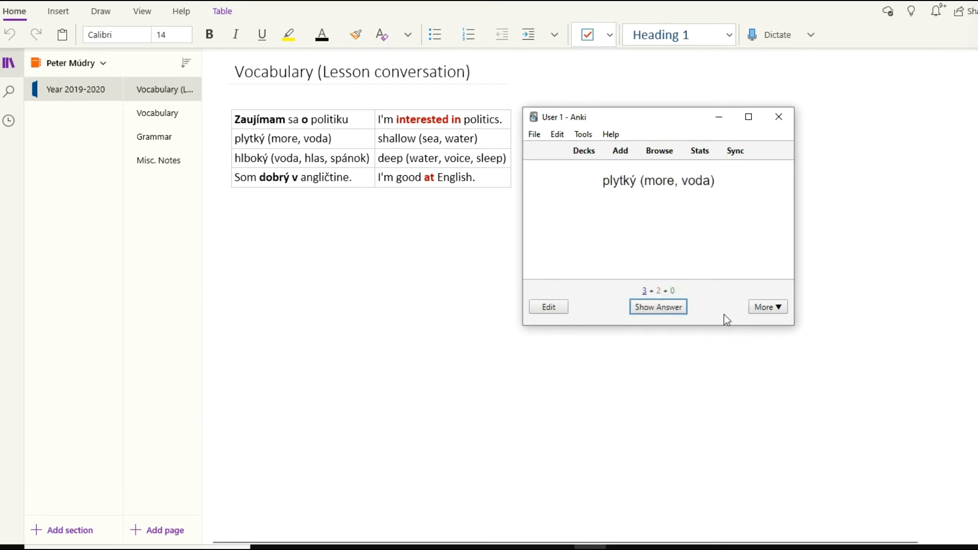
pyautogui.click(659, 307)
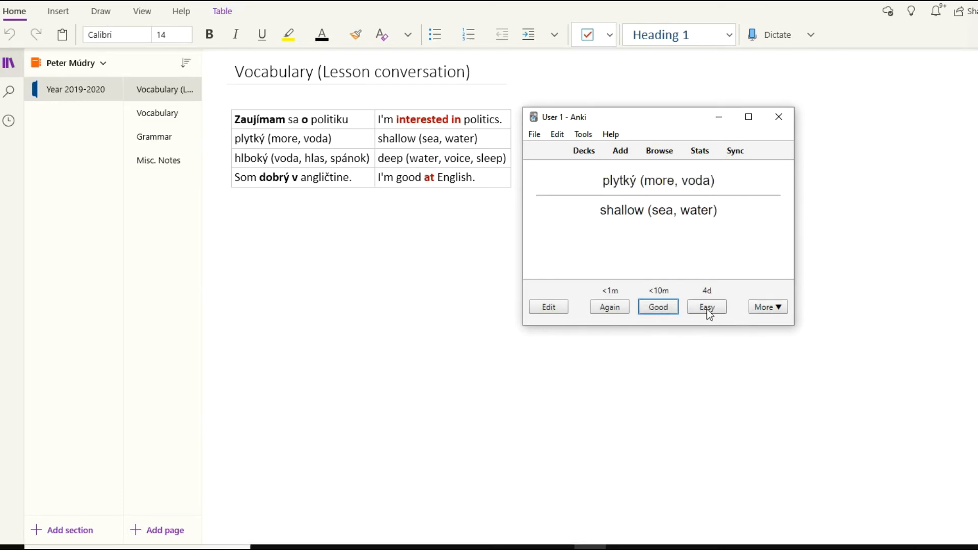
pyautogui.click(707, 307)
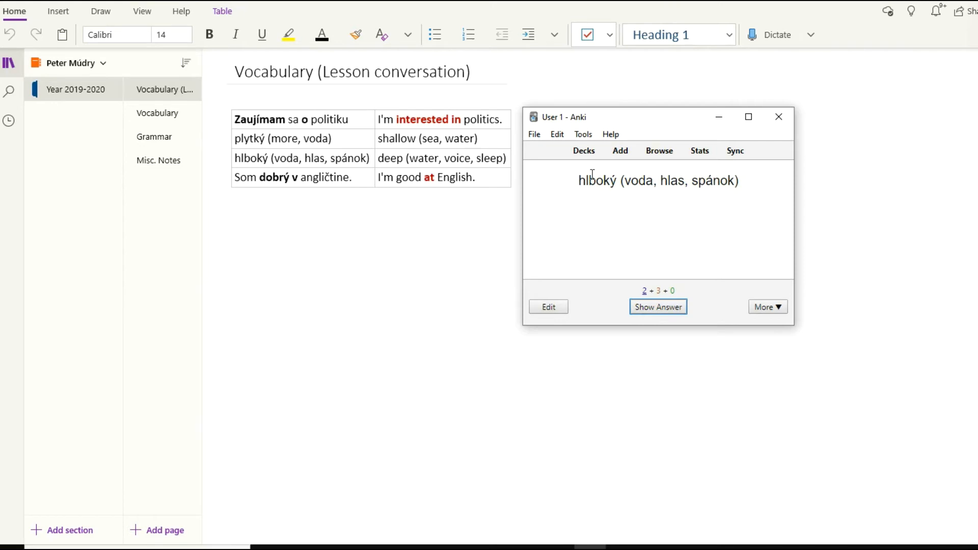
pyautogui.click(659, 307)
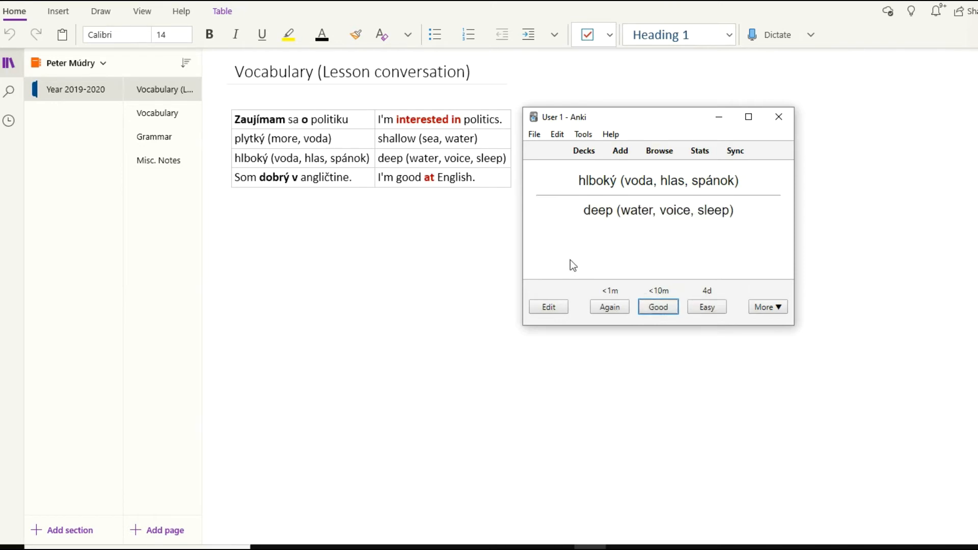
pyautogui.click(659, 307)
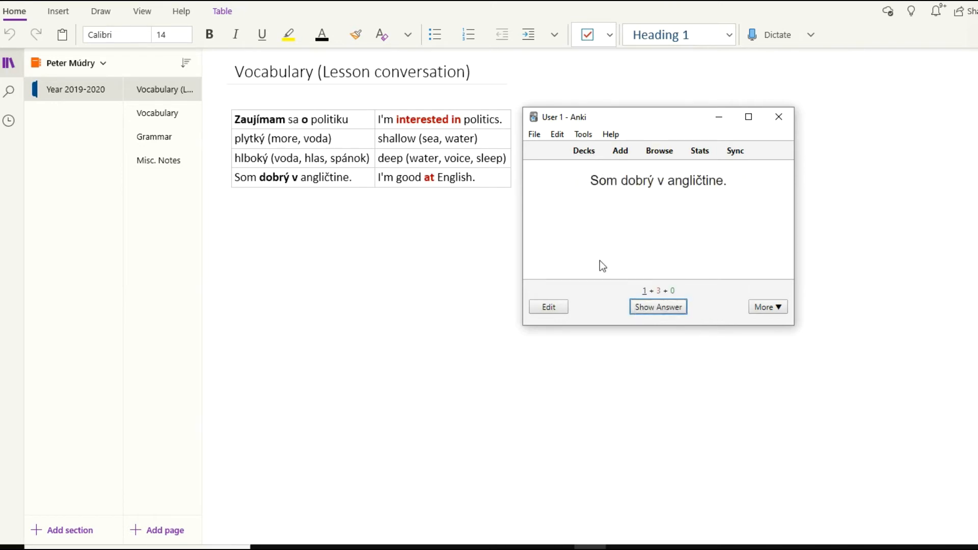
pyautogui.click(658, 307)
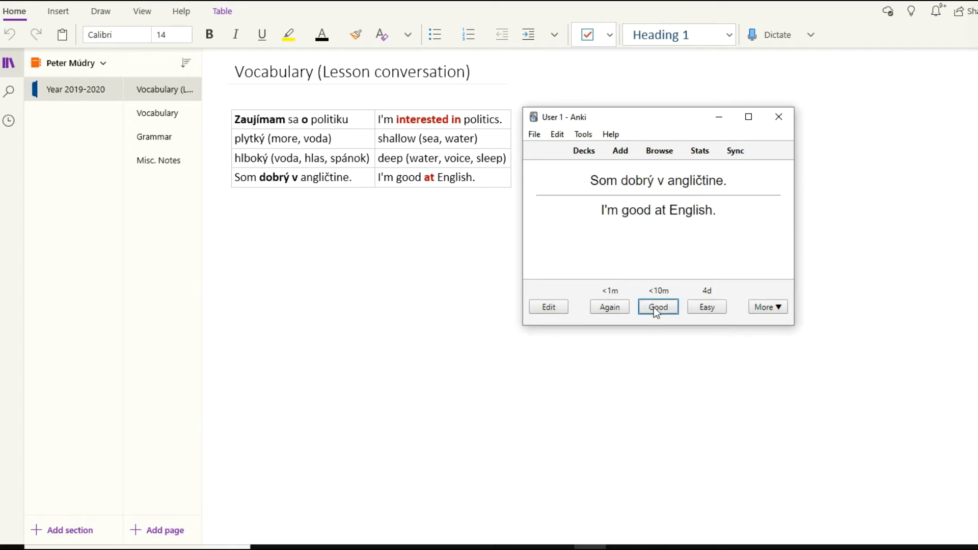
pyautogui.click(658, 306)
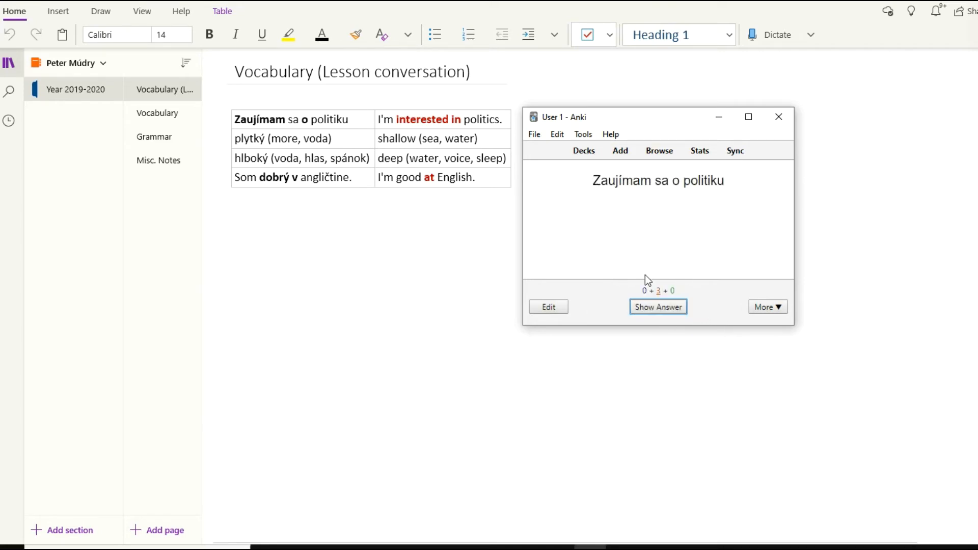
# Step: Re-review the politics and plytký cards until the deck is done for now
pyautogui.click(659, 306)
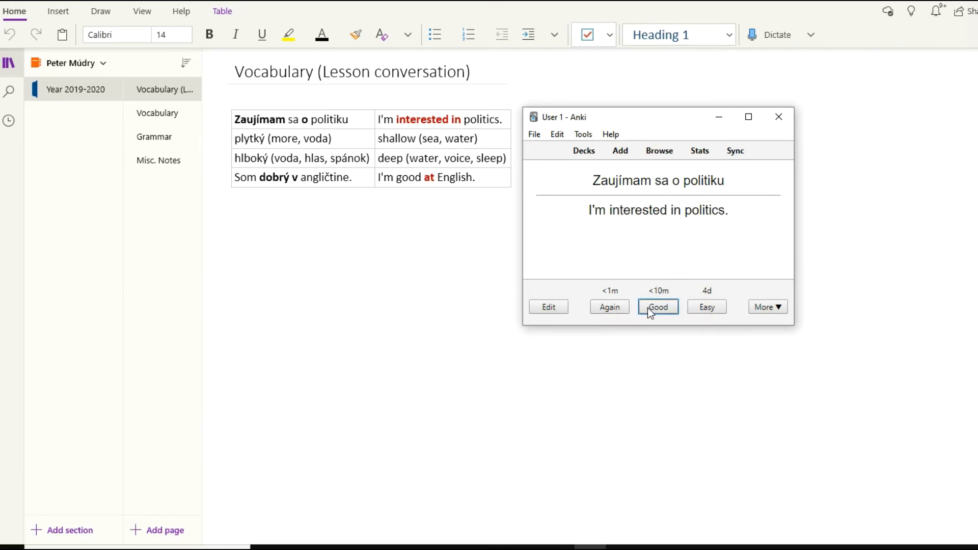
pyautogui.click(658, 307)
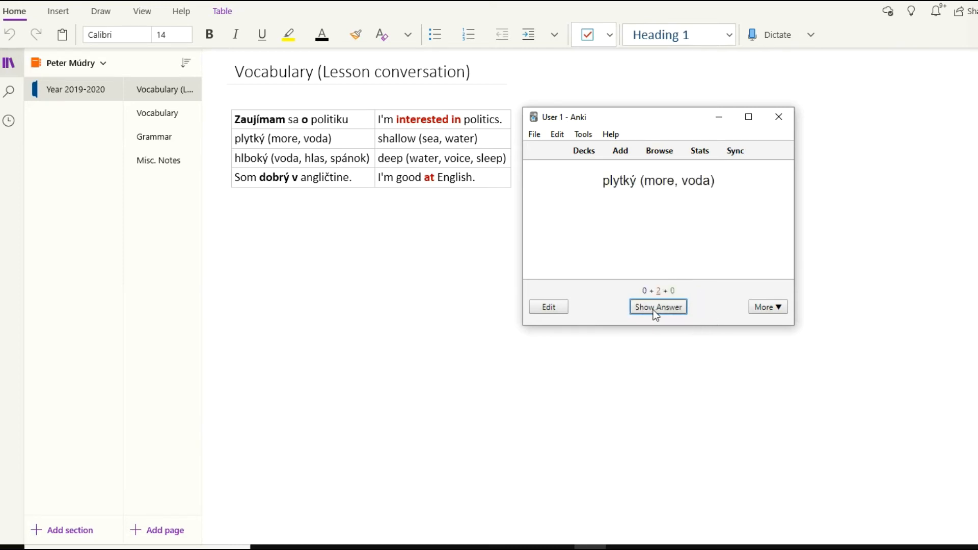
pyautogui.moveTo(722, 270)
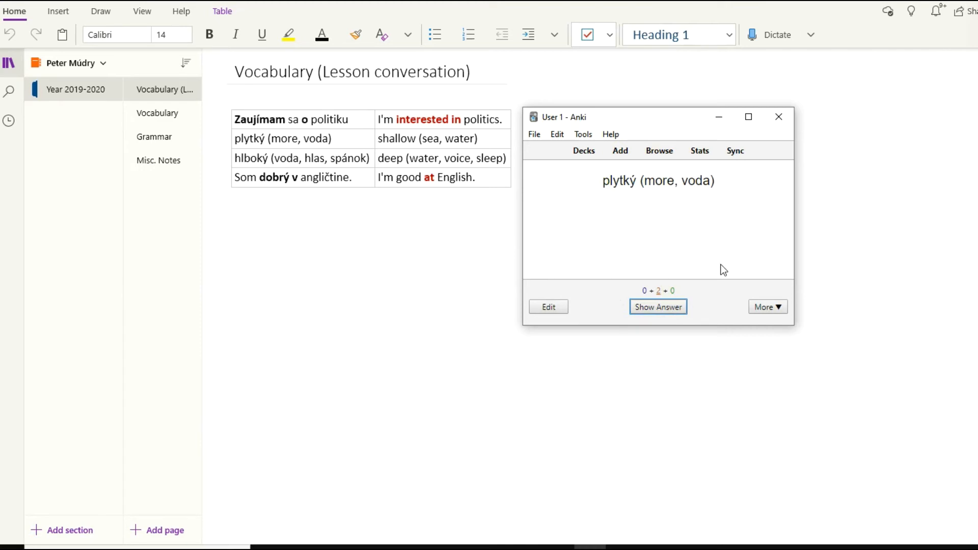
pyautogui.click(659, 307)
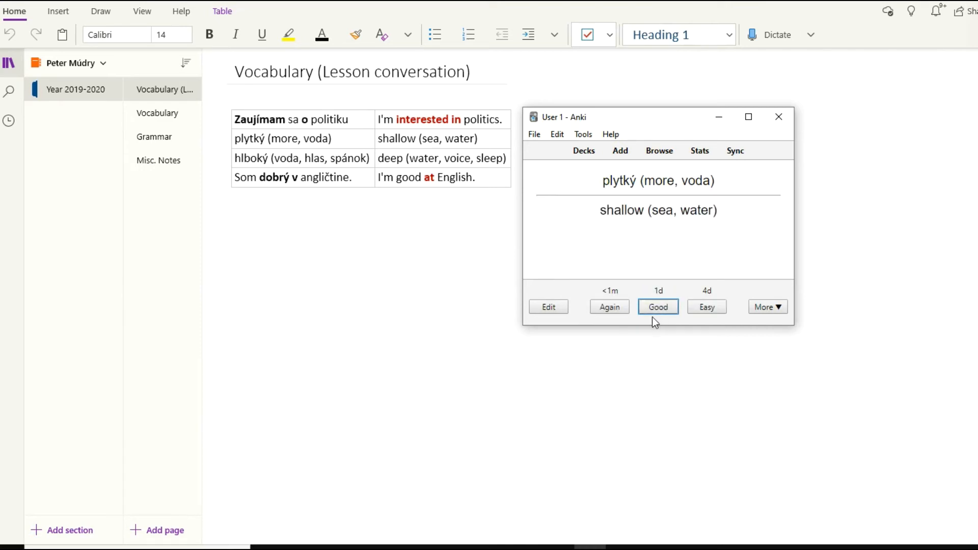
pyautogui.moveTo(613, 312)
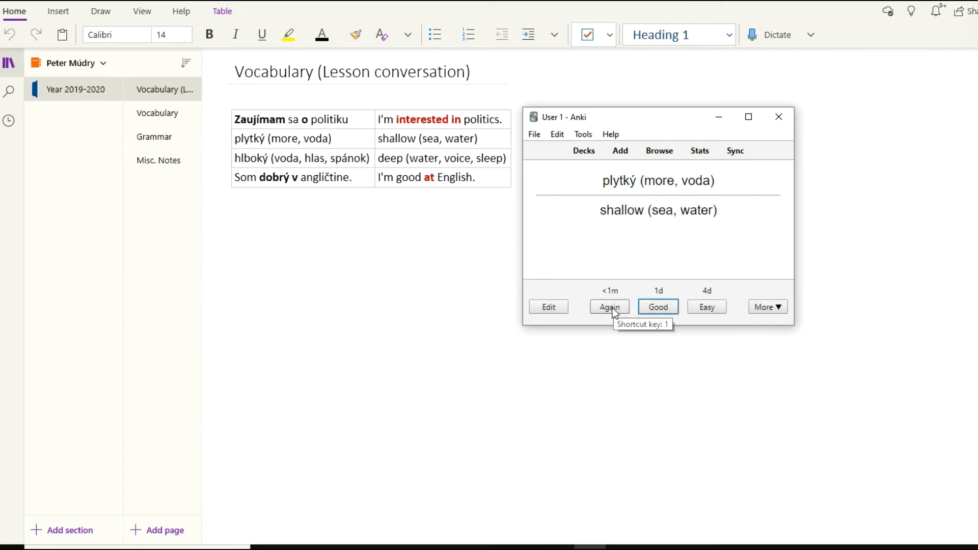
pyautogui.click(610, 307)
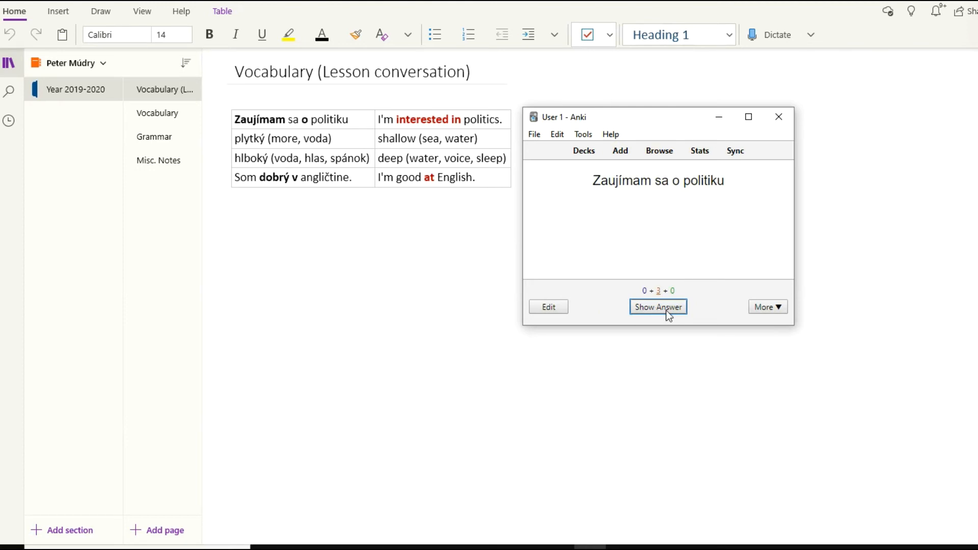
pyautogui.click(658, 306)
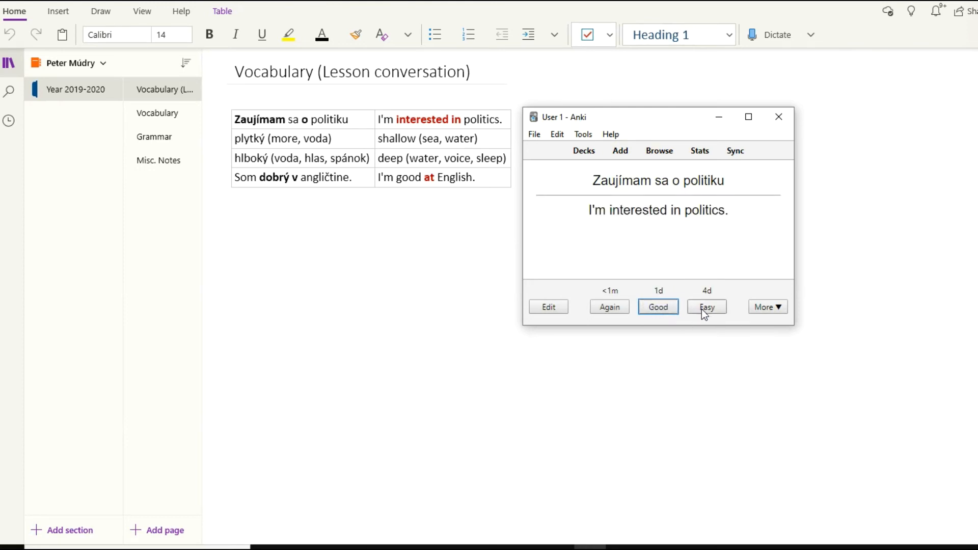
pyautogui.click(707, 307)
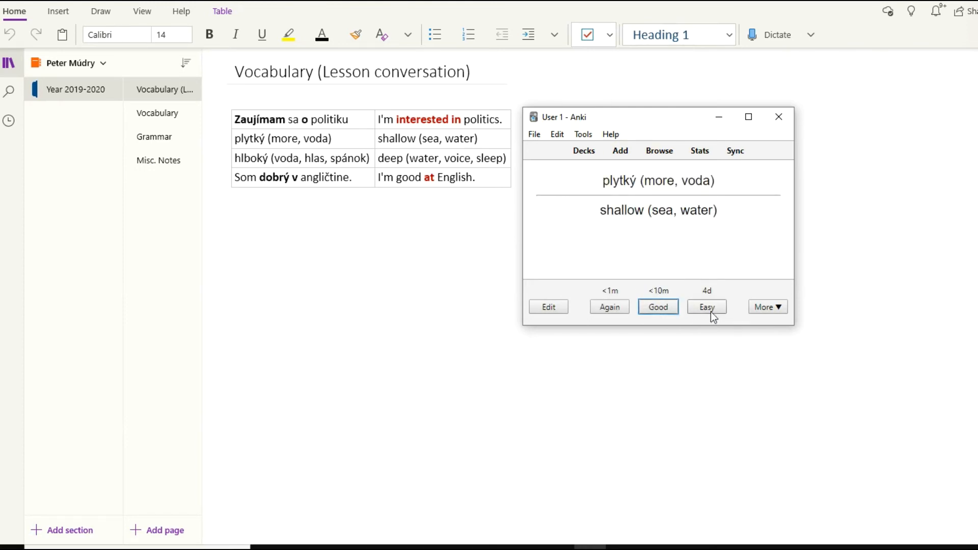
pyautogui.click(707, 307)
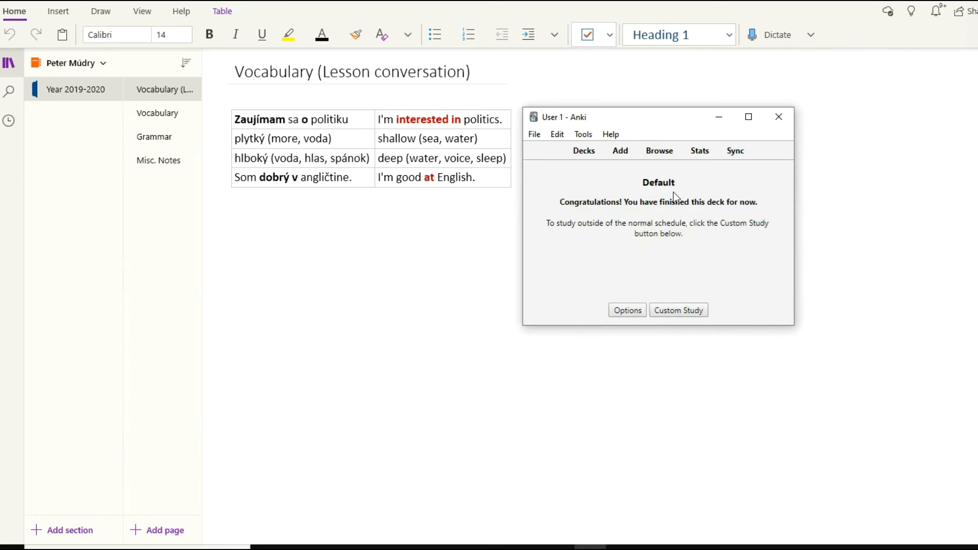
pyautogui.doubleClick(658, 182)
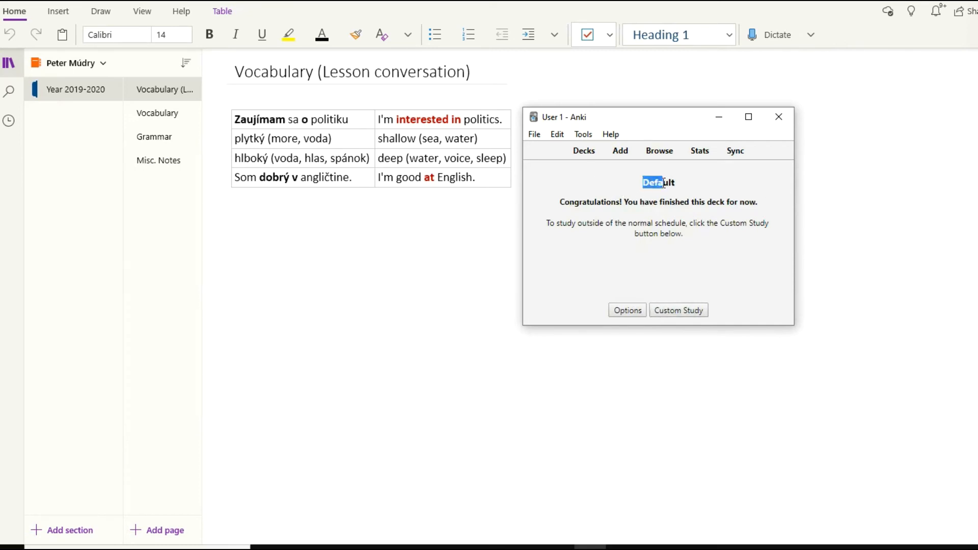
pyautogui.doubleClick(588, 202)
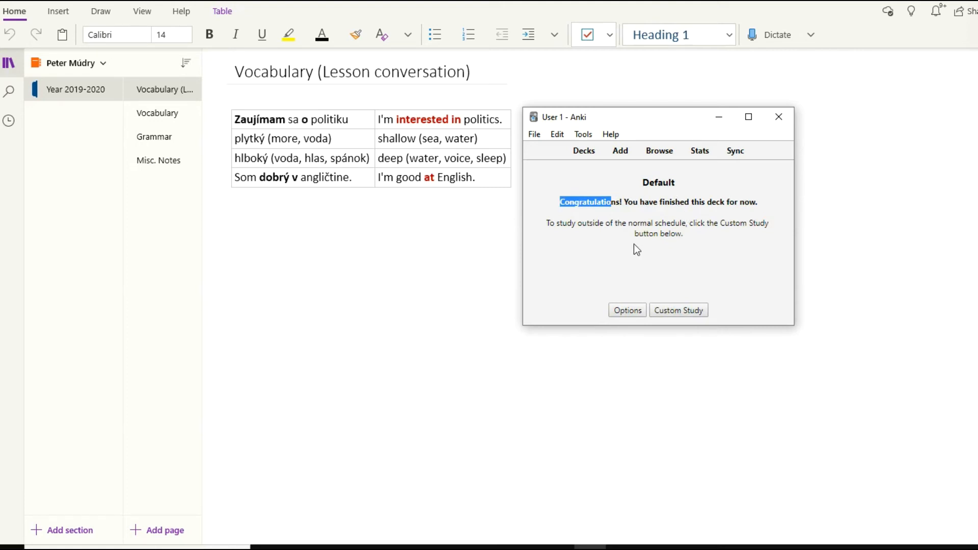
pyautogui.moveTo(717, 249)
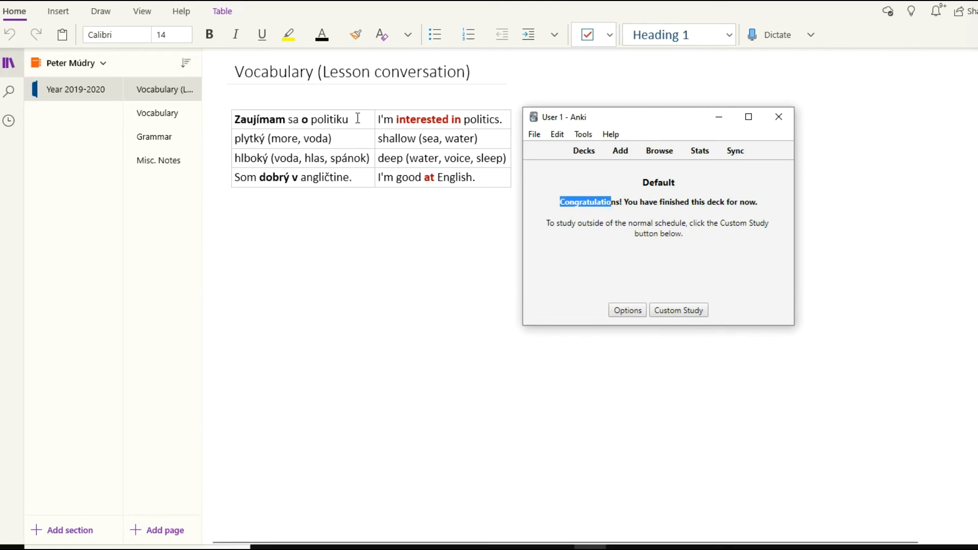
pyautogui.click(779, 116)
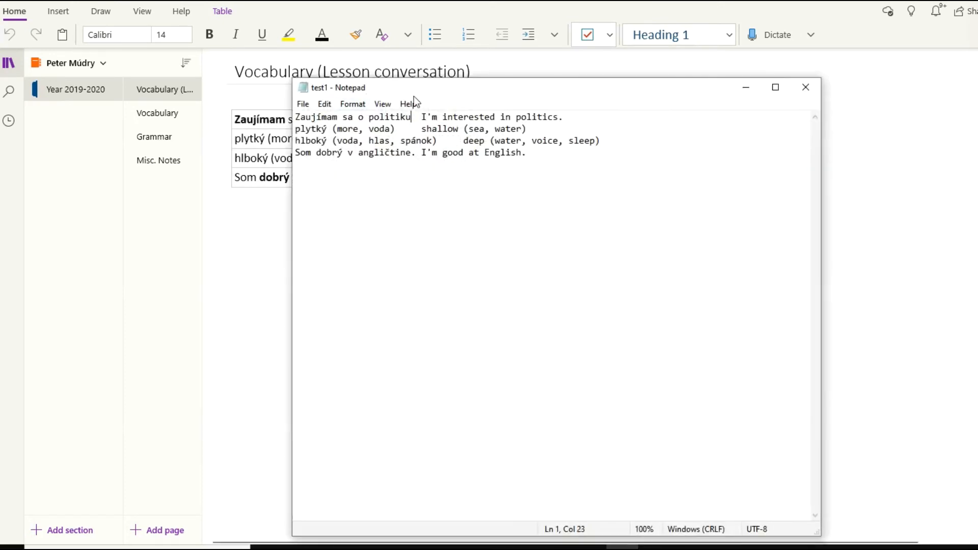
# Step: Select all text in test1, close Notepad and answer the save-changes prompt
pyautogui.press('ctrl+a')
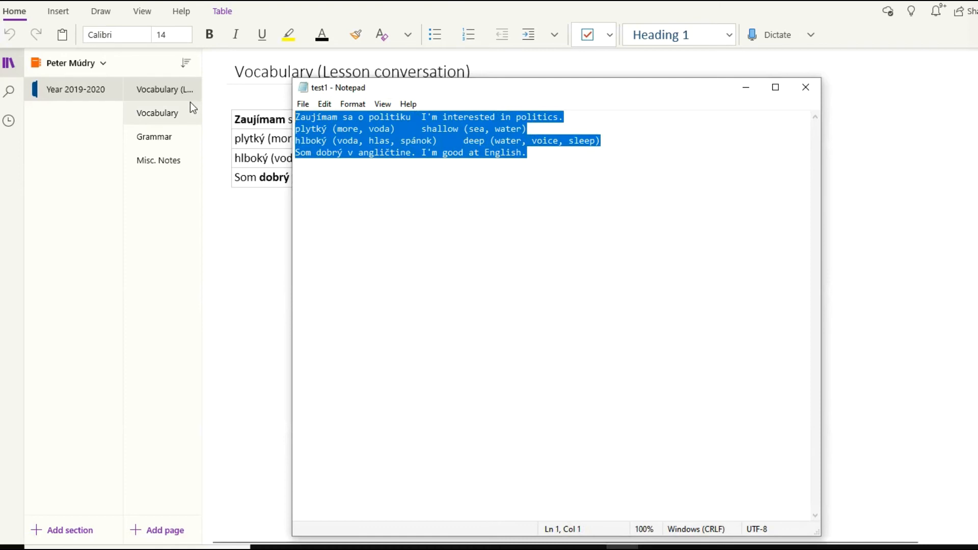
pyautogui.click(806, 87)
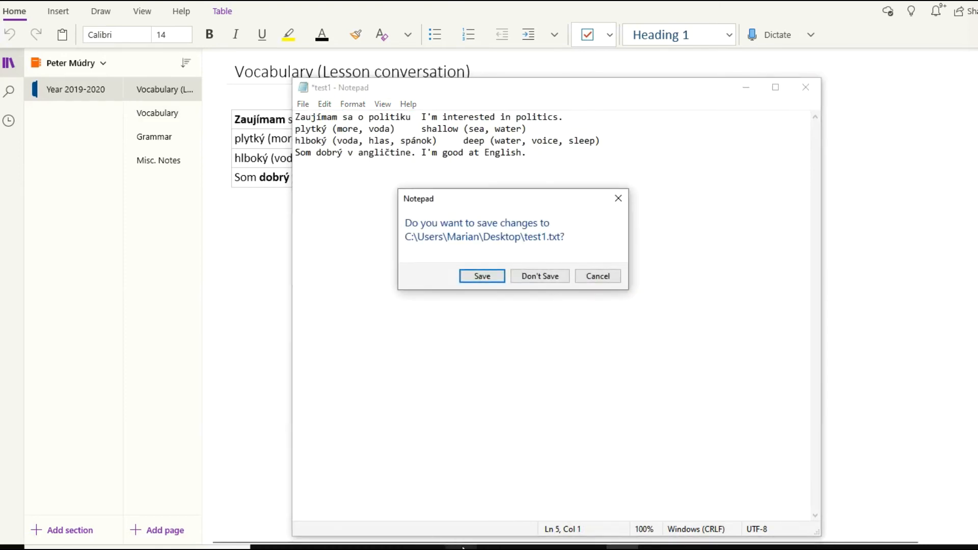
pyautogui.click(540, 275)
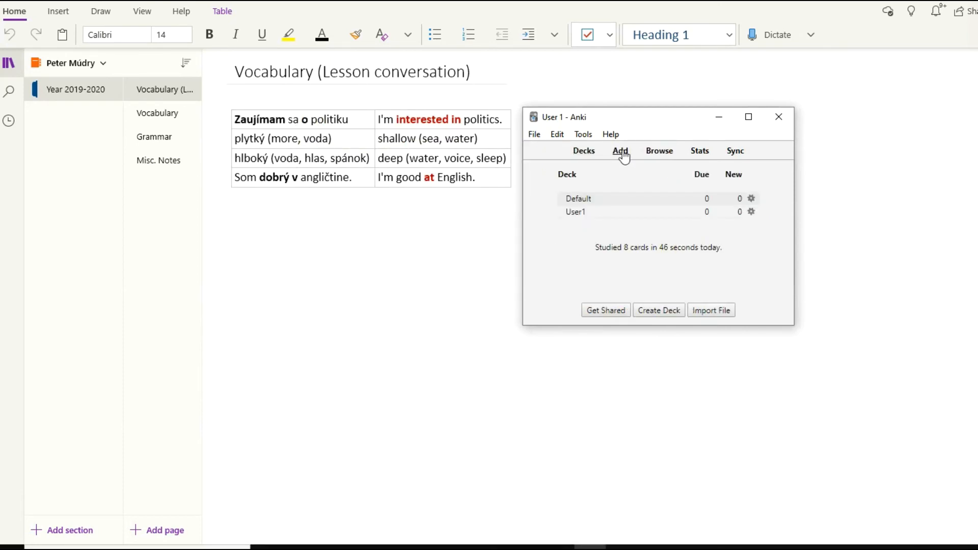
pyautogui.moveTo(621, 153)
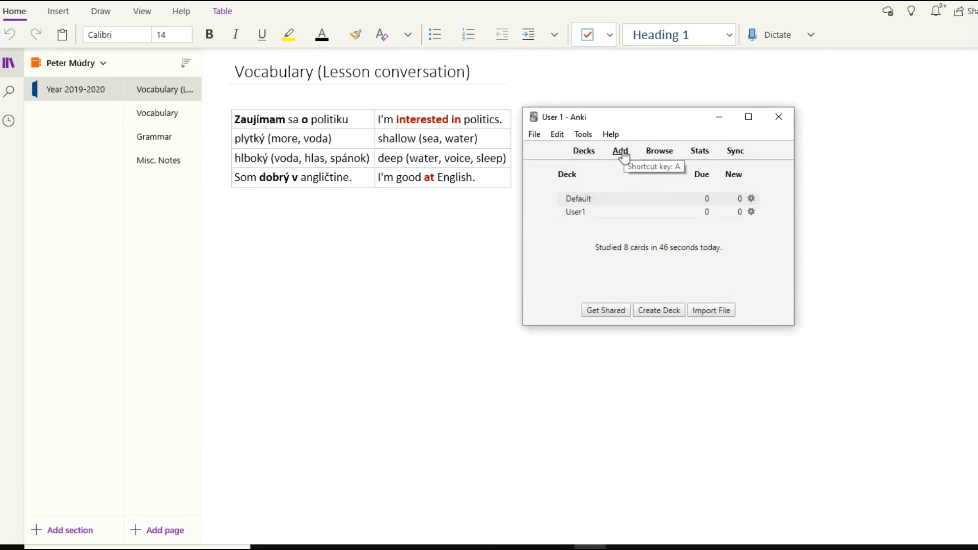
pyautogui.moveTo(660, 128)
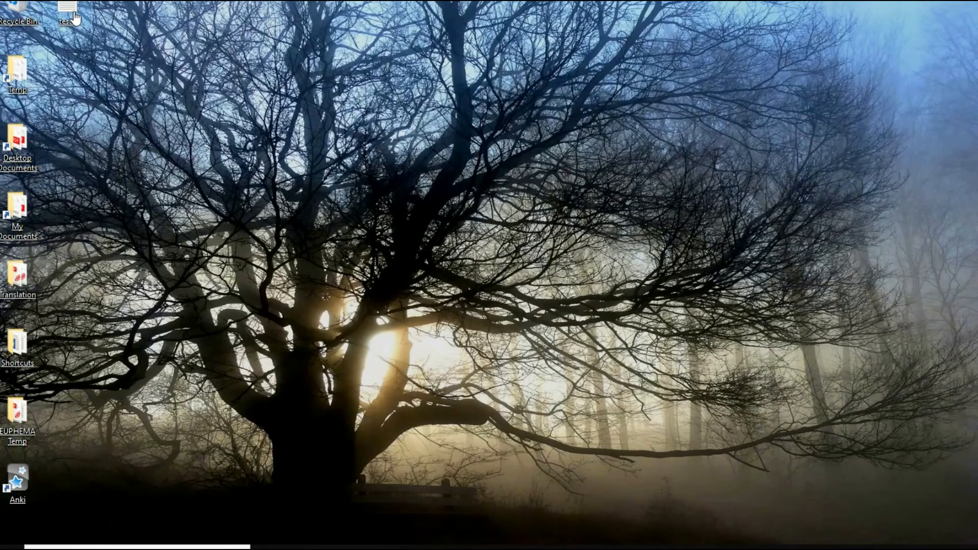
# Step: Reopen test1, add a tab-separated 'auto' / 'car' row, and save the file
pyautogui.doubleClick(68, 6)
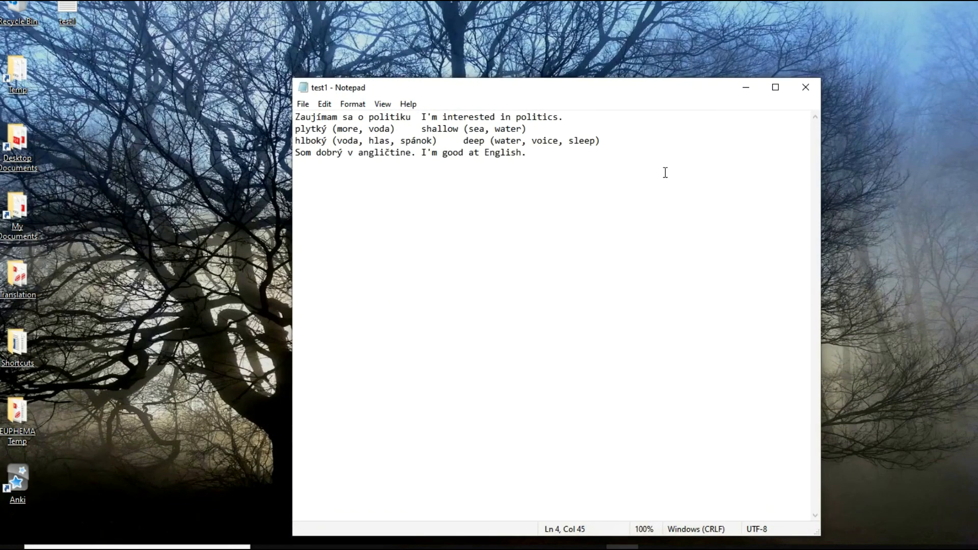
pyautogui.write('au')
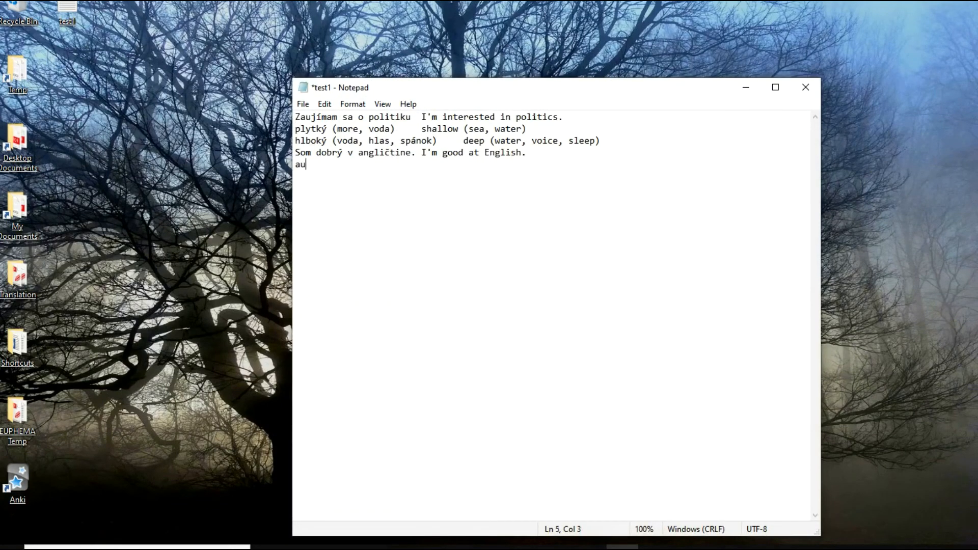
pyautogui.write('to')
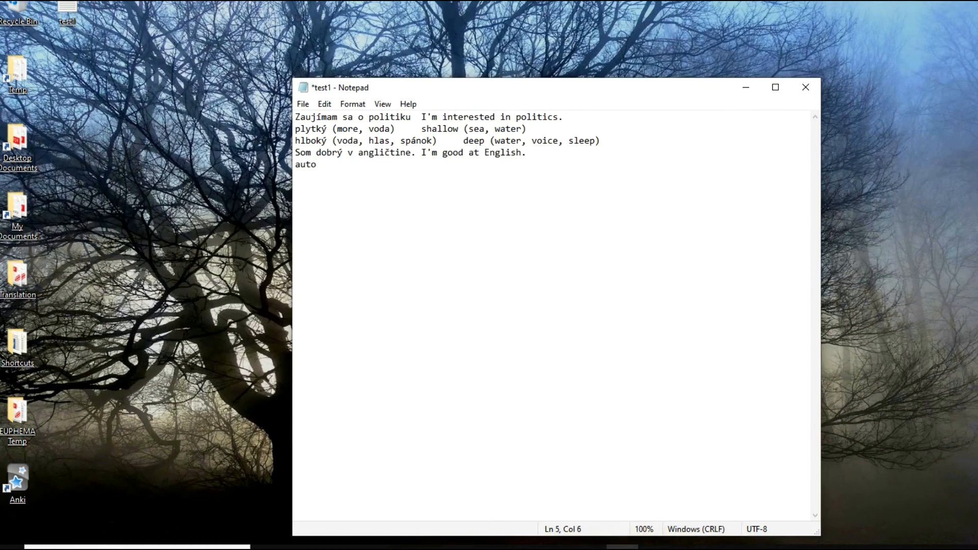
pyautogui.write('car')
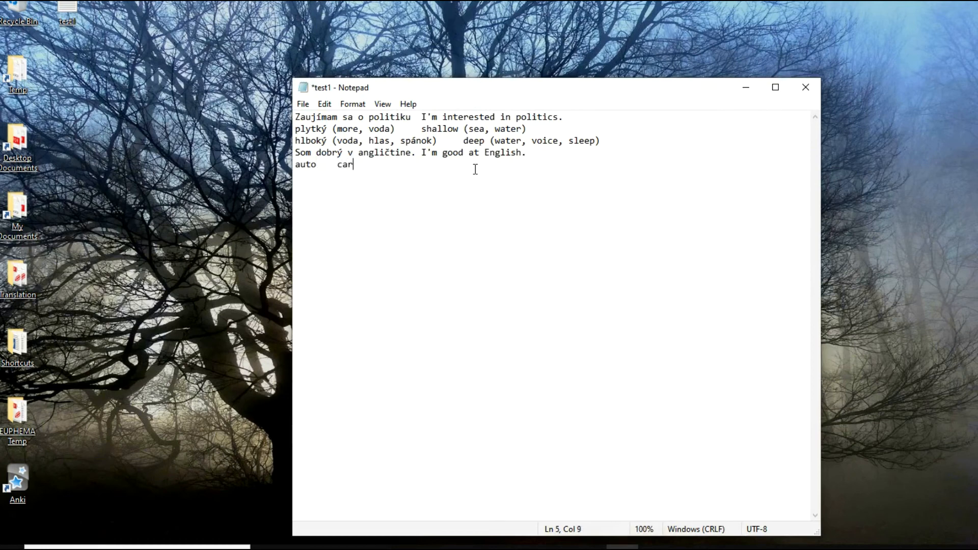
pyautogui.click(303, 104)
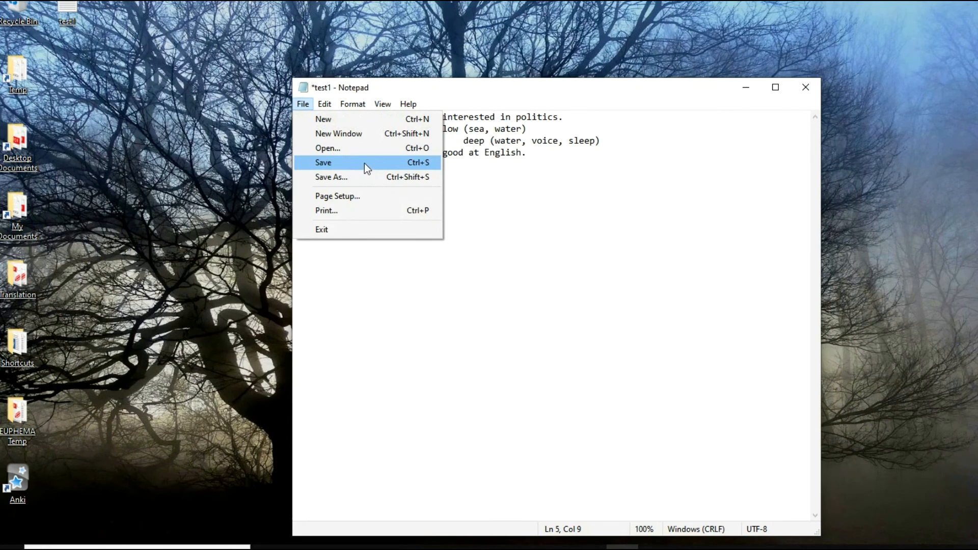
pyautogui.click(324, 162)
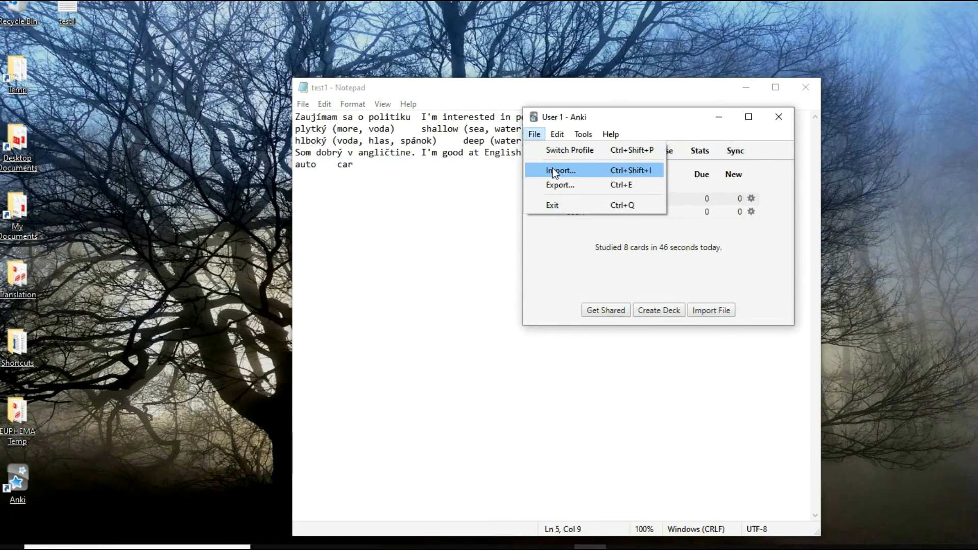
# Step: Import the updated test1 into Default: 1 auto–car note added, 4 unchanged
pyautogui.click(560, 170)
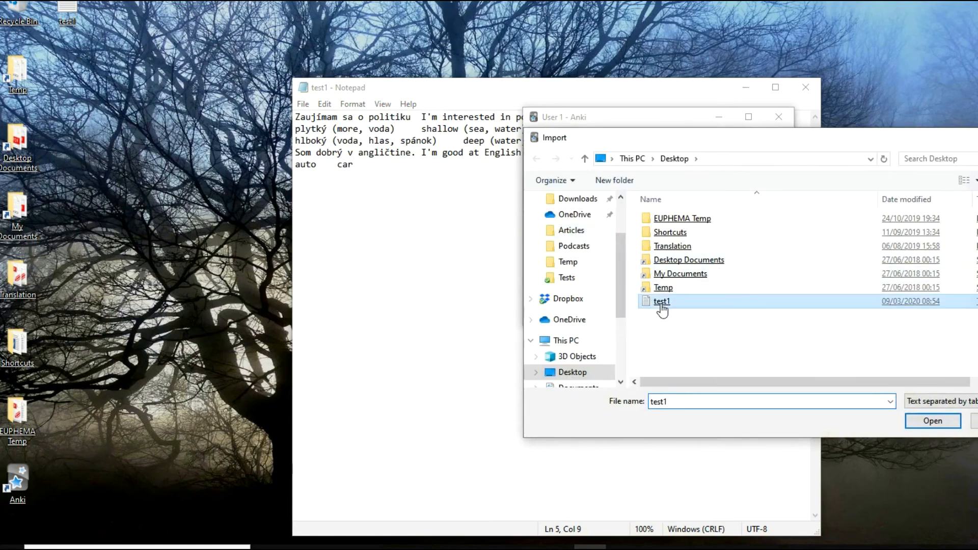
pyautogui.click(933, 421)
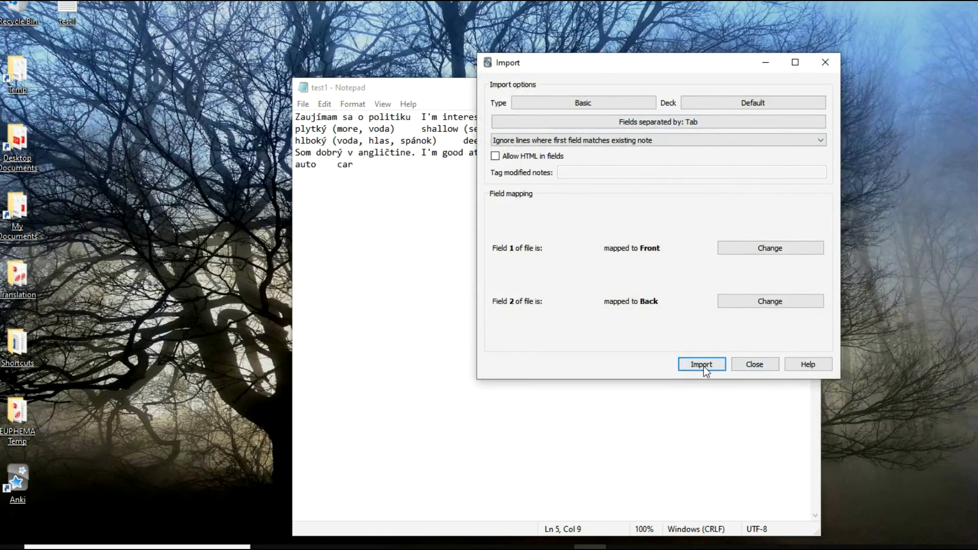
pyautogui.click(701, 364)
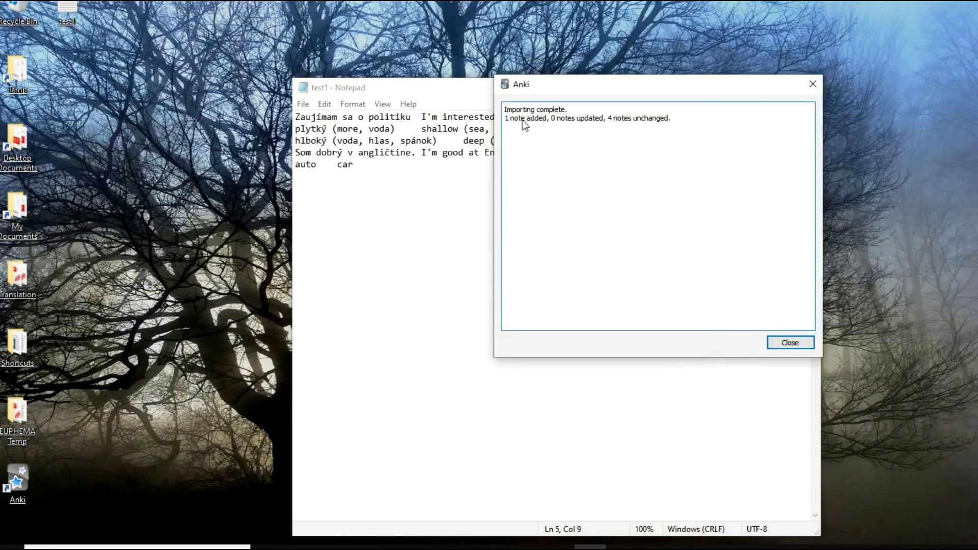
pyautogui.moveTo(560, 129)
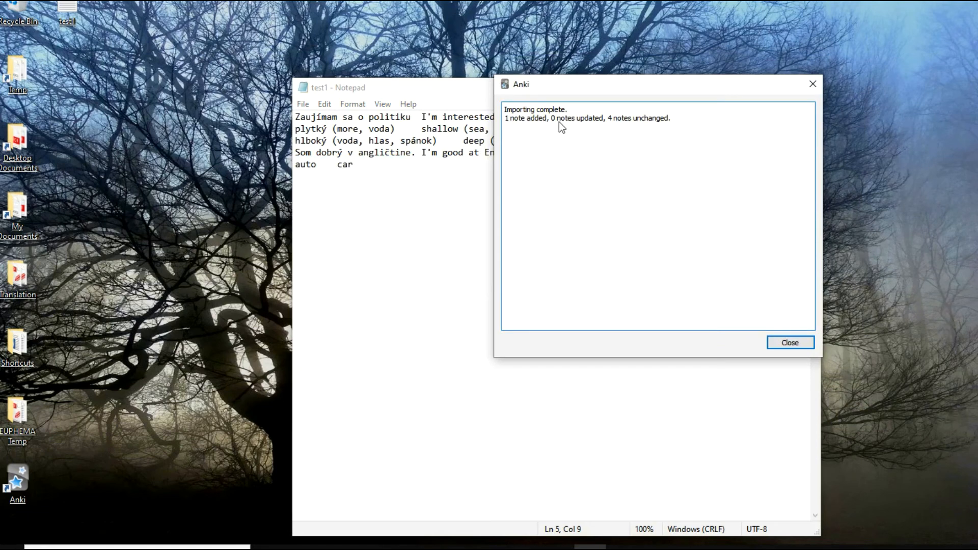
pyautogui.moveTo(611, 125)
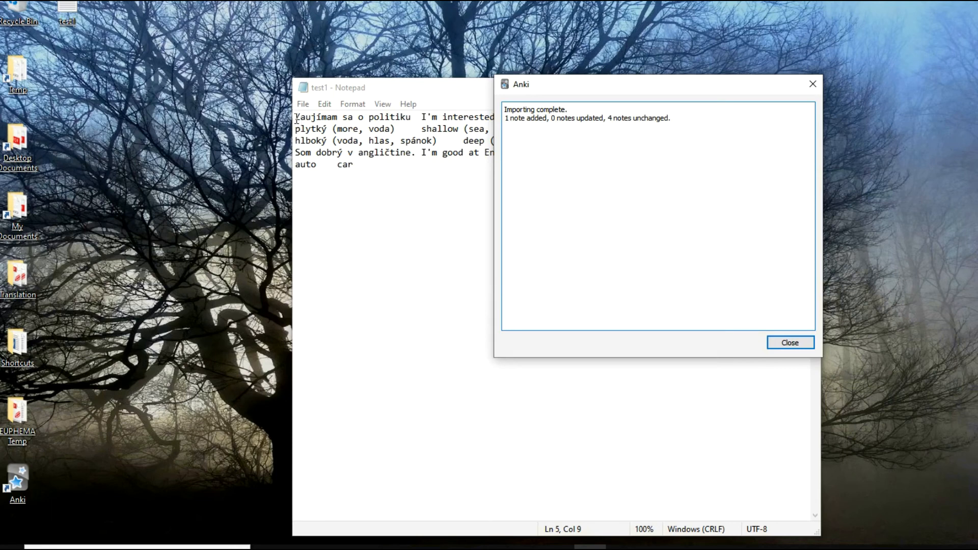
pyautogui.click(790, 343)
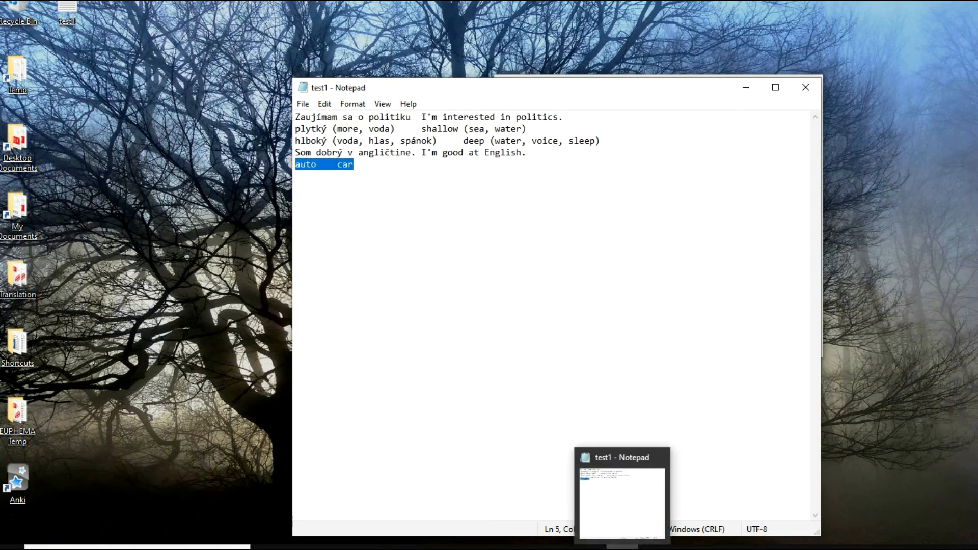
pyautogui.moveTo(432, 233)
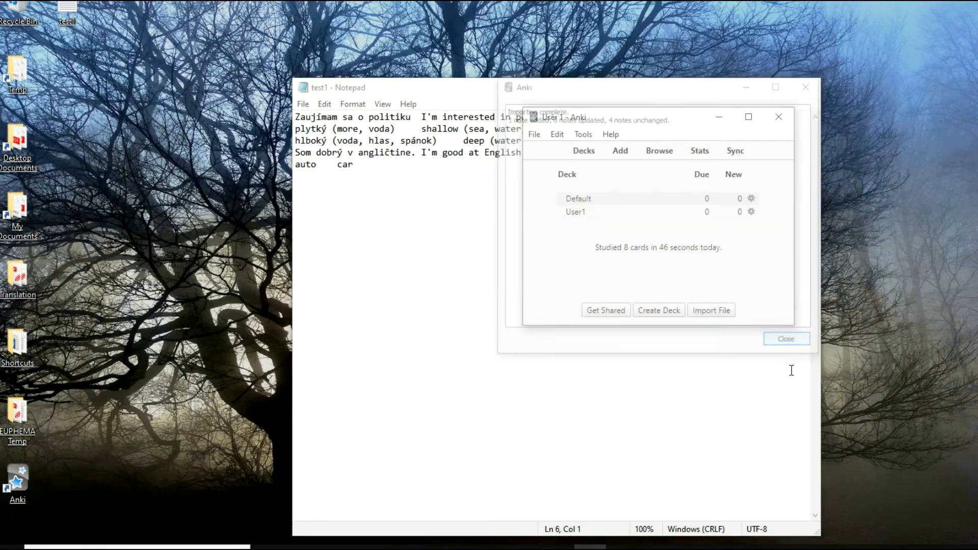
# Step: Open the Add window, check the Notepad vocabulary text, then close the Add window
pyautogui.click(621, 151)
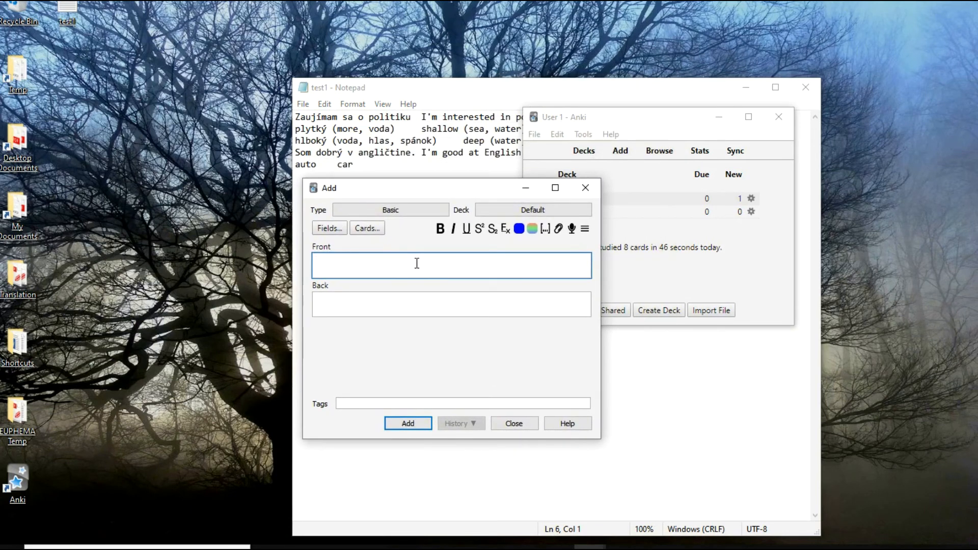
pyautogui.click(417, 263)
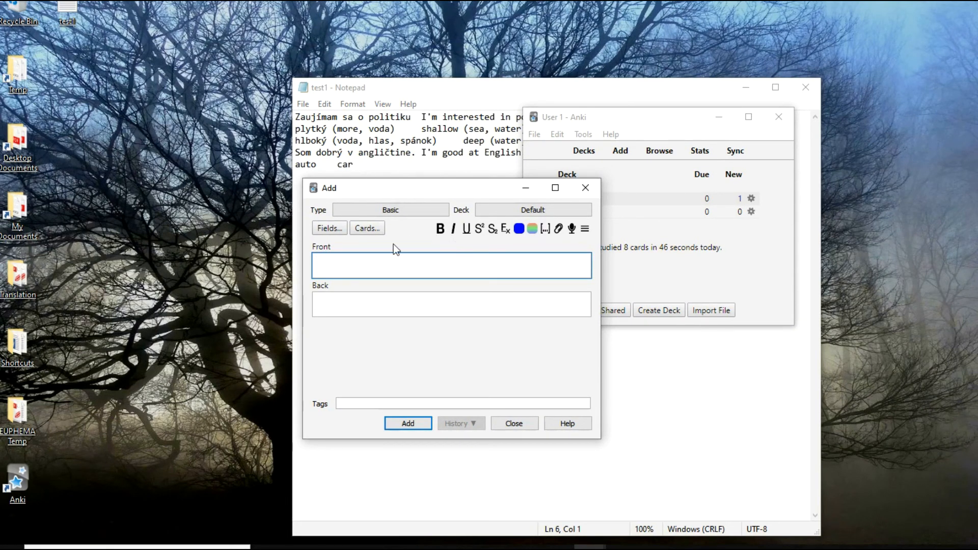
pyautogui.moveTo(441, 240)
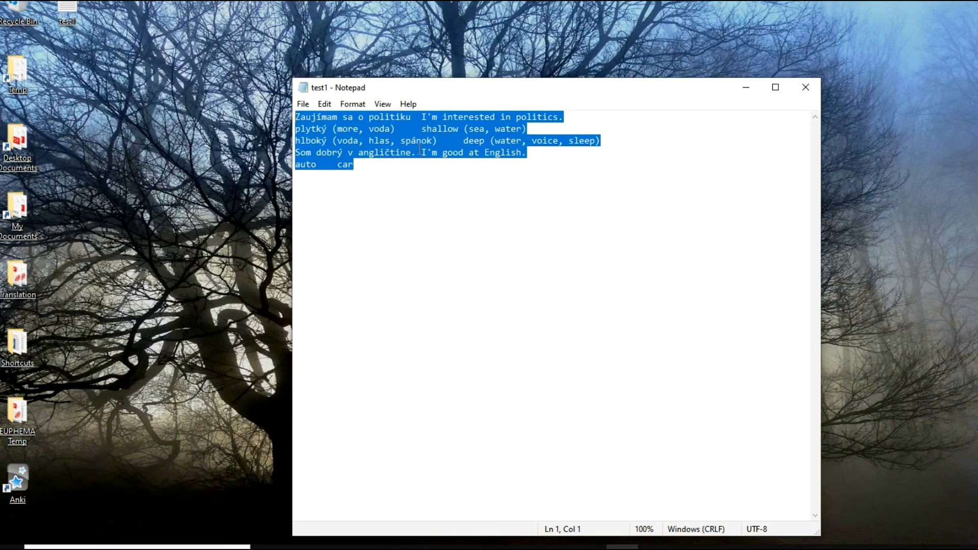
pyautogui.moveTo(400, 178)
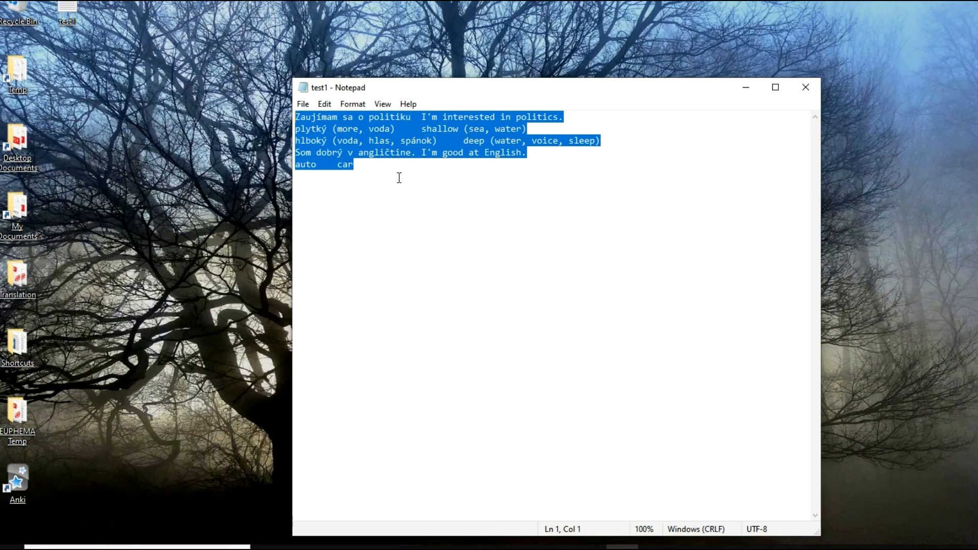
pyautogui.moveTo(372, 169)
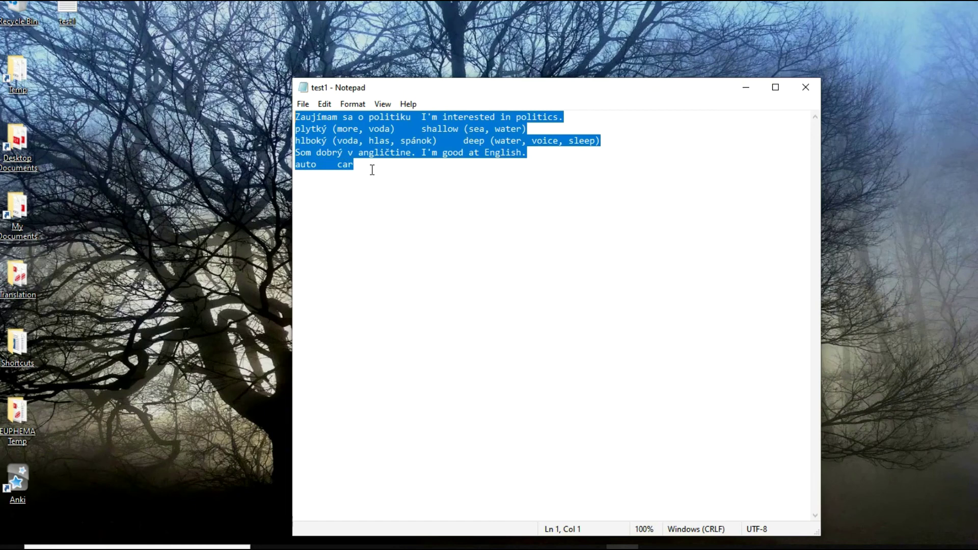
pyautogui.moveTo(466, 104)
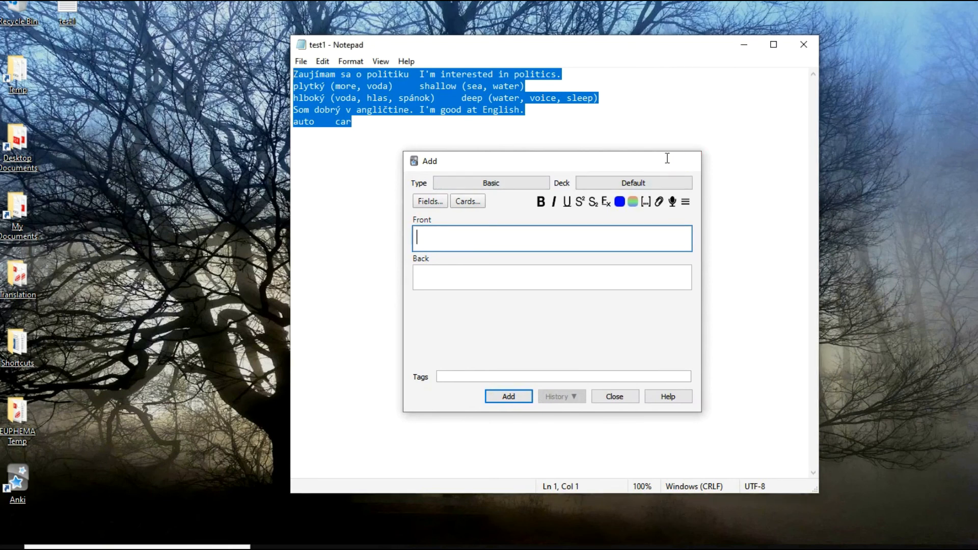
pyautogui.click(615, 396)
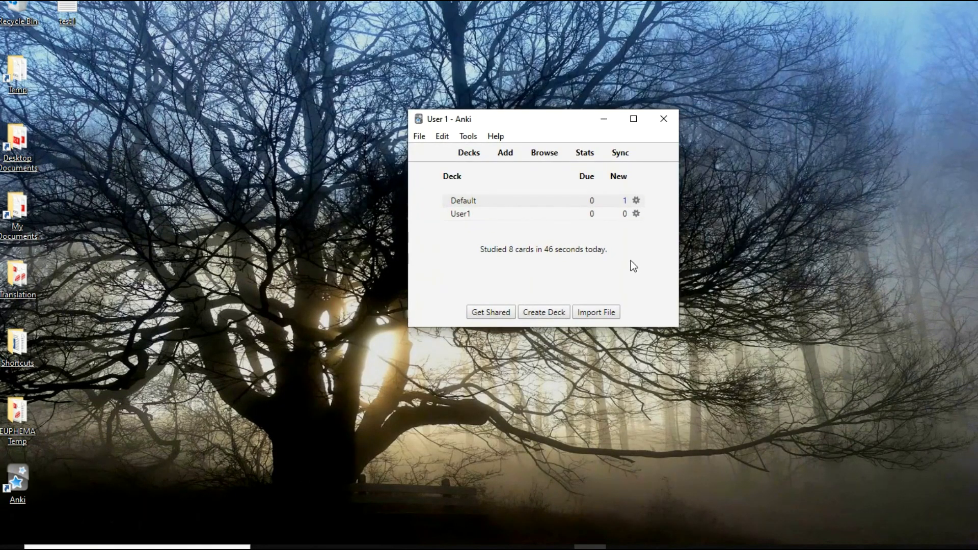
pyautogui.moveTo(579, 180)
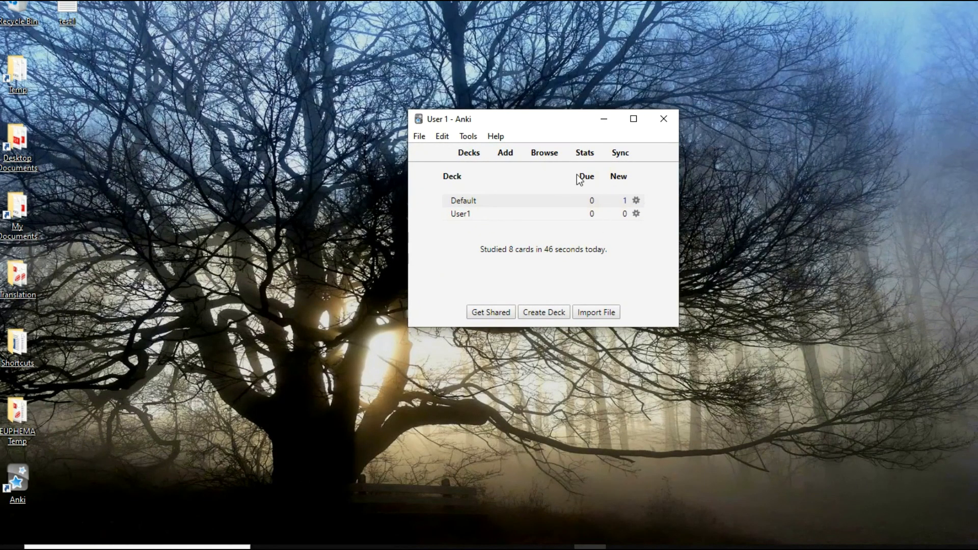
pyautogui.moveTo(638, 208)
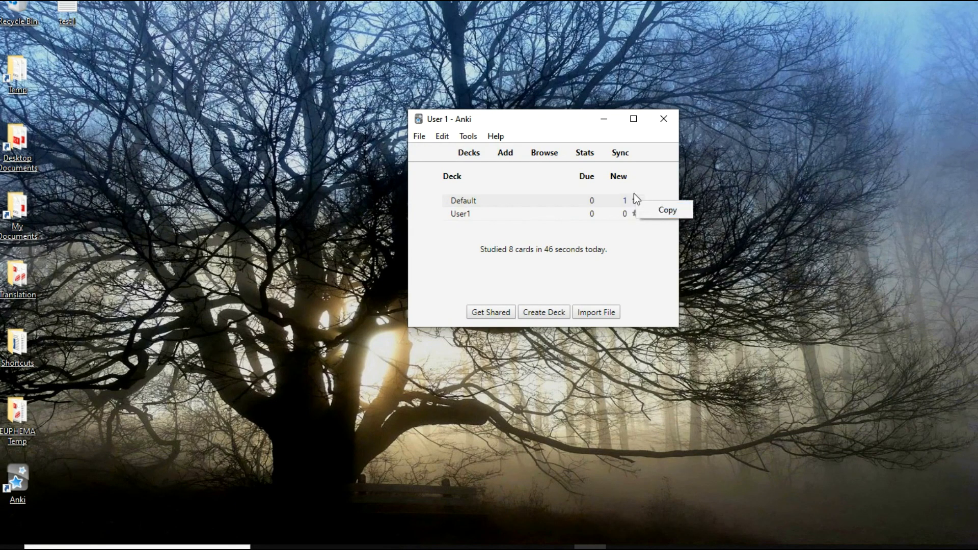
# Step: Set the Default deck's new cards per day to 30 and save
pyautogui.click(638, 201)
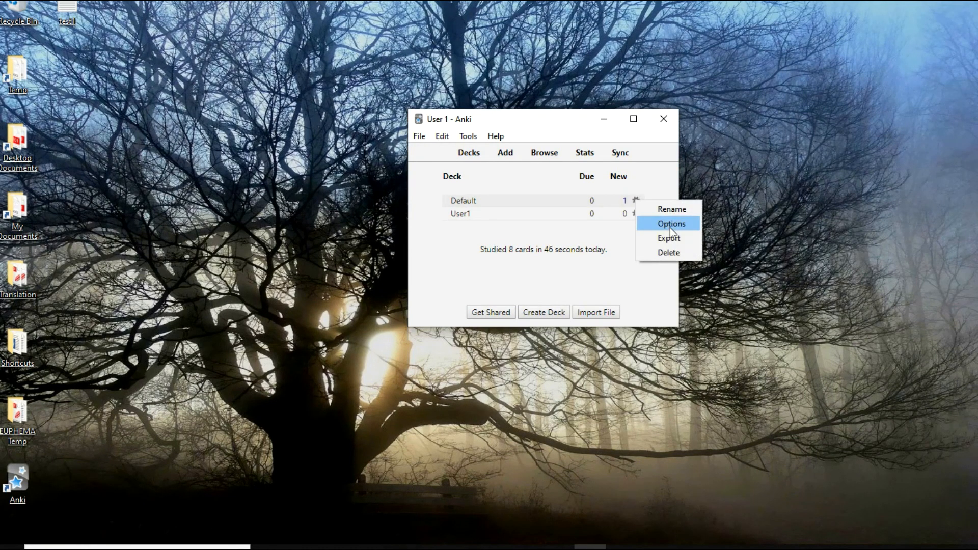
pyautogui.click(670, 223)
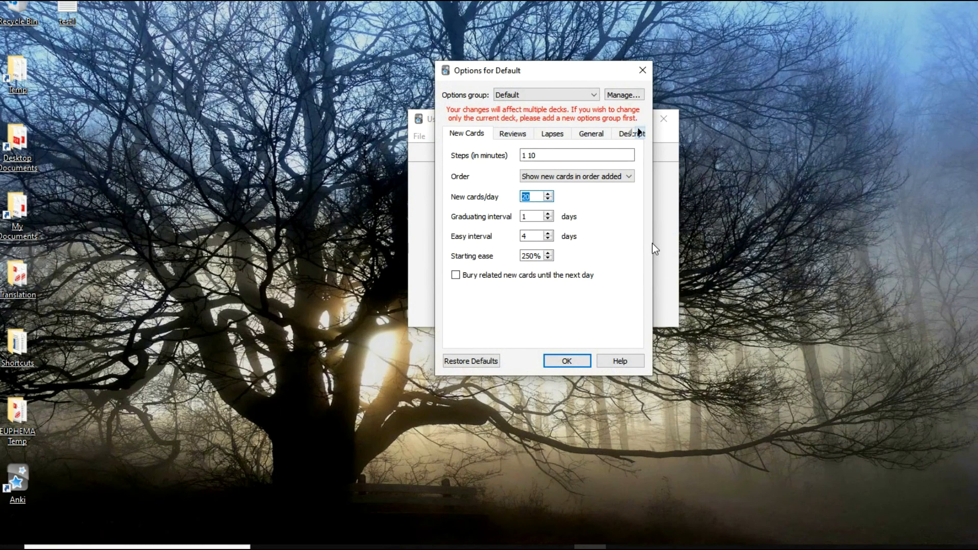
pyautogui.write('30')
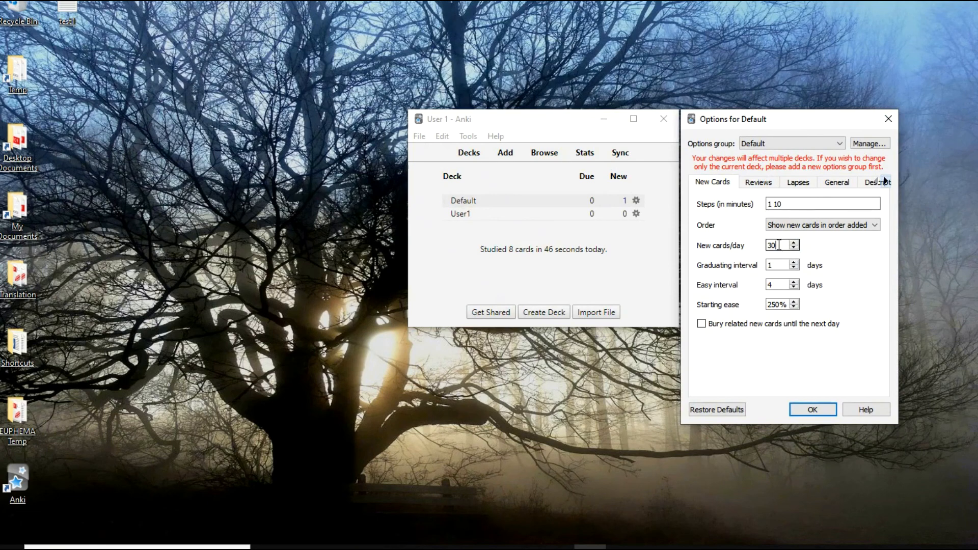
pyautogui.click(813, 409)
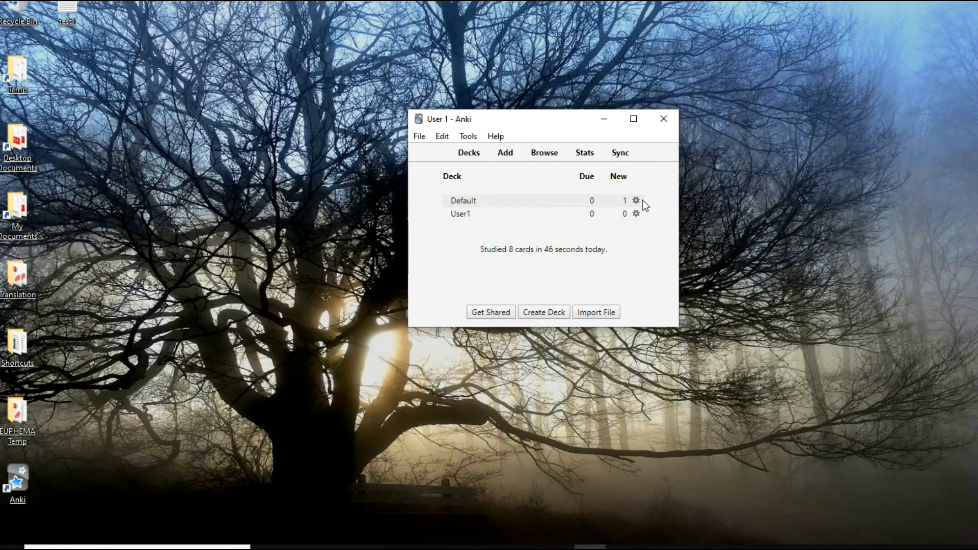
# Step: Reopen the Default deck's options to verify the 30-card limit, then close them
pyautogui.click(636, 201)
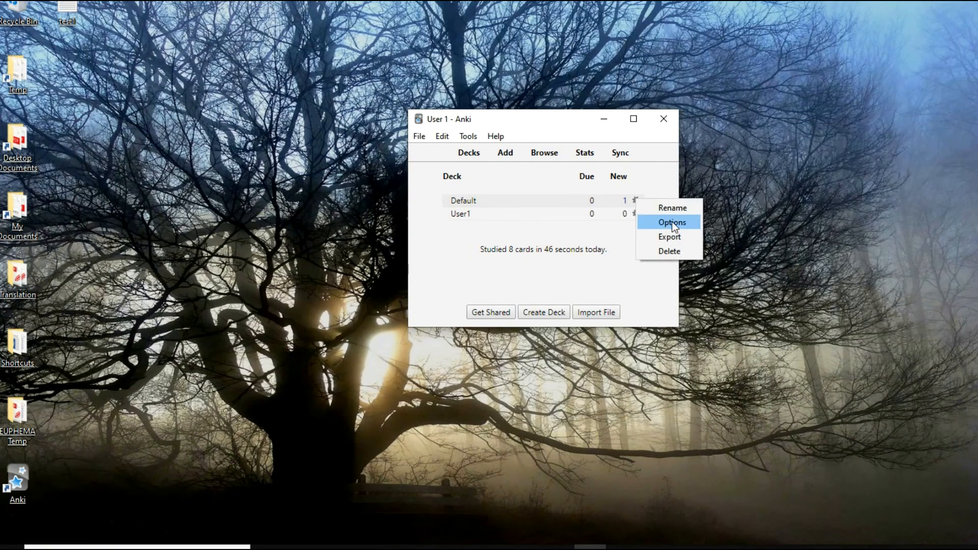
pyautogui.click(670, 223)
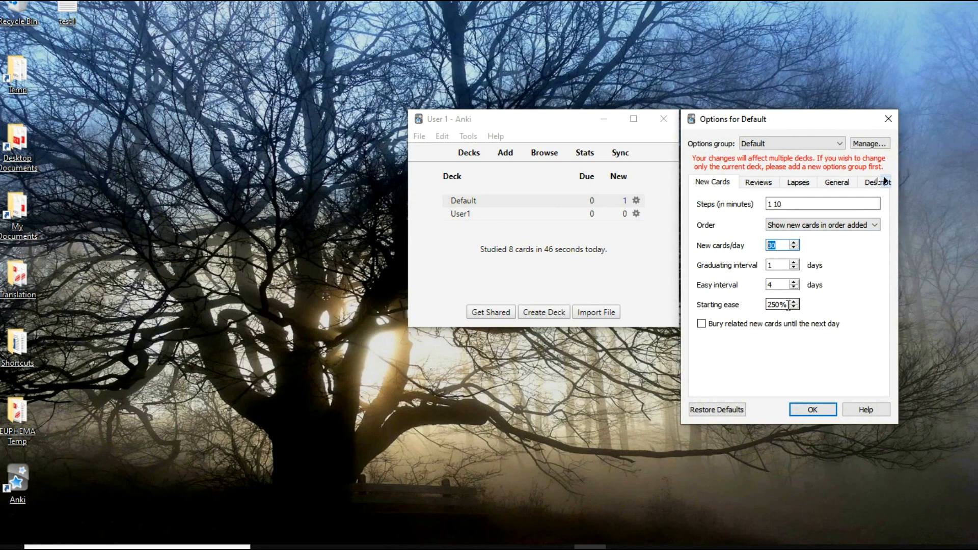
pyautogui.click(813, 409)
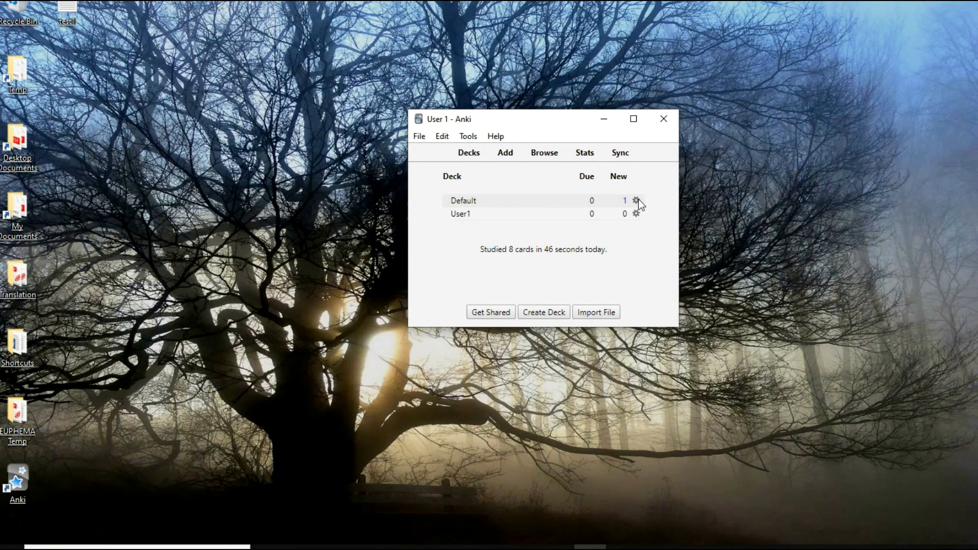
pyautogui.moveTo(467, 158)
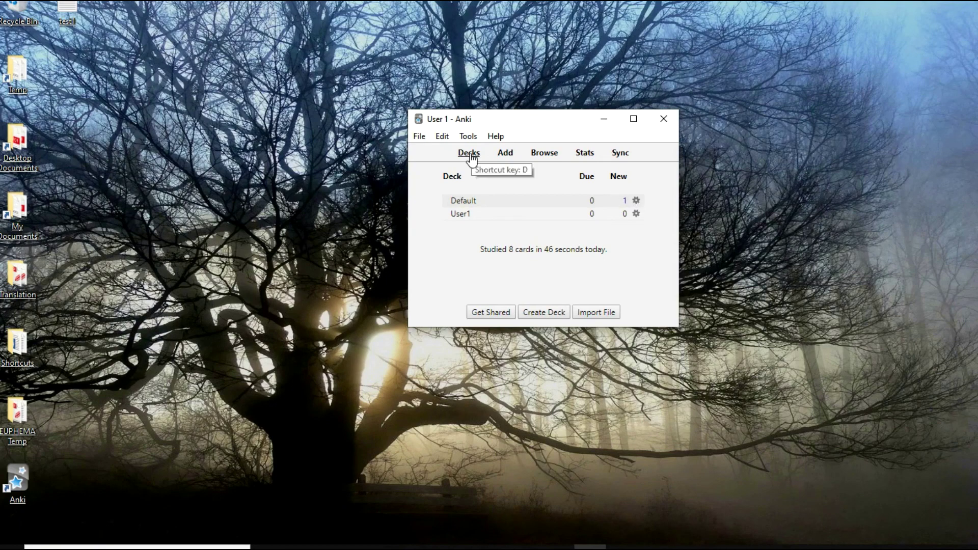
pyautogui.moveTo(495, 175)
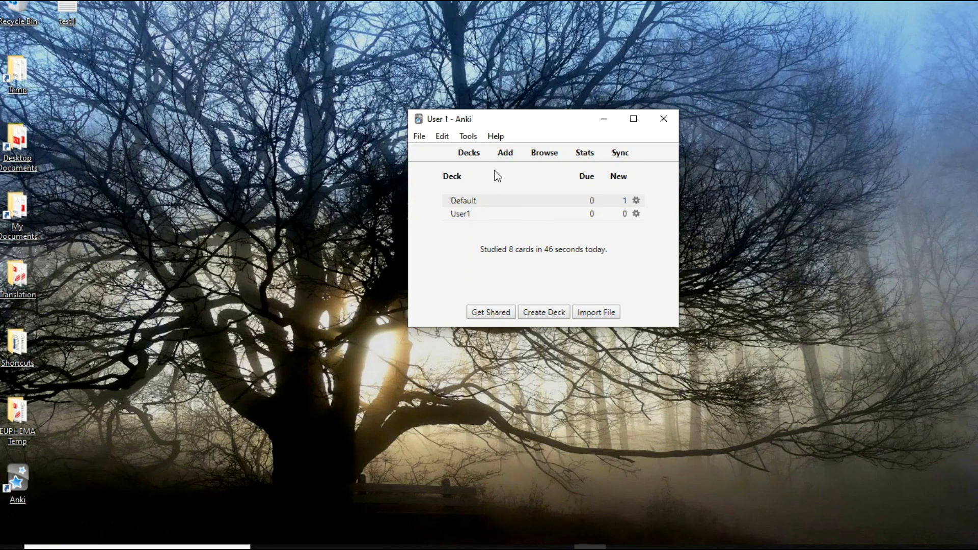
pyautogui.moveTo(587, 377)
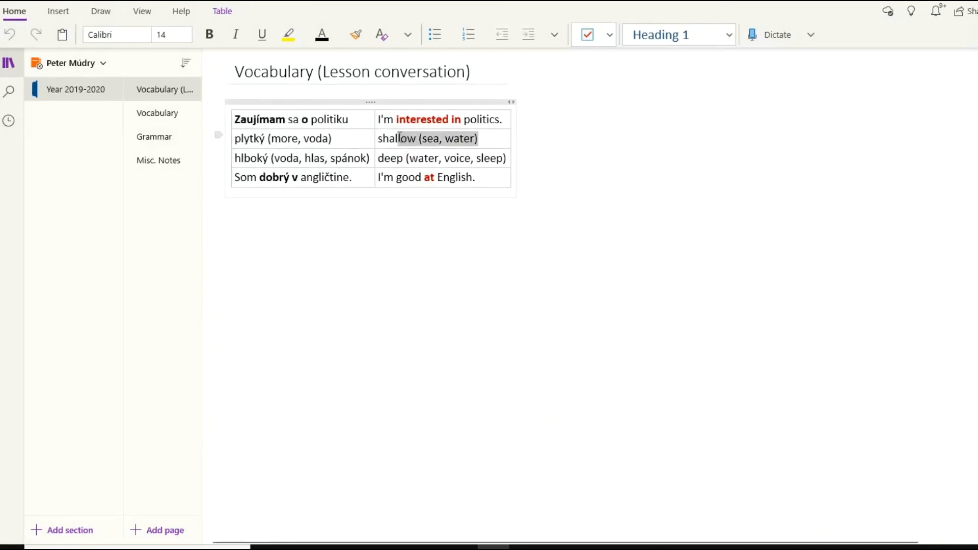
# Step: Select the top rows of the Slovak–English table on the Vocabulary (Lesson conversation) page
pyautogui.click(239, 125)
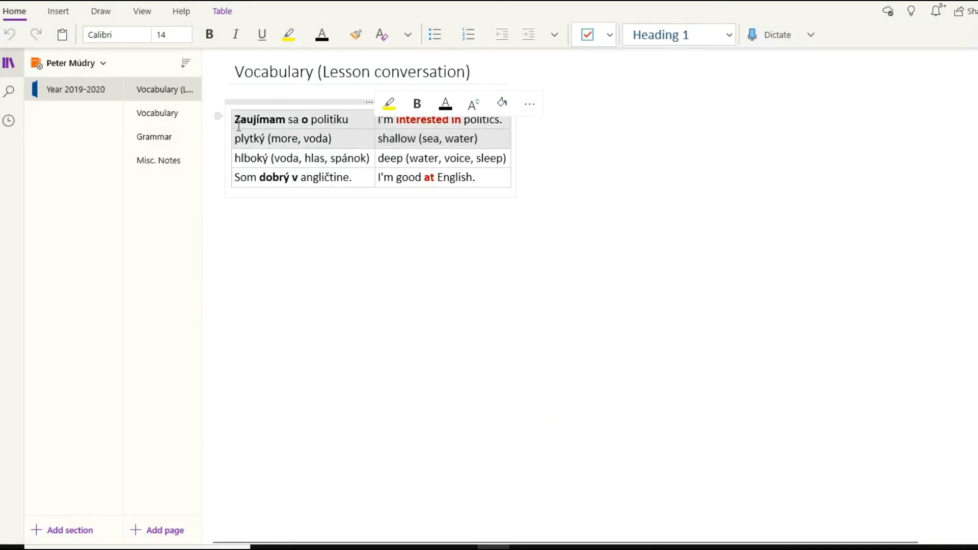